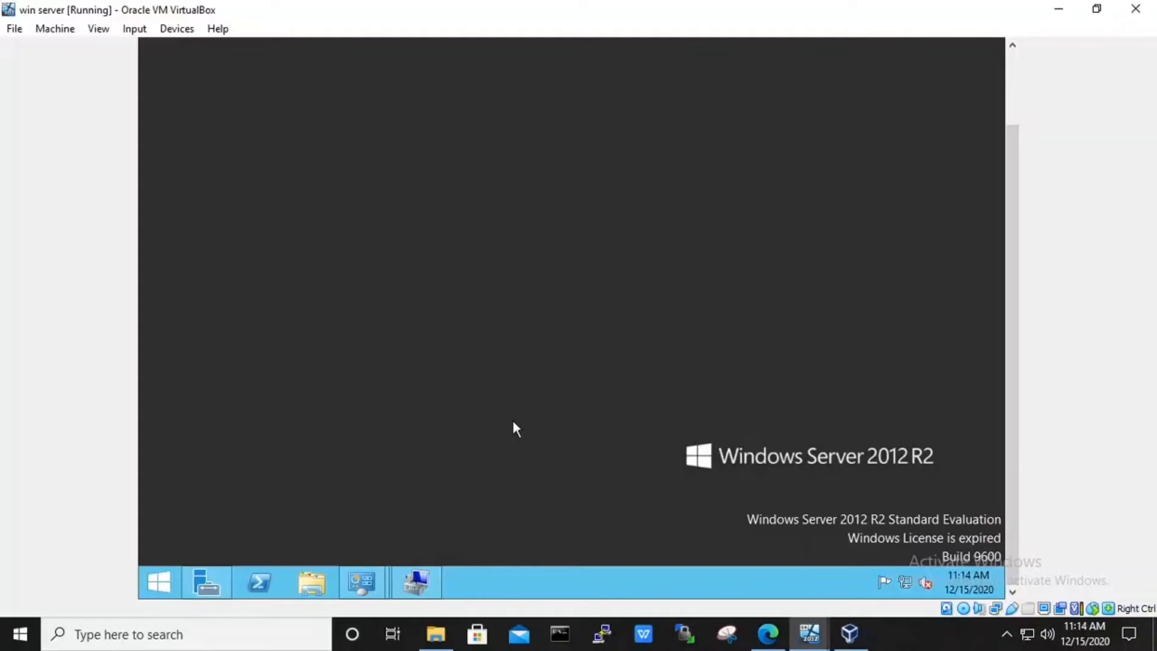
mouse_move(535, 406)
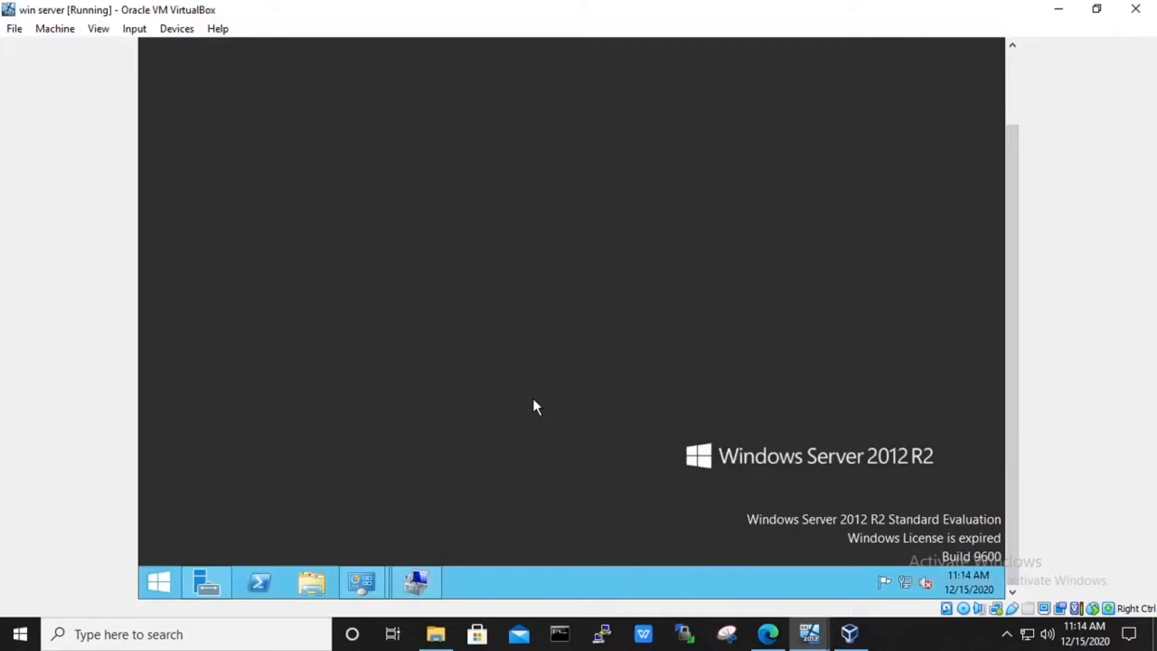
mouse_move(273, 513)
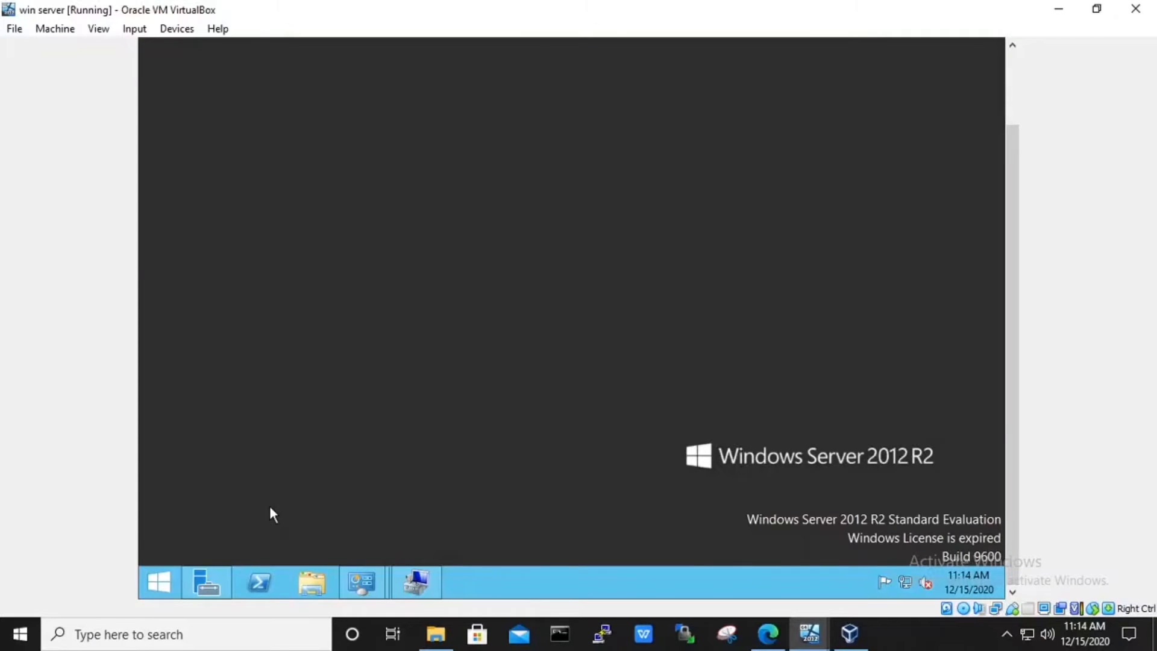
- Launch Server Manager from the Windows Server taskbar
click(206, 582)
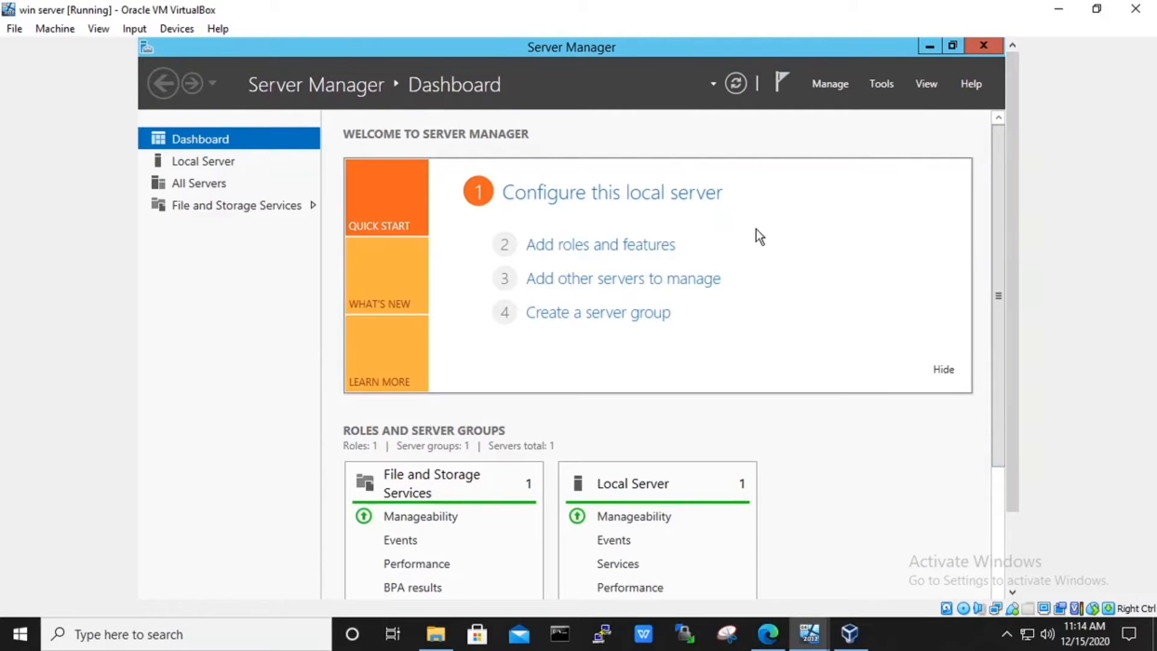
mouse_move(749, 234)
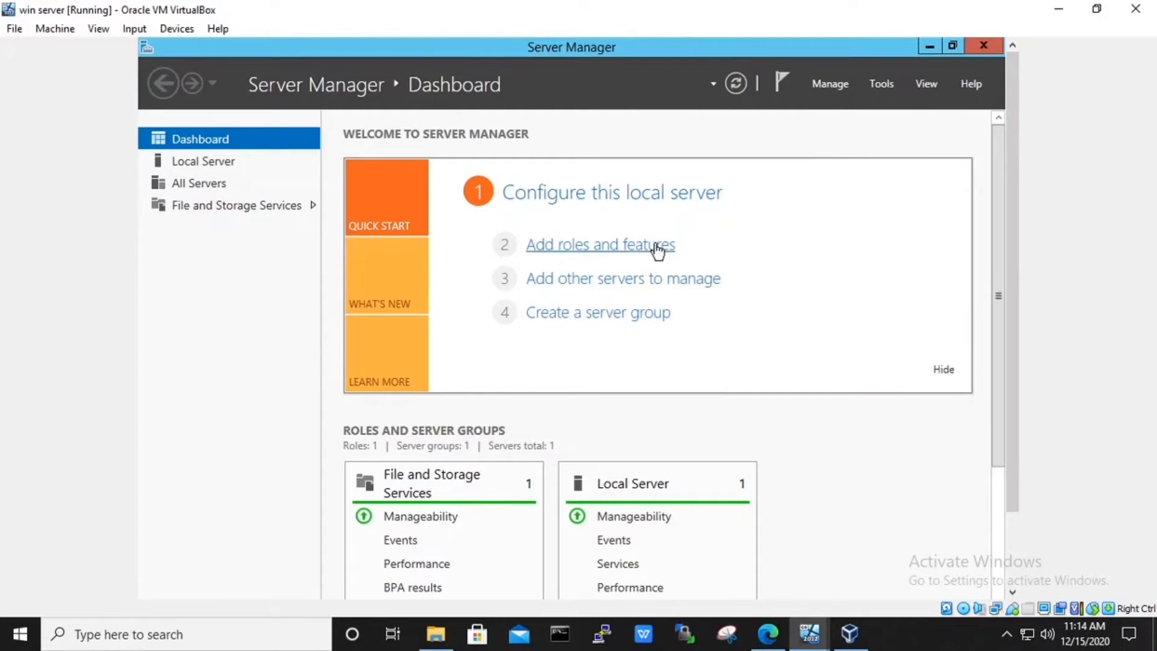
- Start Add Roles and Features and continue with role-based installation
click(599, 244)
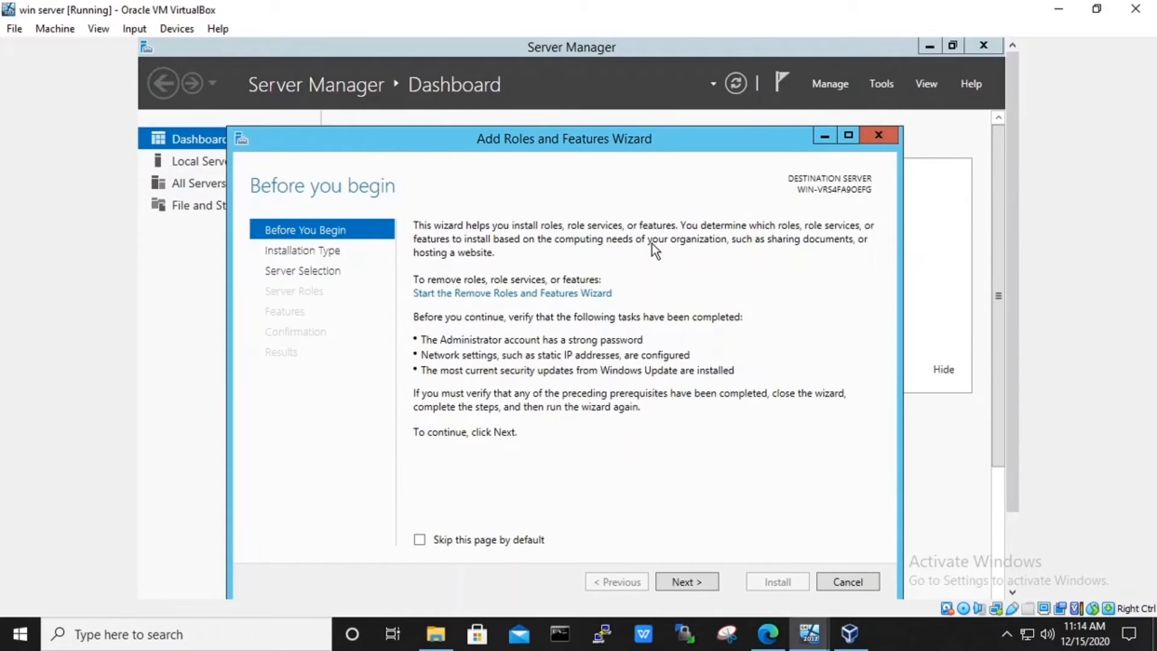
mouse_move(673, 539)
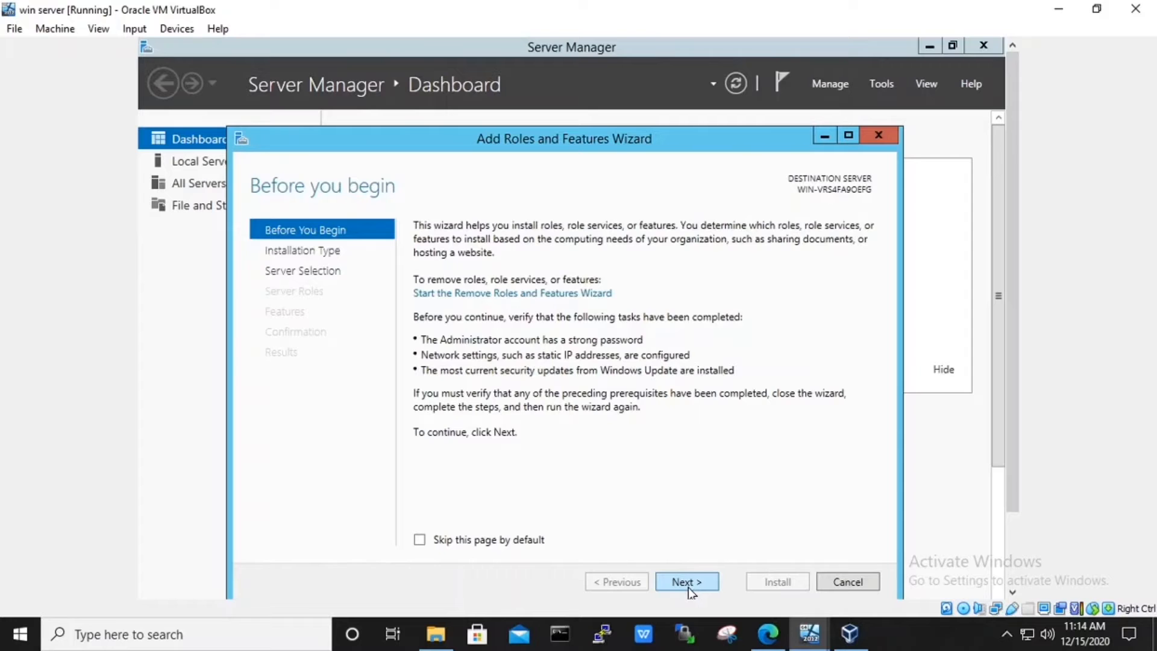
click(686, 581)
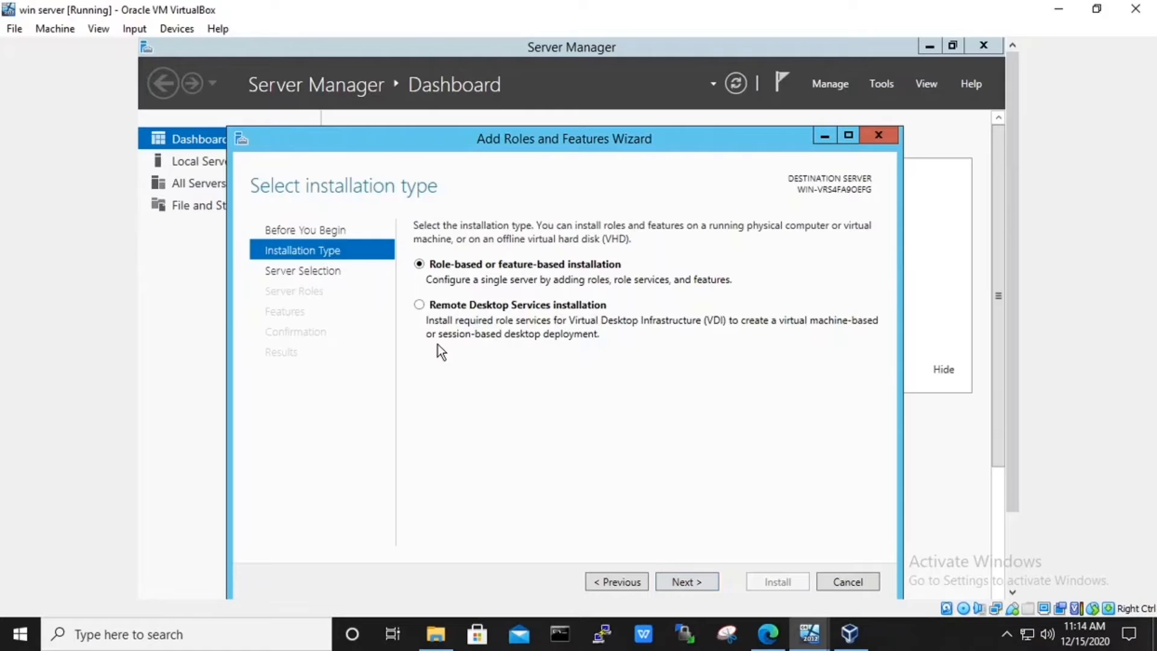
mouse_move(562, 272)
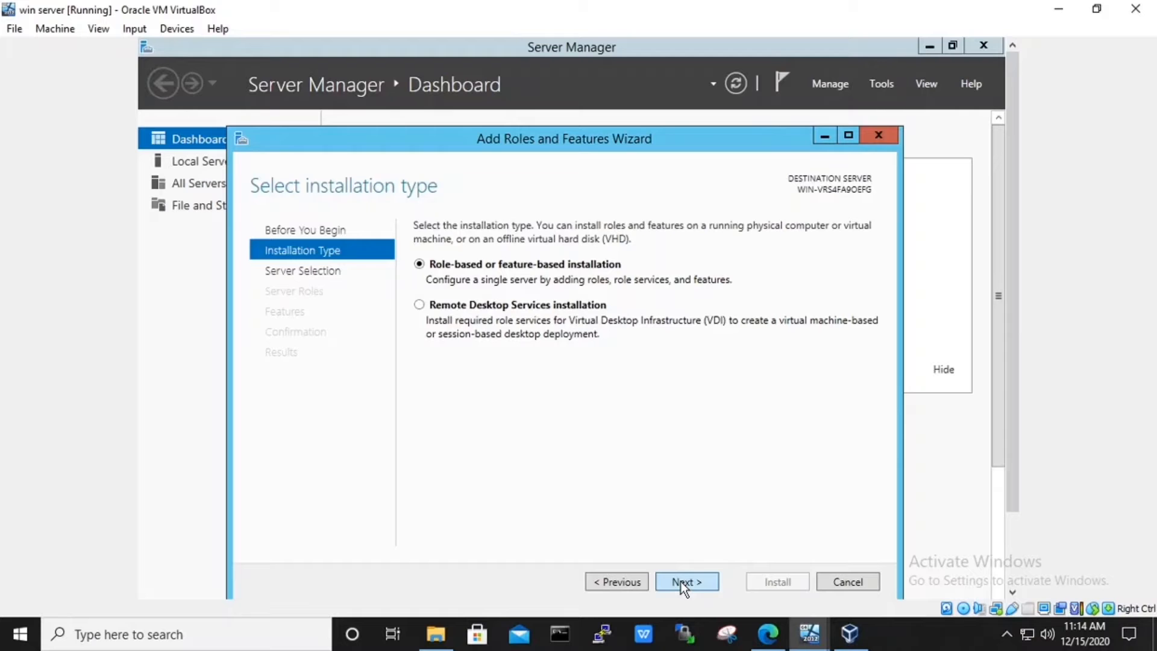
click(684, 581)
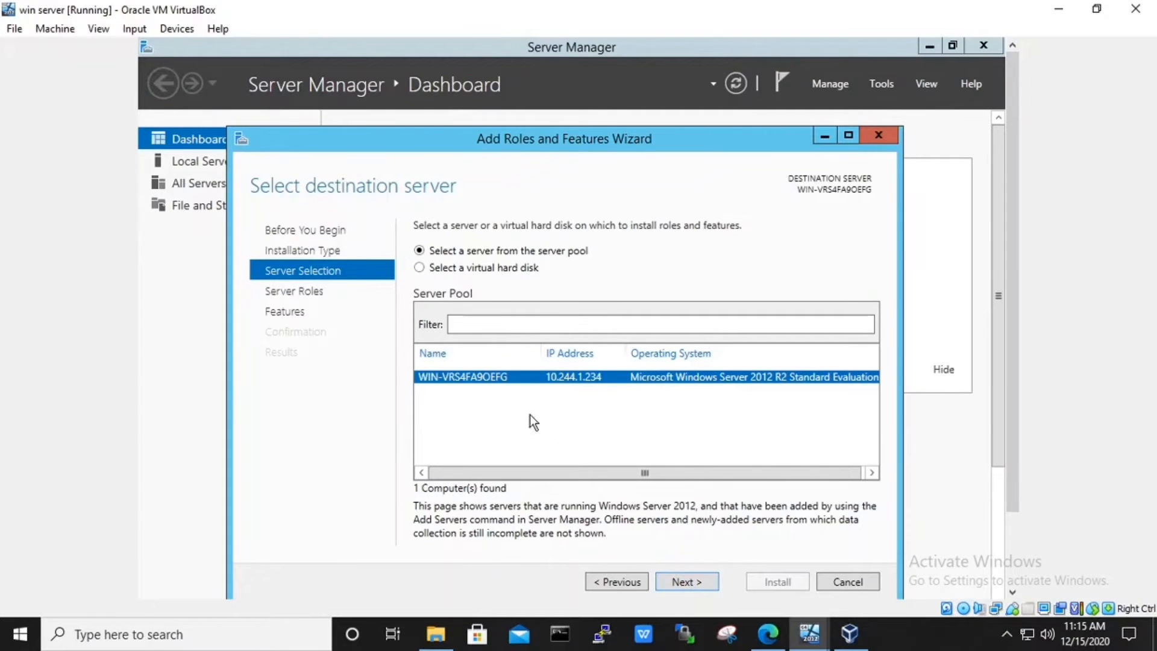
mouse_move(580, 482)
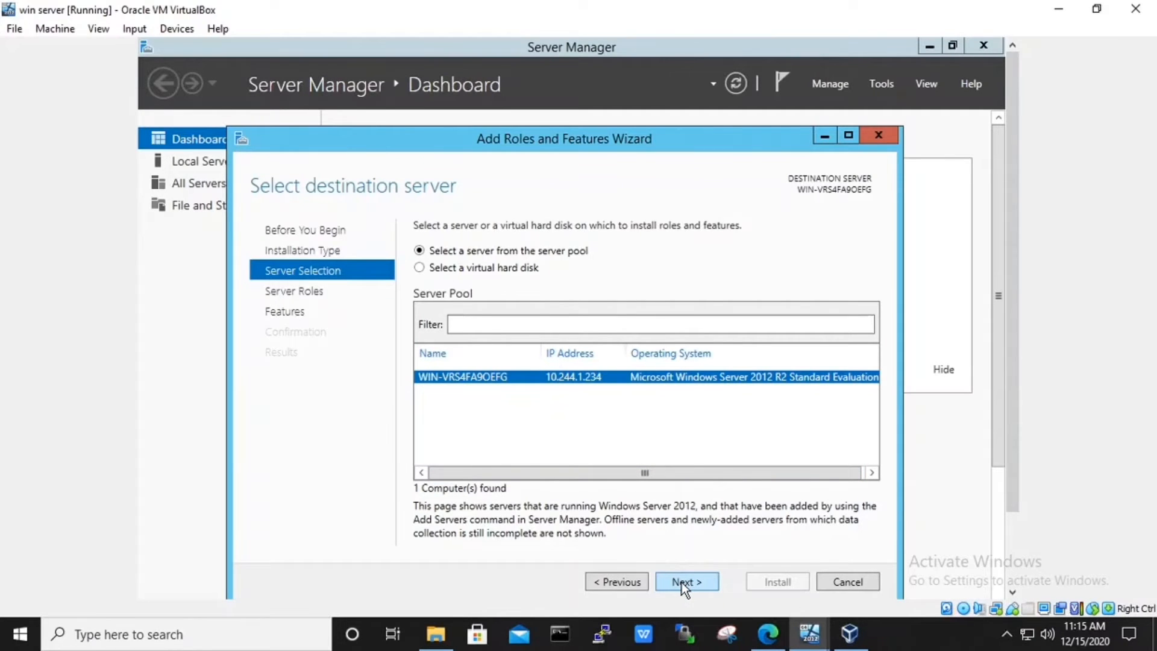
- Keep the local server as destination and select the Remote Access role
click(685, 581)
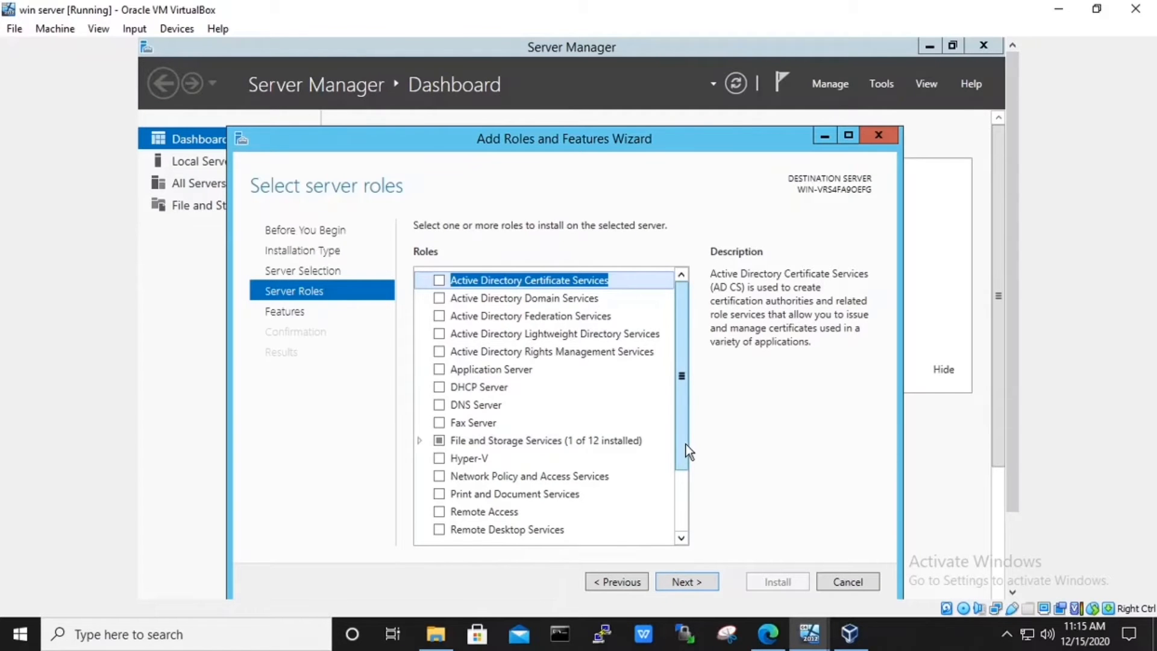
scroll(down, 3)
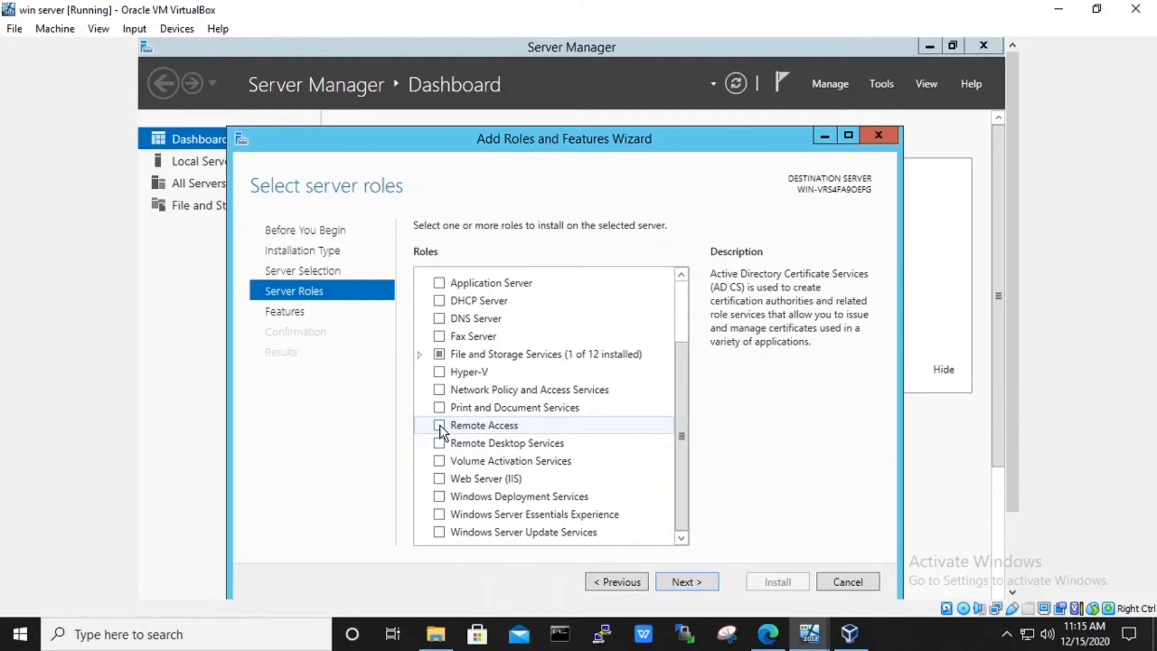
click(483, 424)
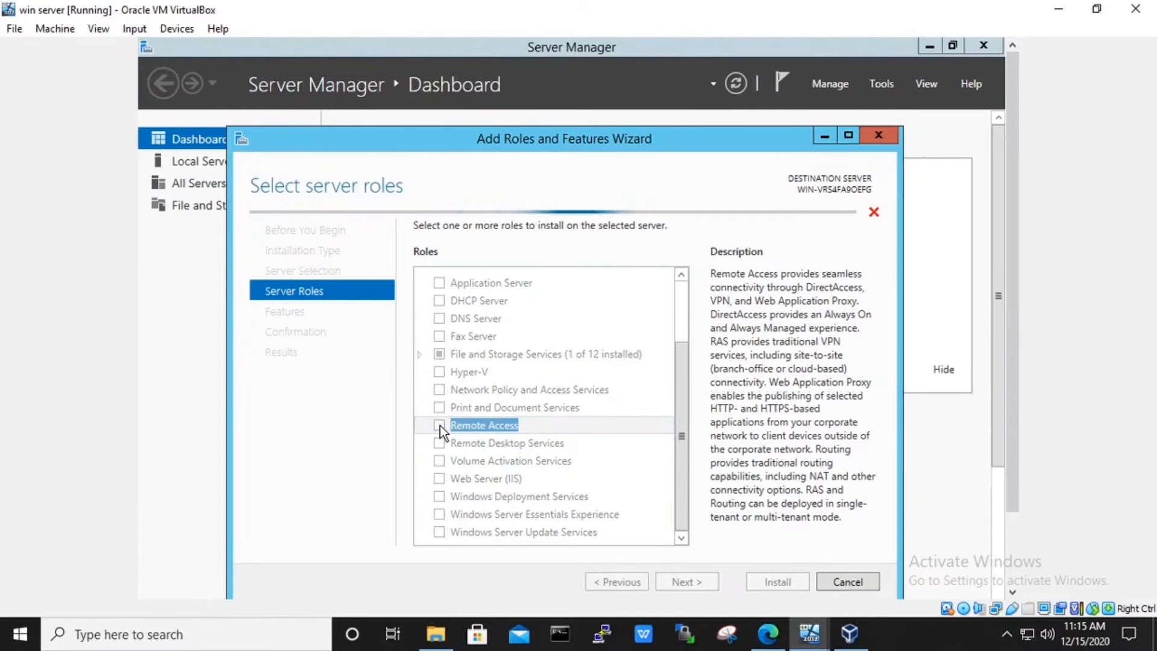
click(439, 425)
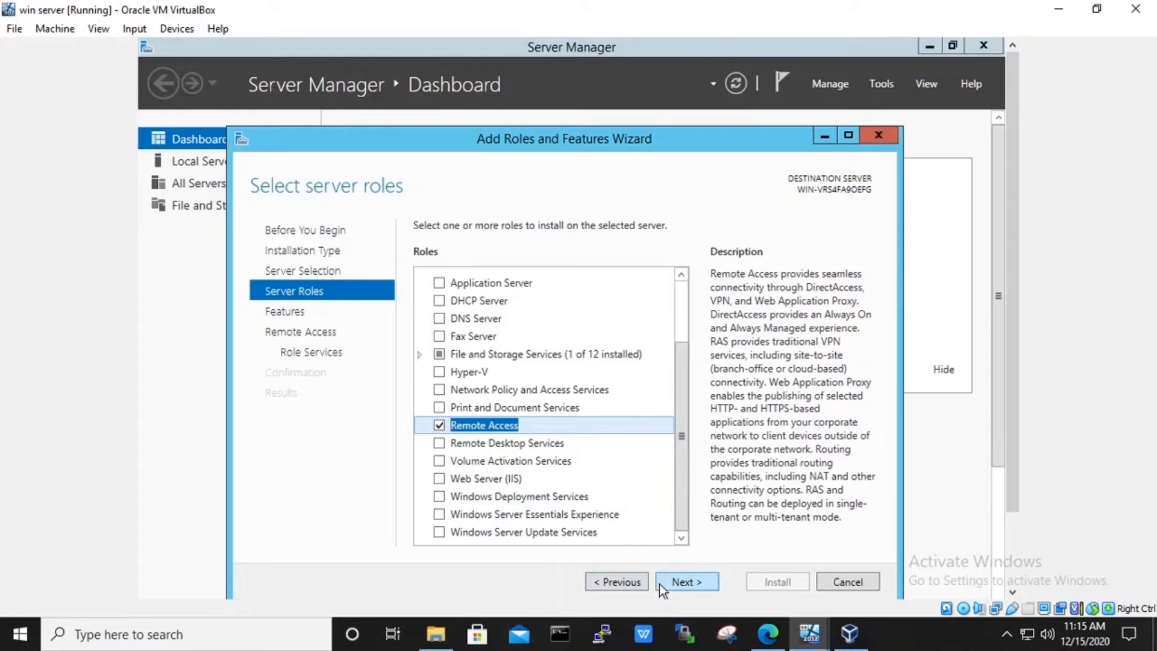
click(684, 581)
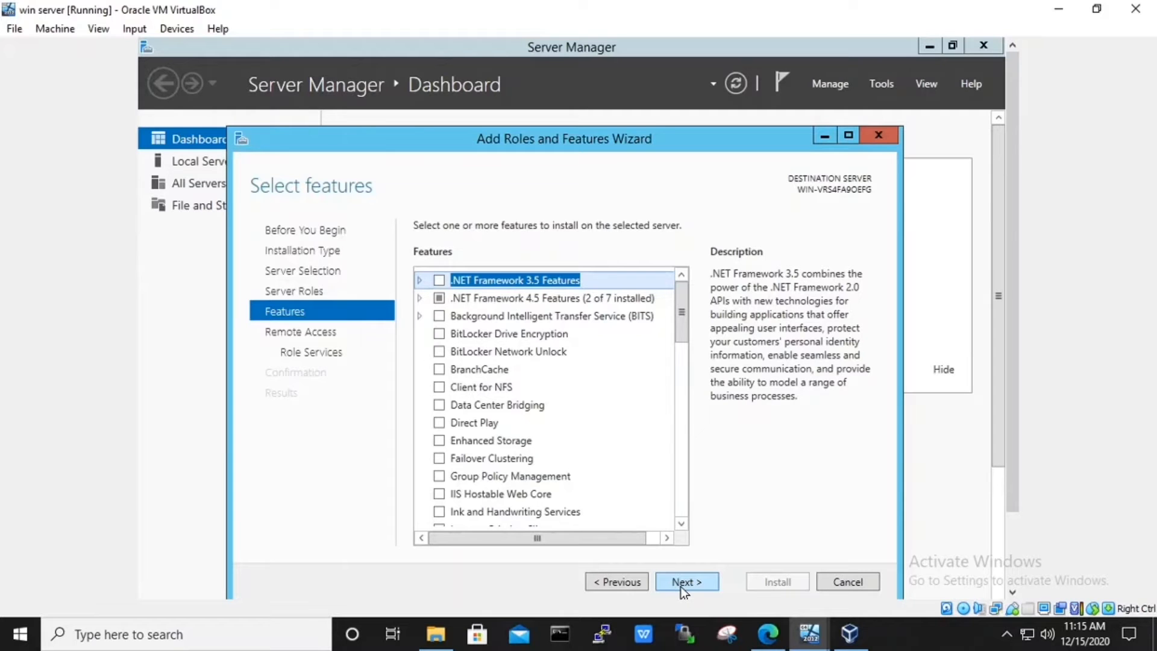
- Skip extra features and the Remote Access overview to reach Role Services
click(686, 581)
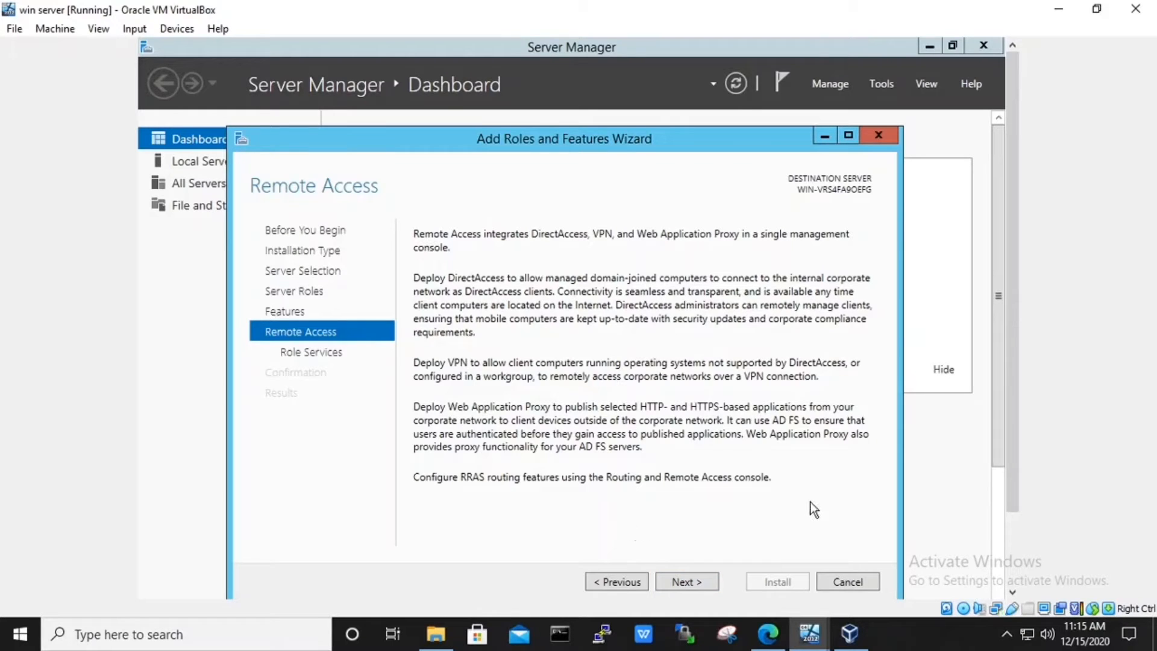
mouse_move(649, 496)
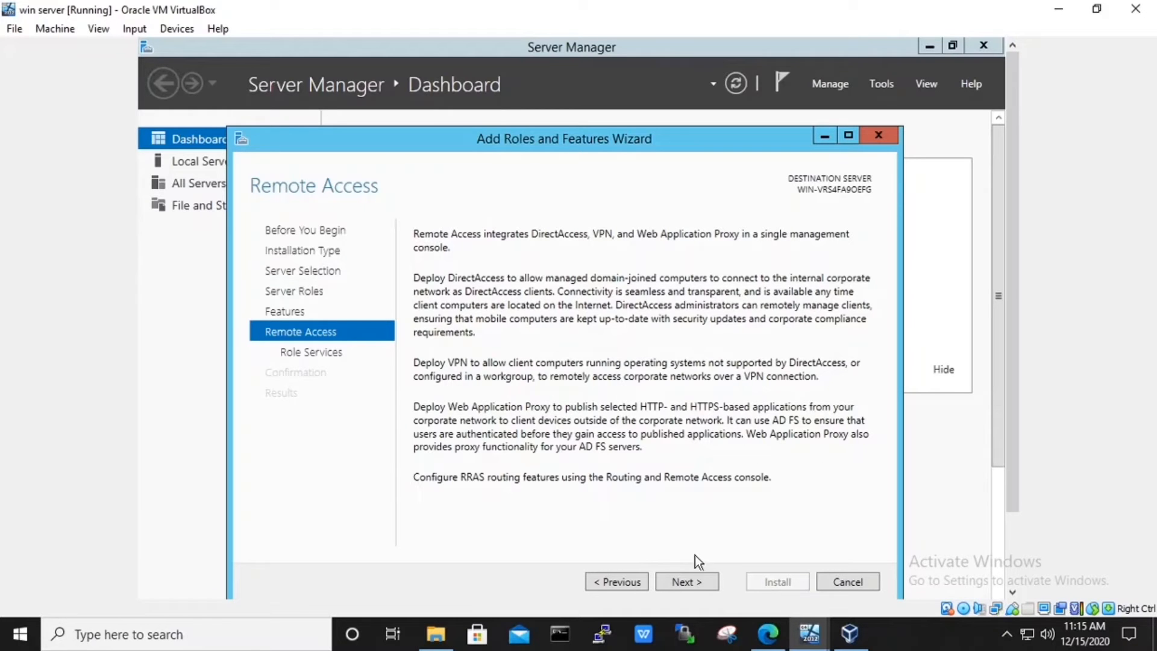
mouse_move(685, 581)
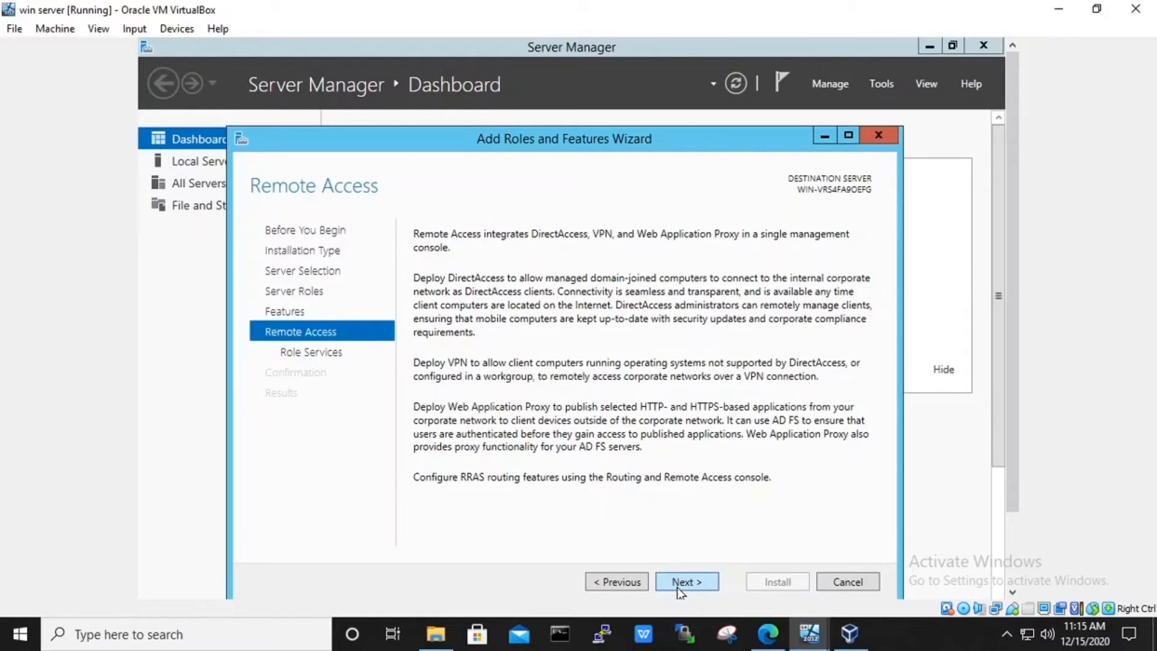
click(685, 582)
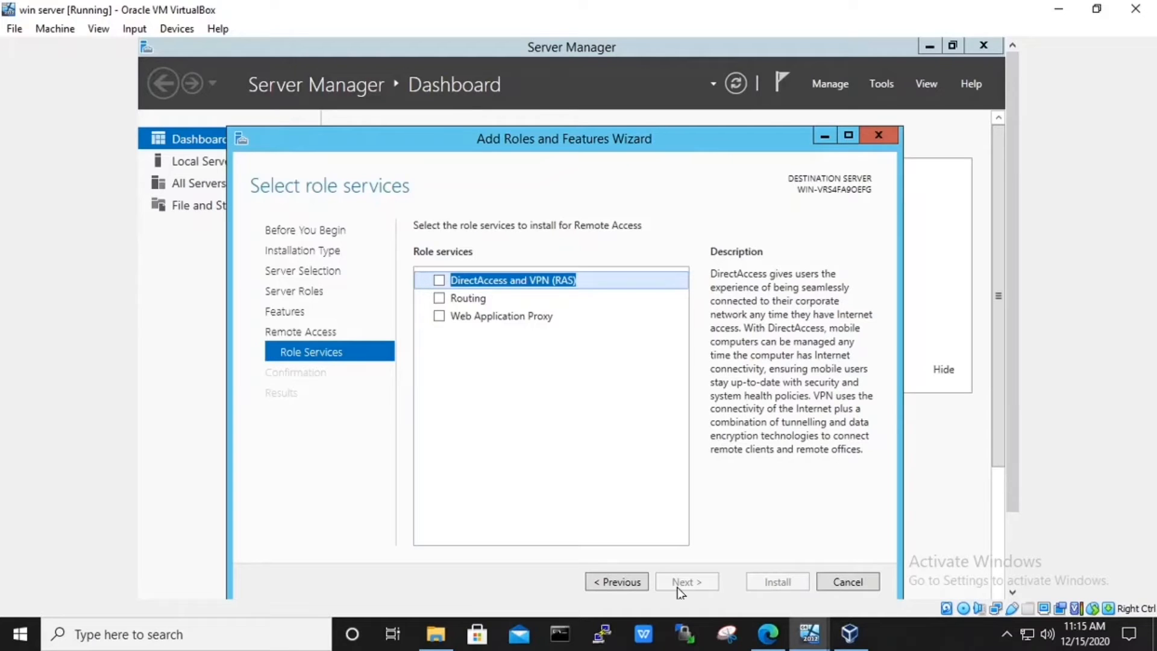
mouse_move(605, 254)
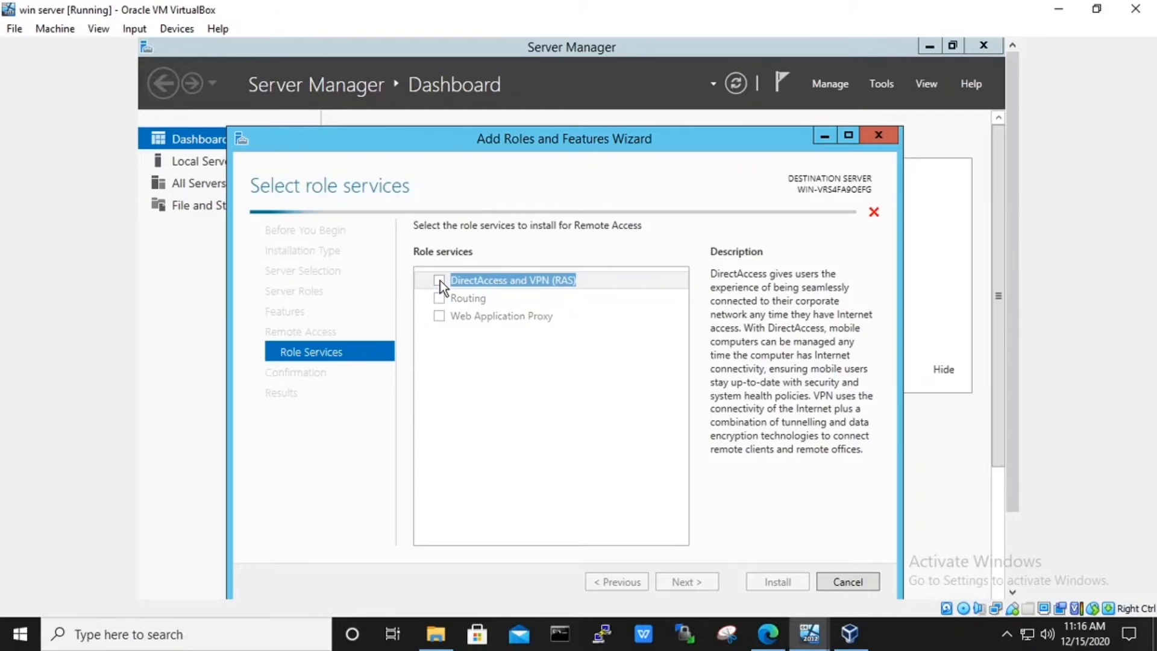
- Select DirectAccess and VPN (RAS) and accept its required additional features
click(440, 279)
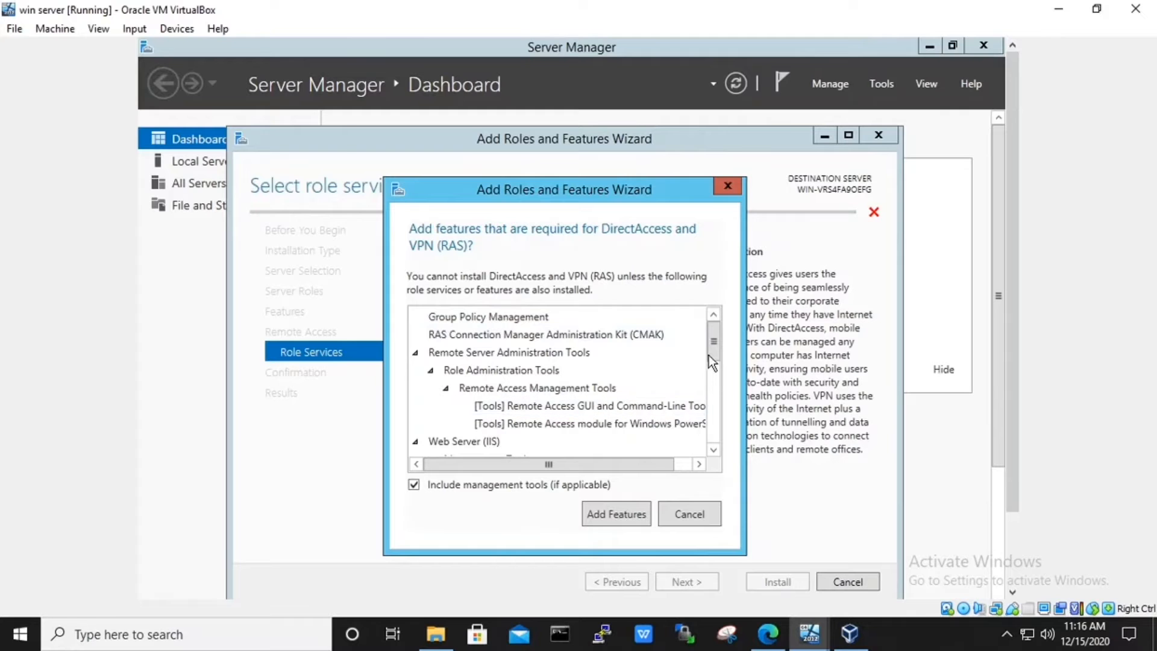
scroll(down, 3)
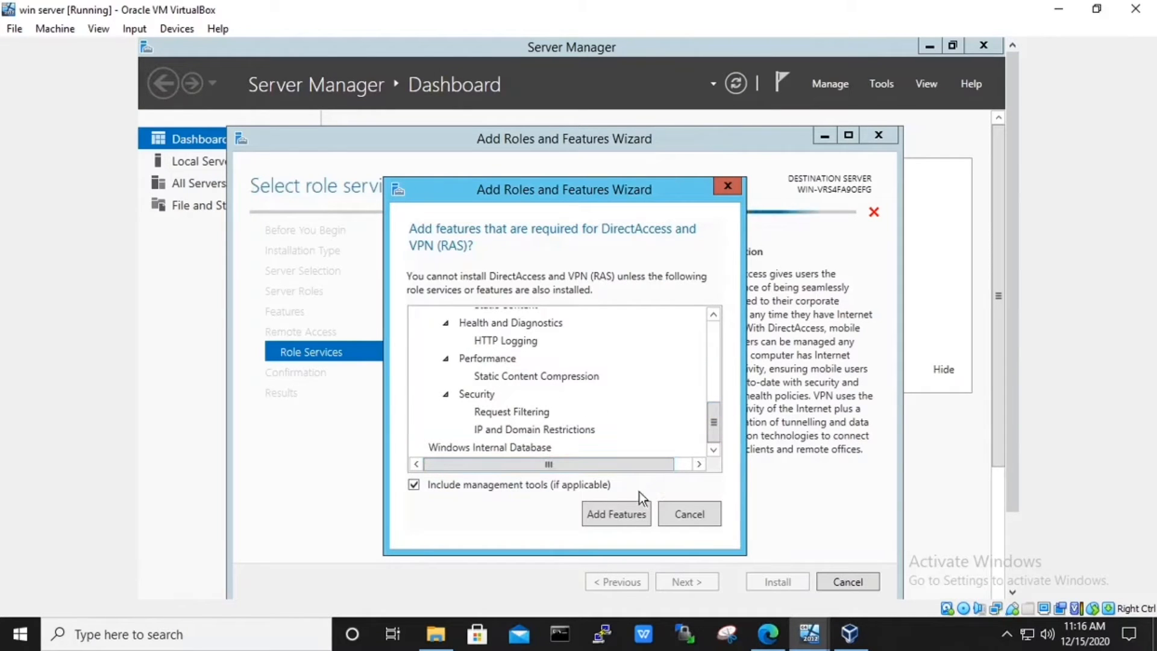
click(616, 513)
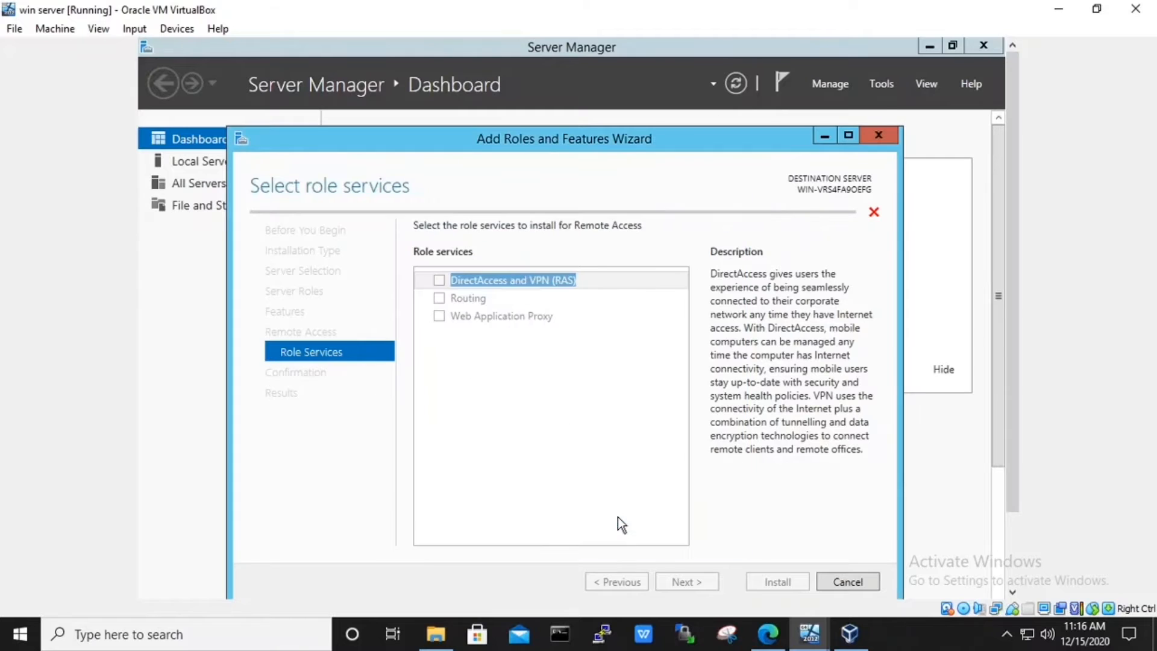
click(439, 279)
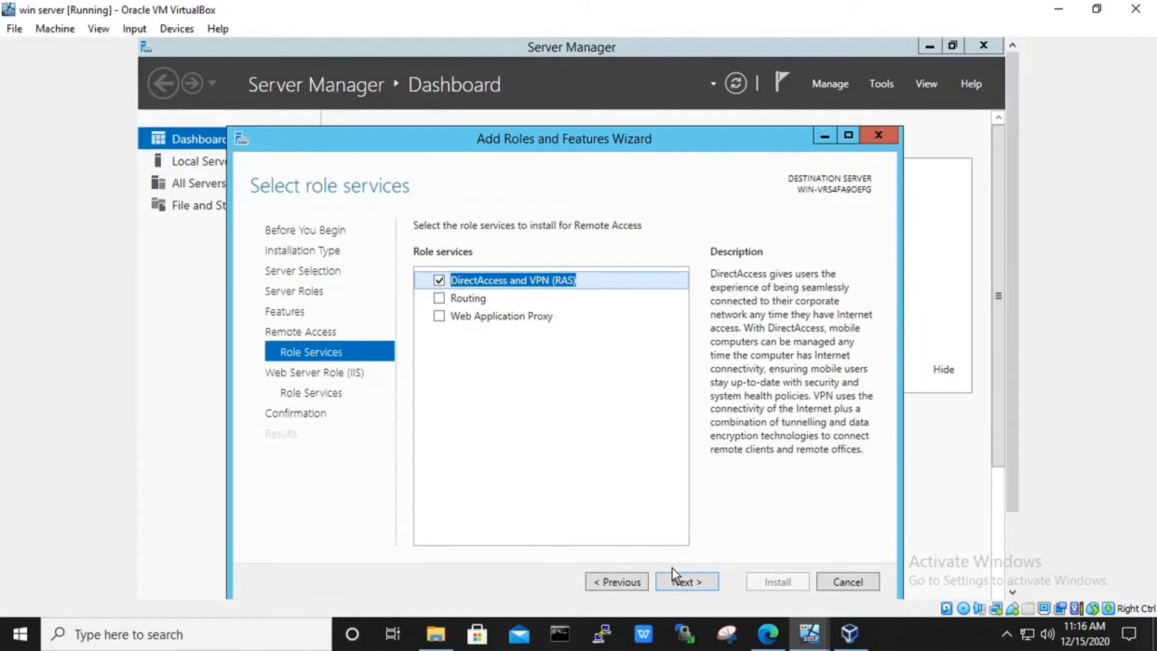
click(686, 581)
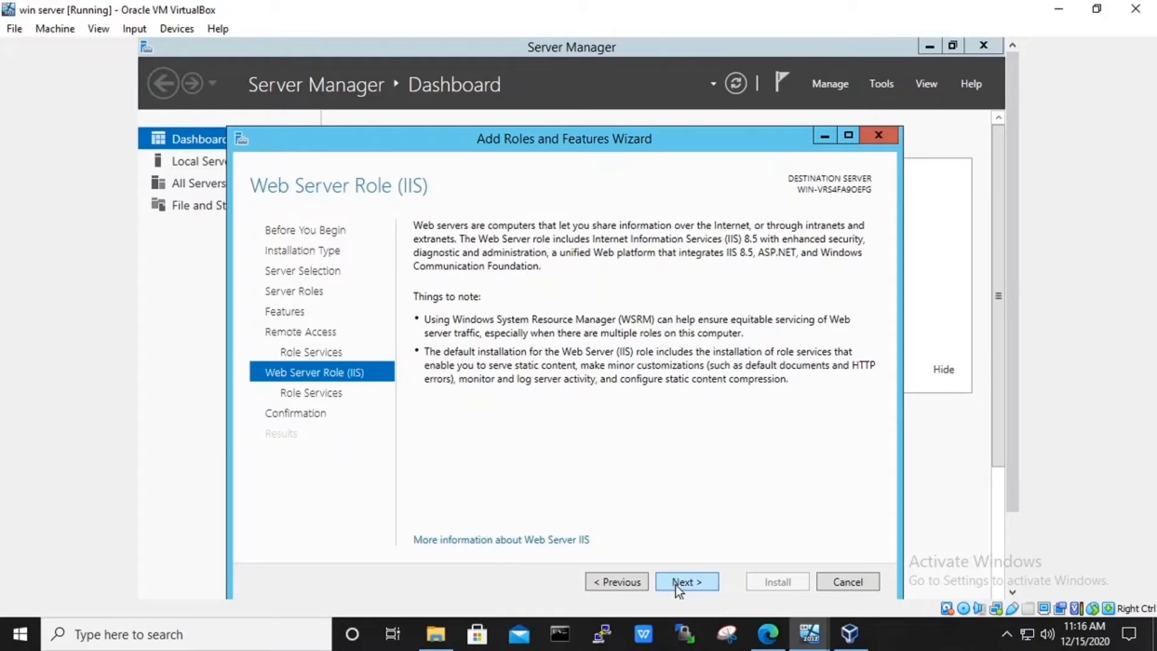
- Accept the default Web Server (IIS) role services and reach confirmation
click(684, 581)
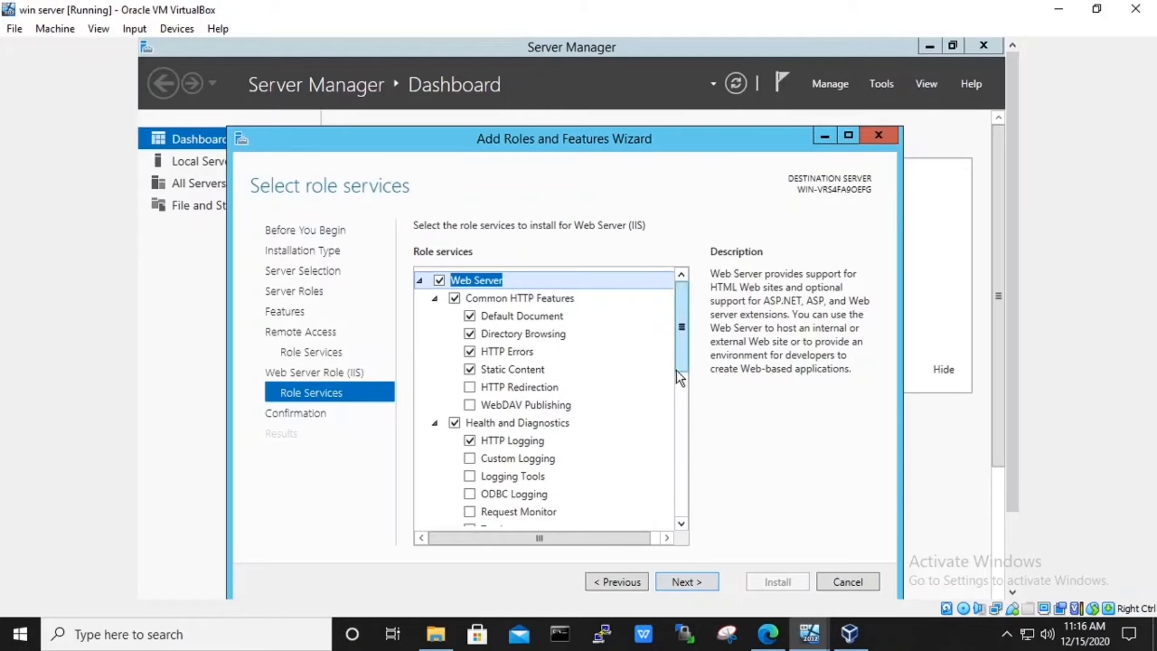
scroll(down, 3)
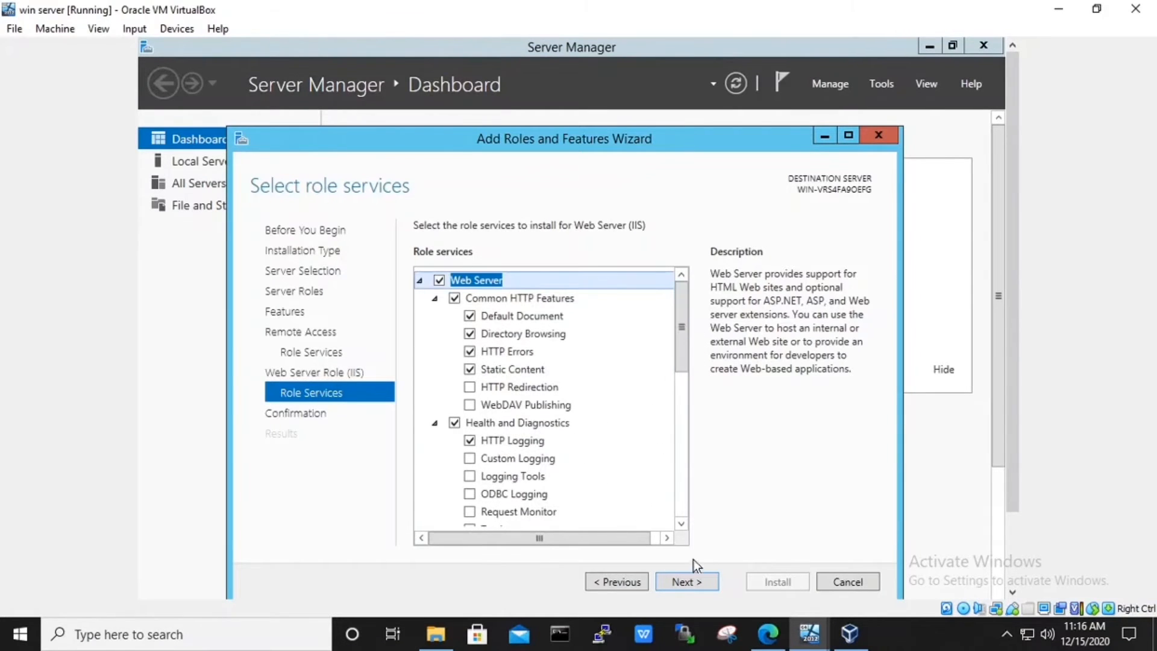
click(686, 581)
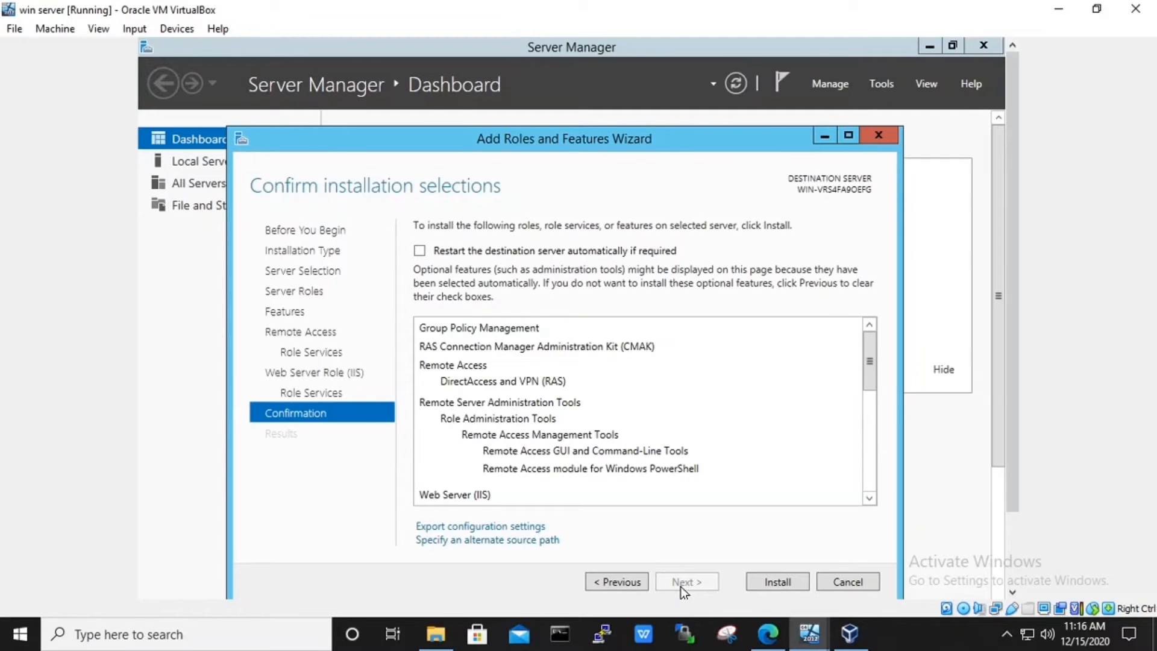
mouse_move(565, 462)
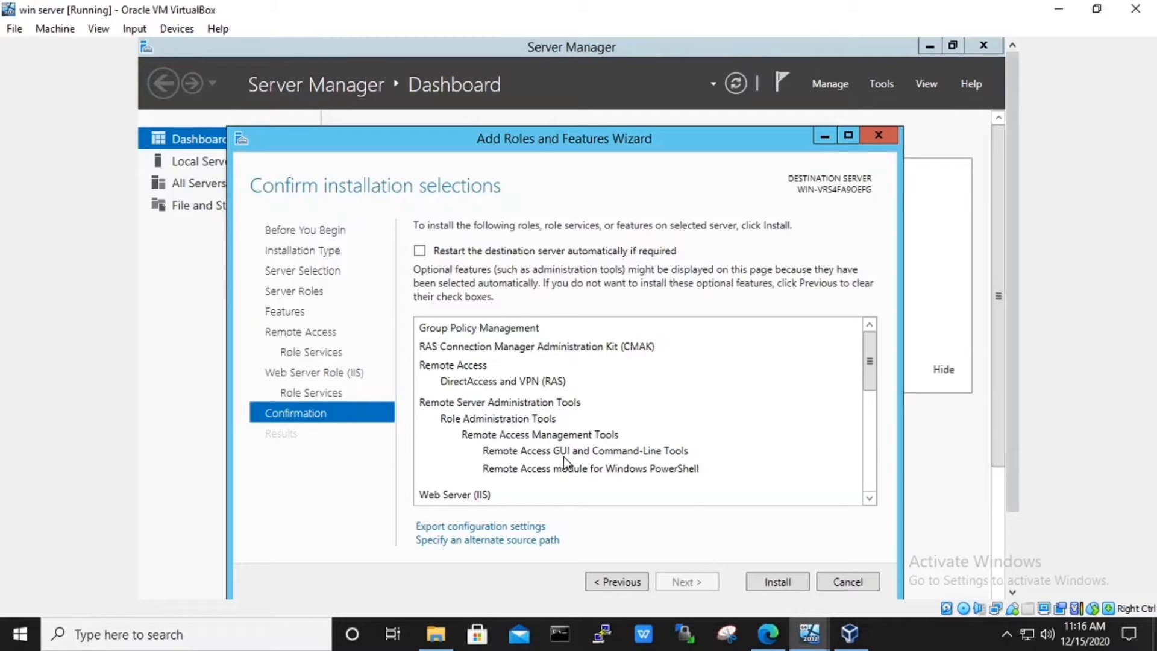
mouse_move(594, 526)
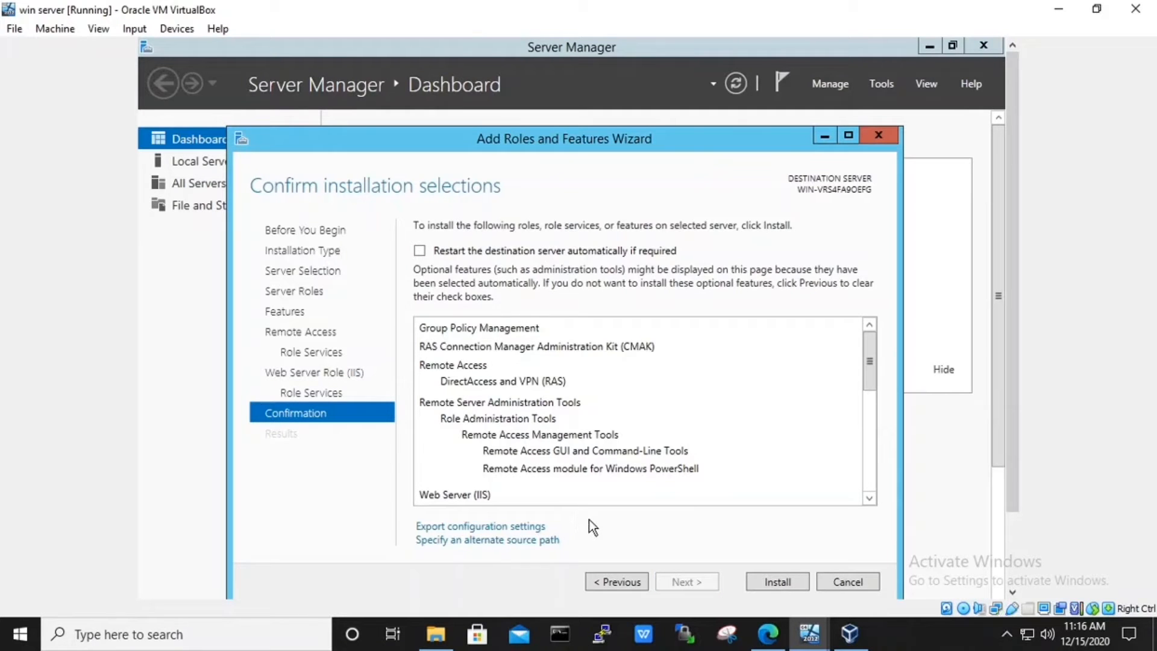
mouse_move(615, 581)
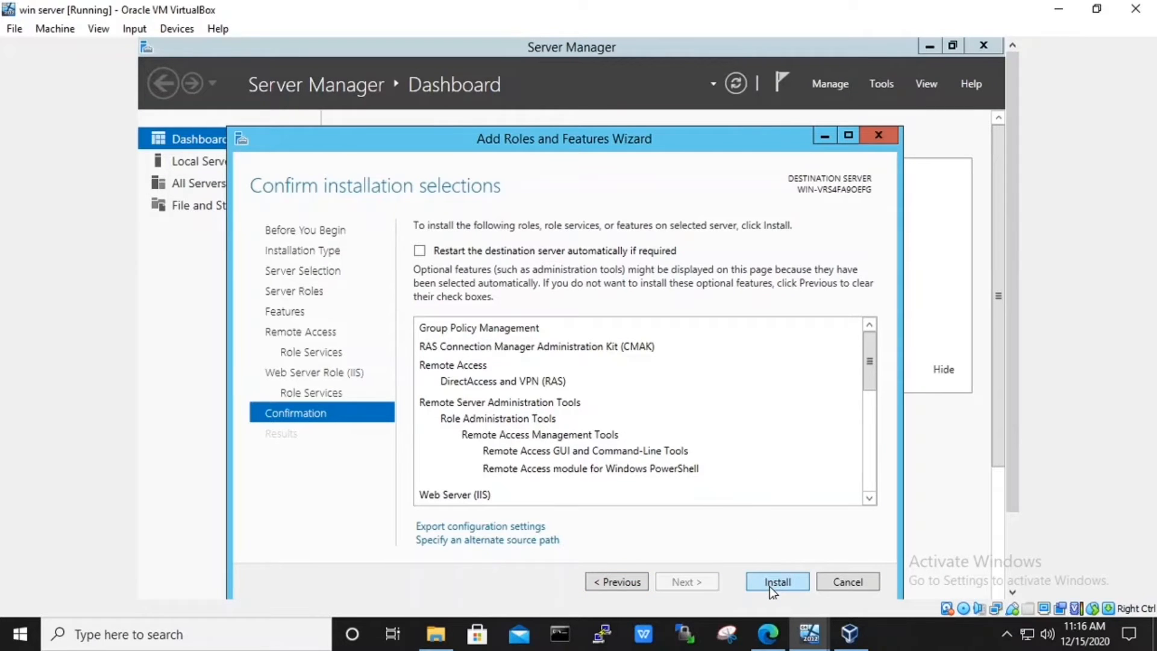
- Install Remote Access, DirectAccess and VPN (RAS), and Web Server (IIS)
click(776, 581)
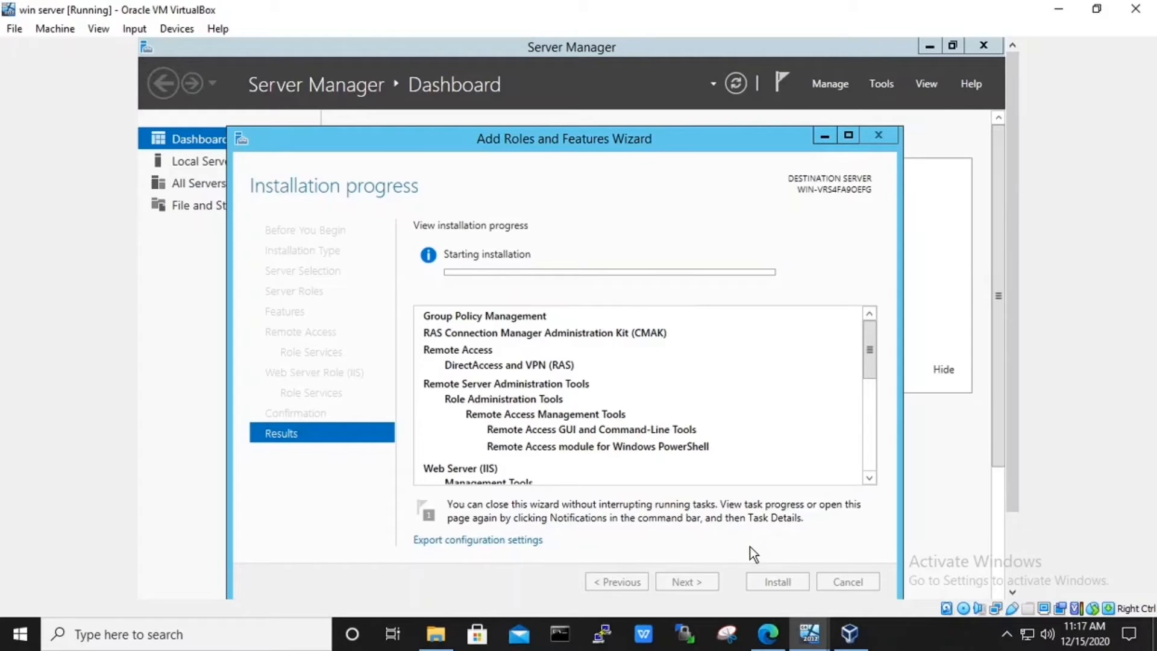
mouse_move(832, 388)
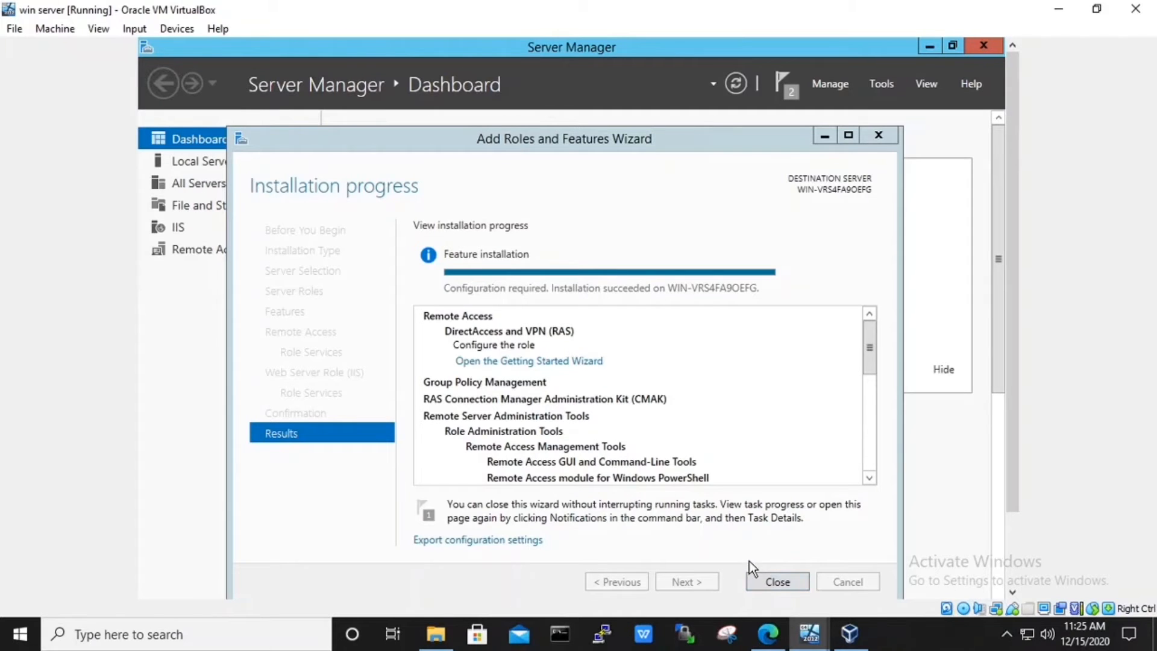
- Close the finished wizard and review the installation notifications
click(776, 581)
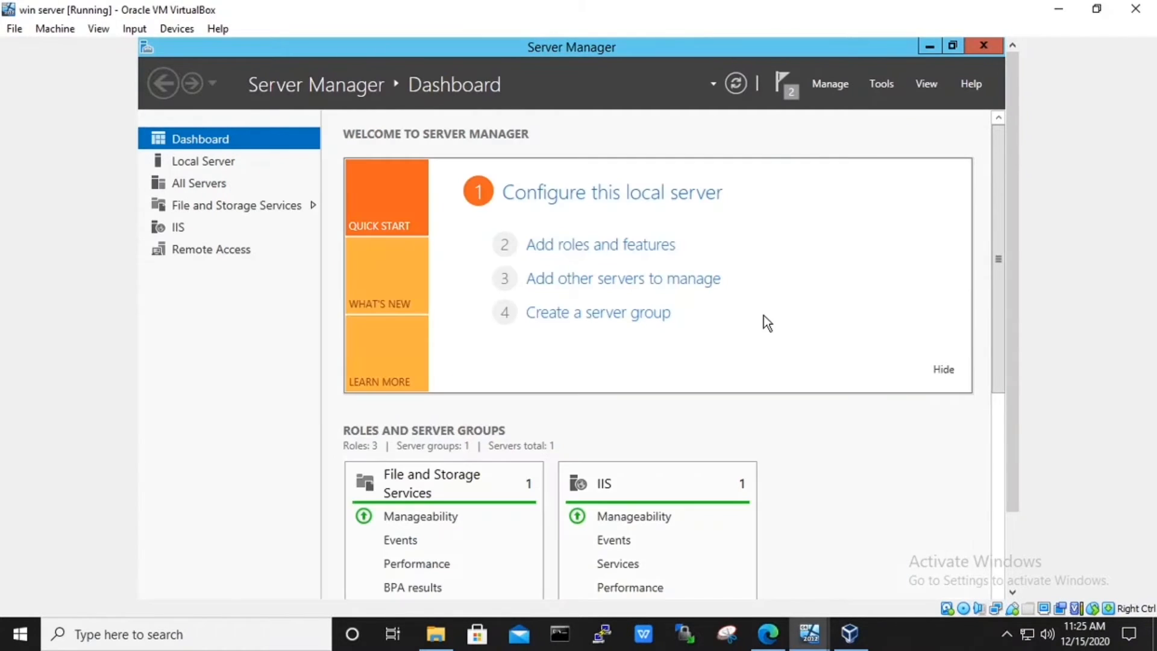
mouse_move(781, 123)
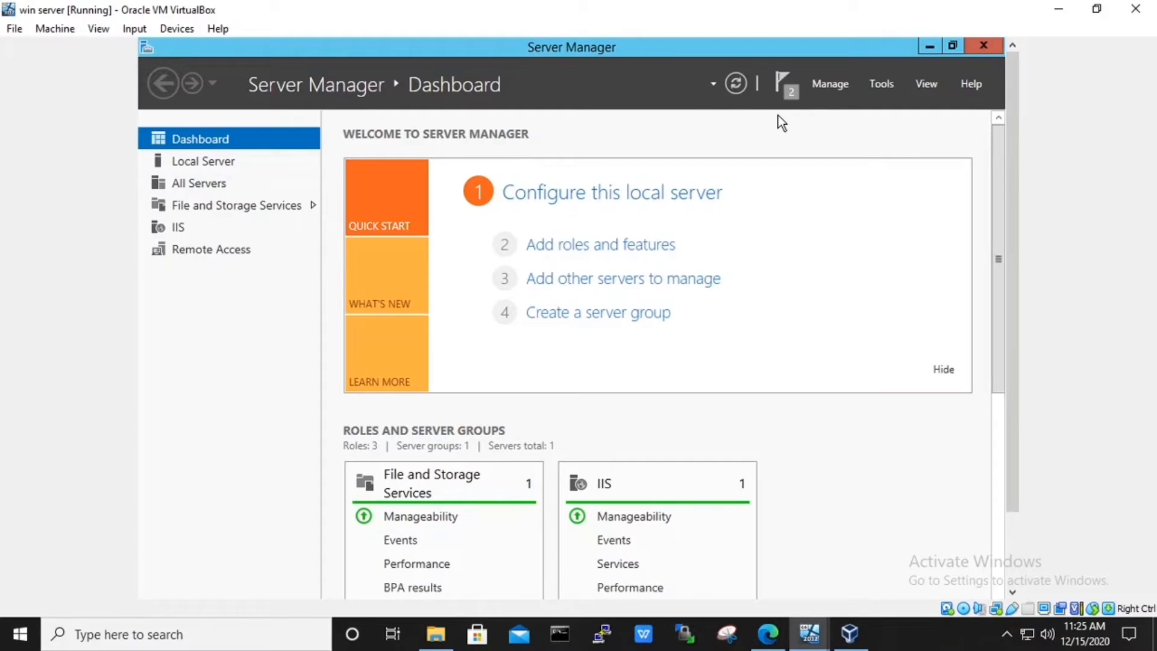
click(787, 83)
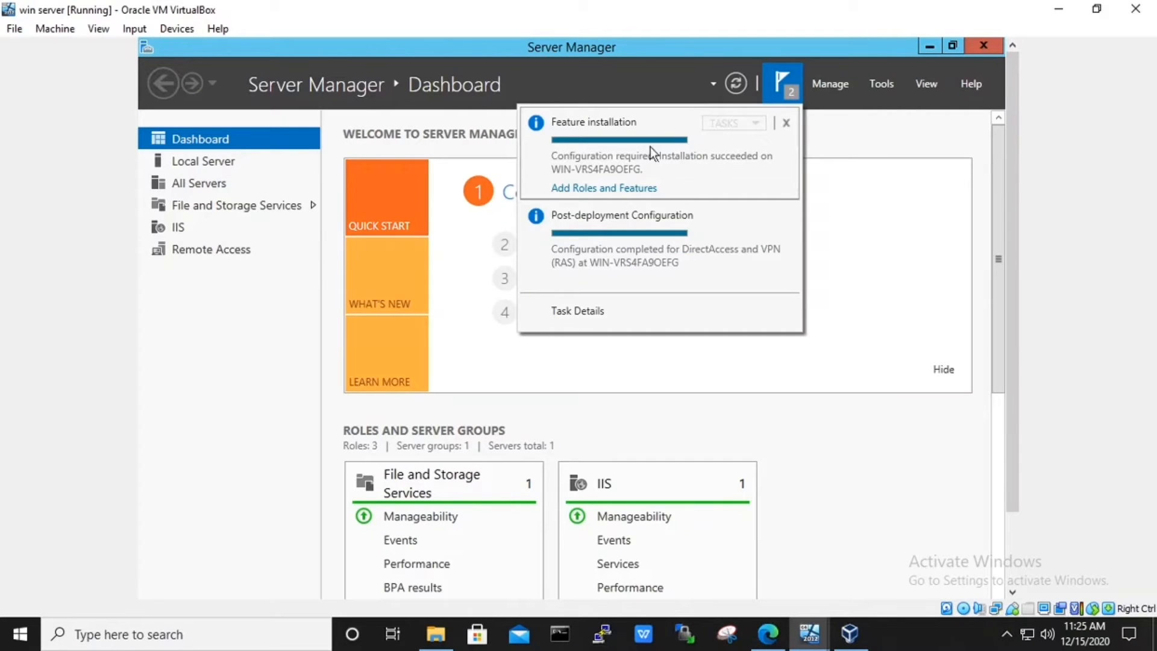
mouse_move(789, 149)
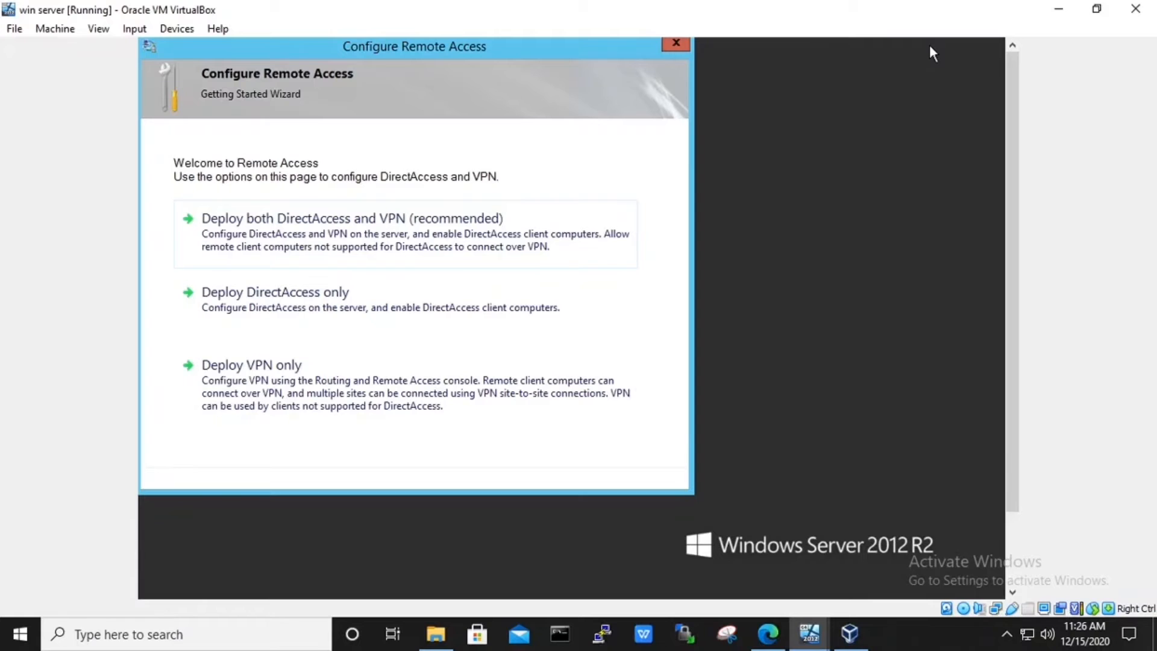
mouse_move(412, 367)
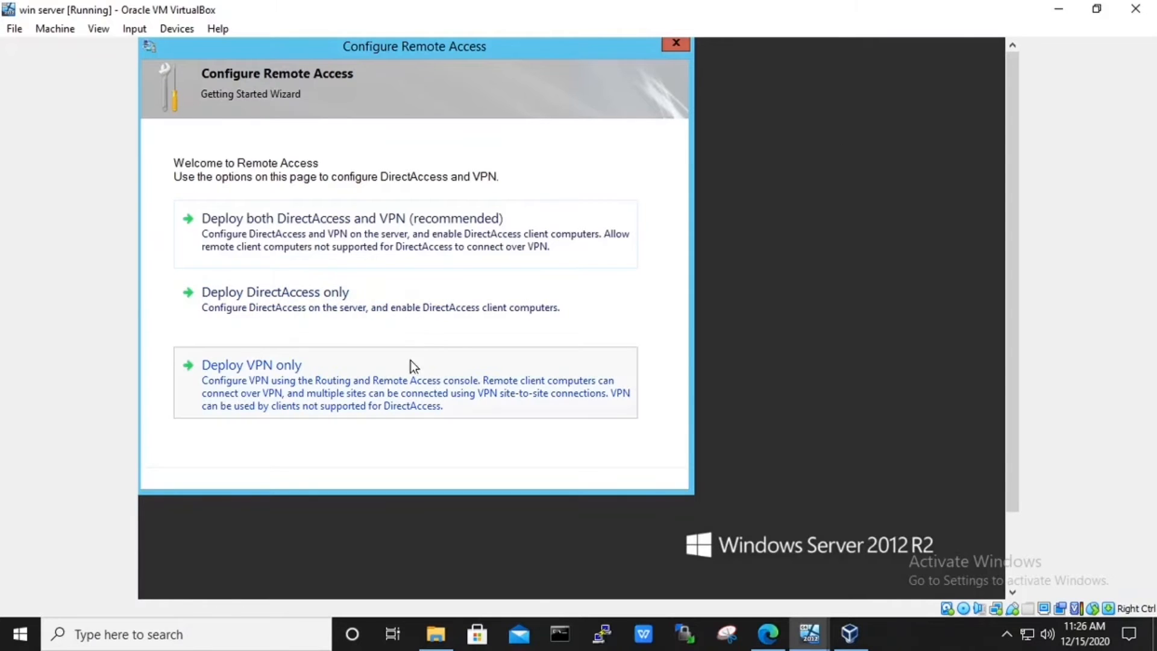
mouse_move(393, 389)
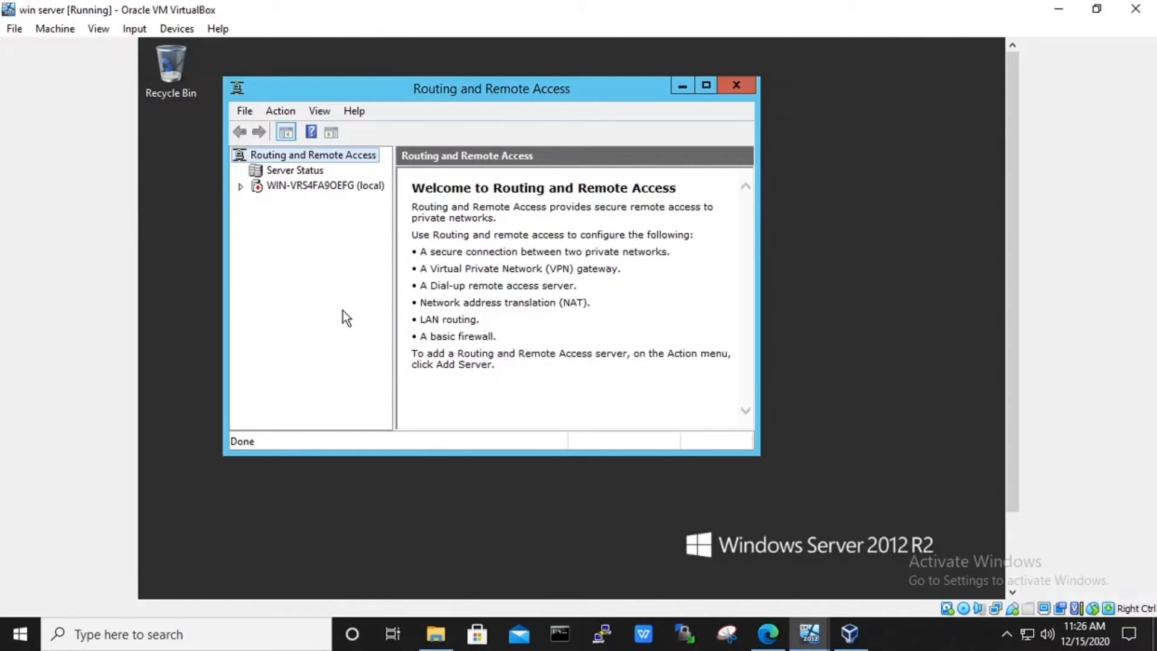
mouse_move(313, 247)
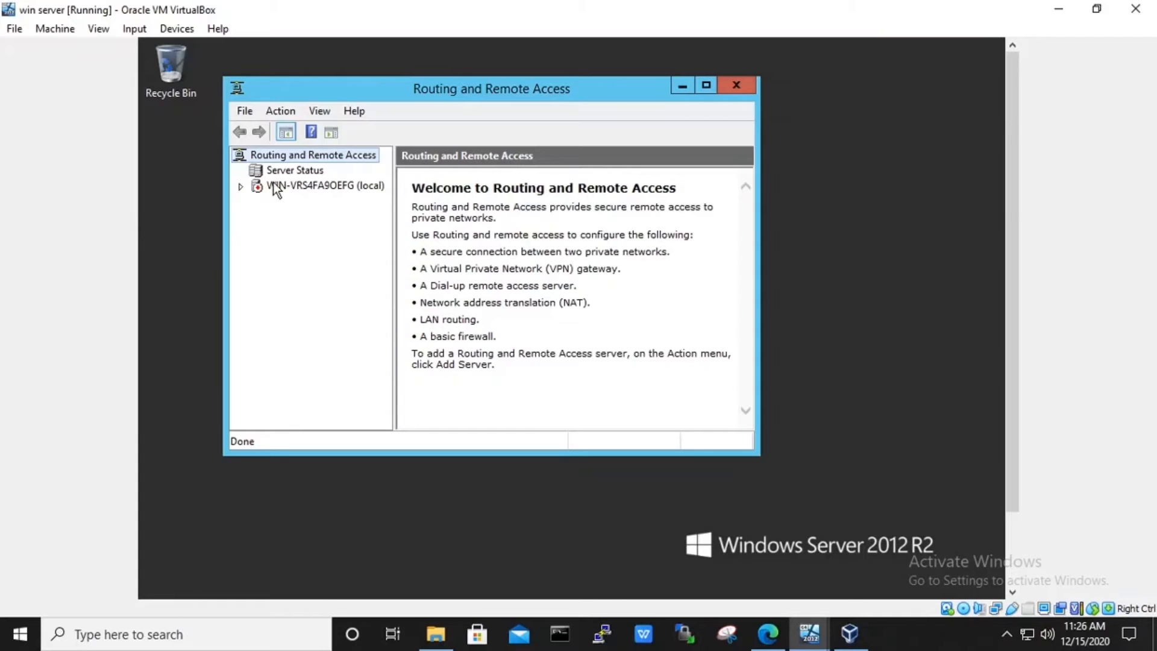
- Configure and enable Routing and Remote Access on WIN-VRS4FA9OEFG (local)
right_click(325, 185)
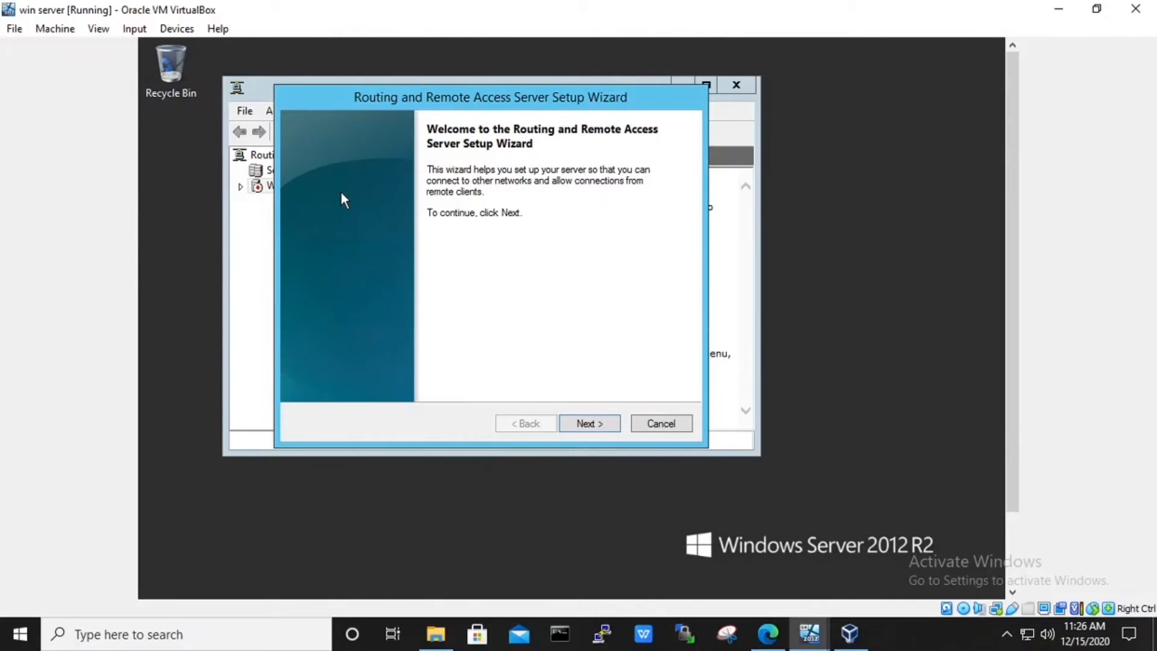
mouse_move(480, 299)
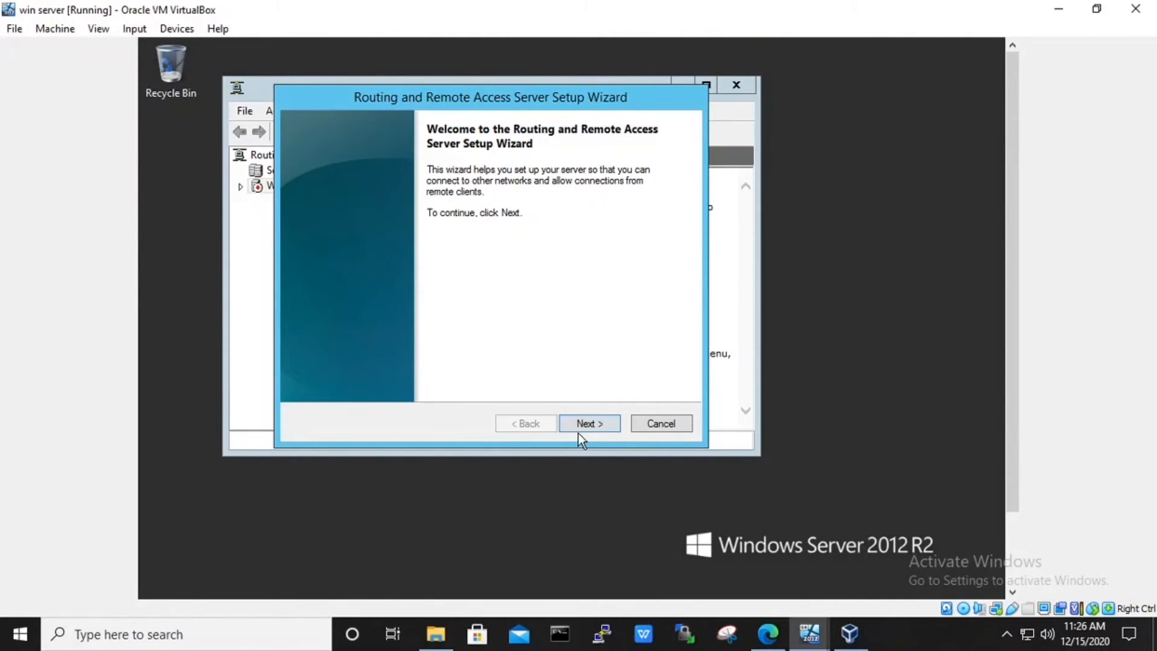
- Choose Custom configuration with only VPN access enabled and reach the summary
click(589, 422)
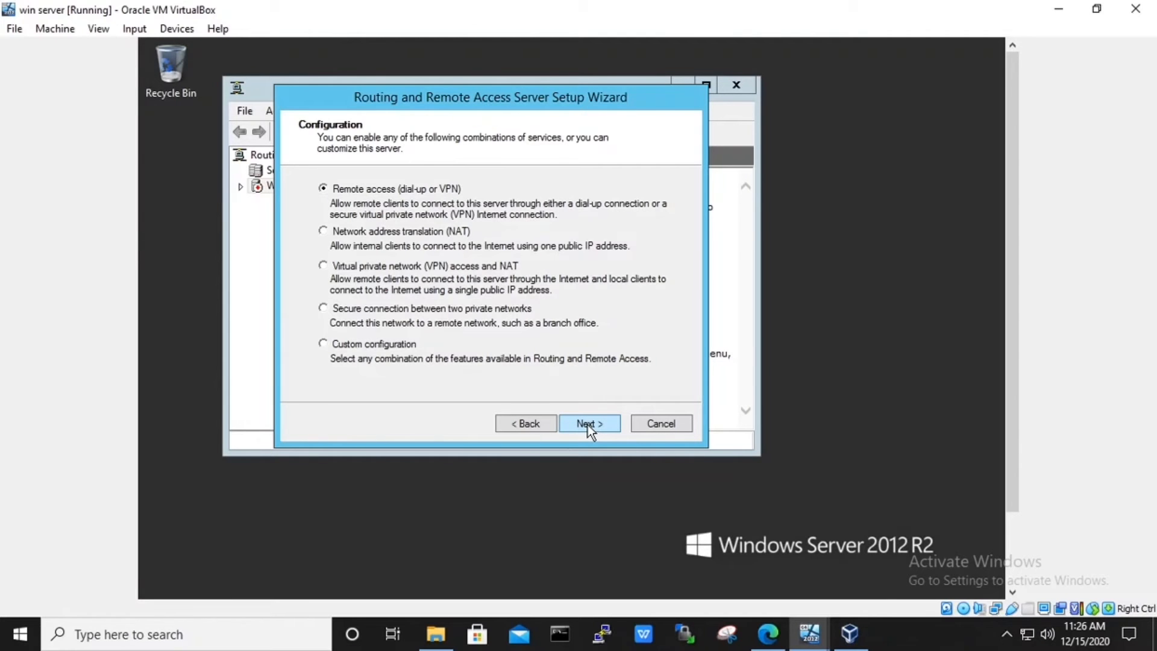
mouse_move(398, 389)
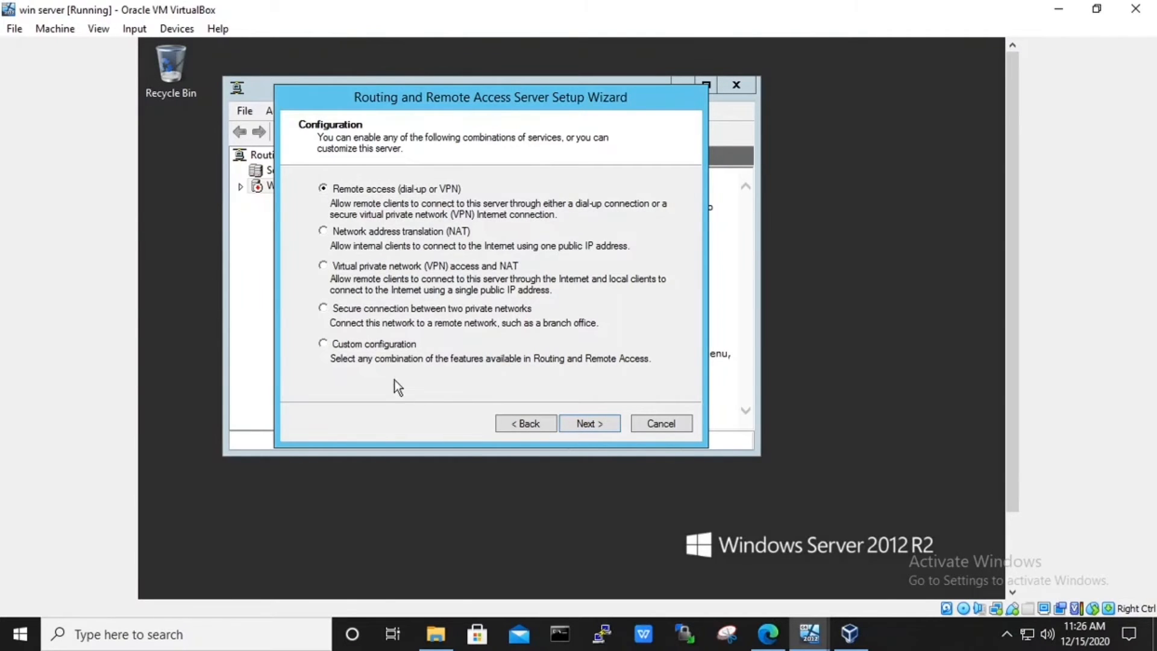
click(322, 343)
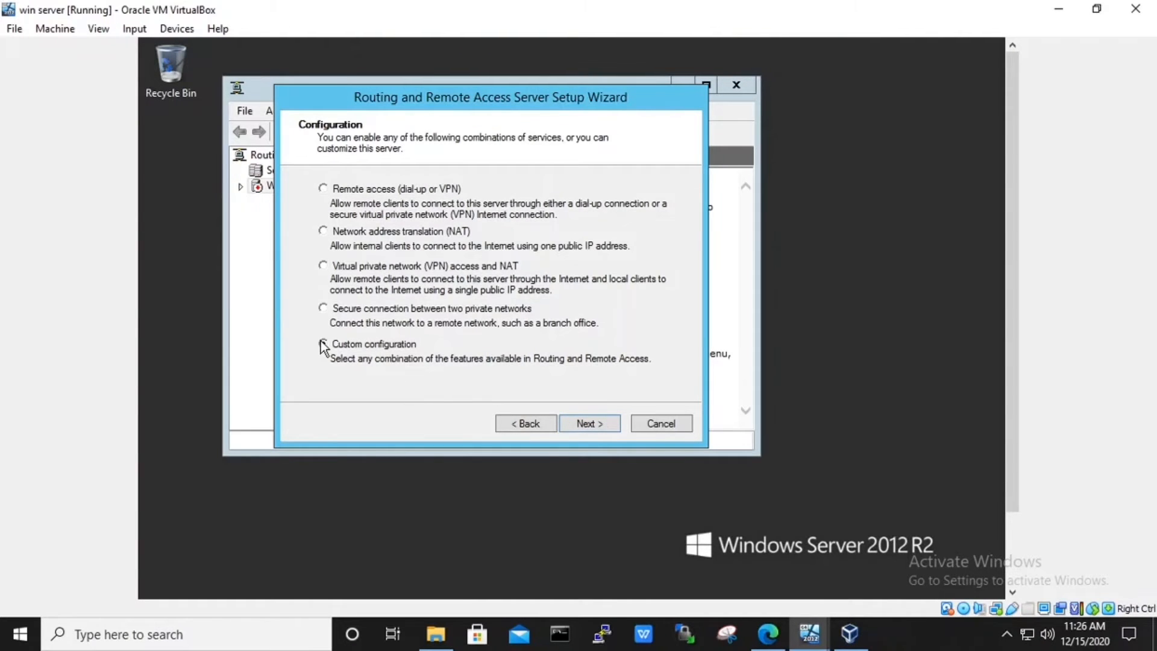
click(323, 344)
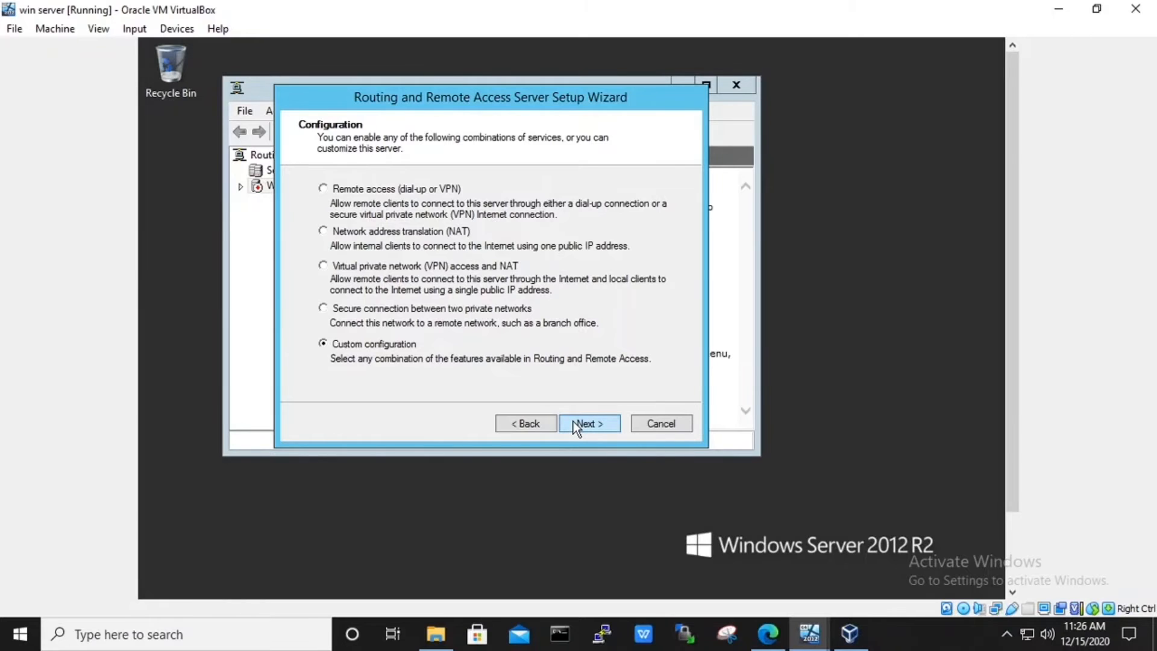
click(588, 423)
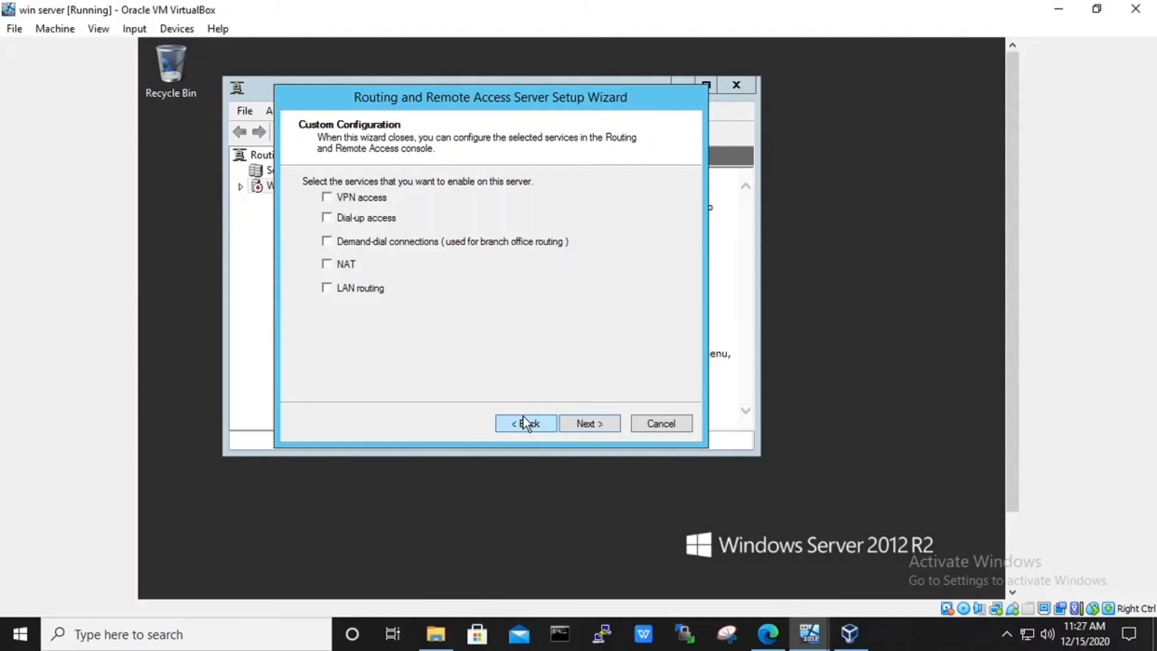
mouse_move(379, 223)
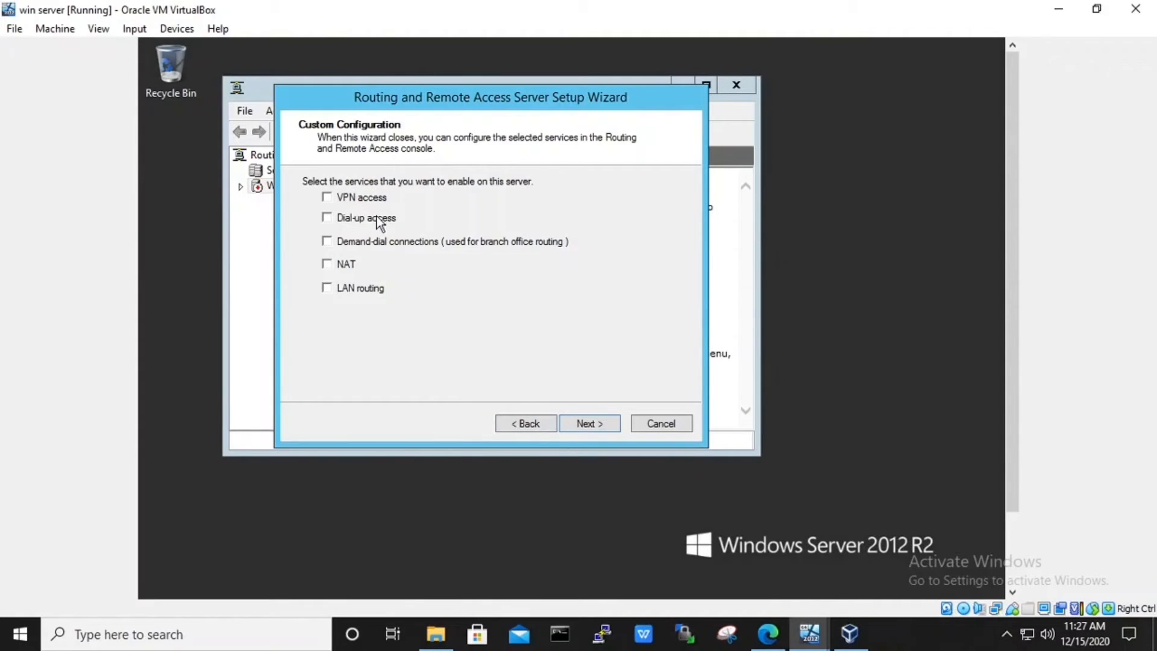
click(326, 197)
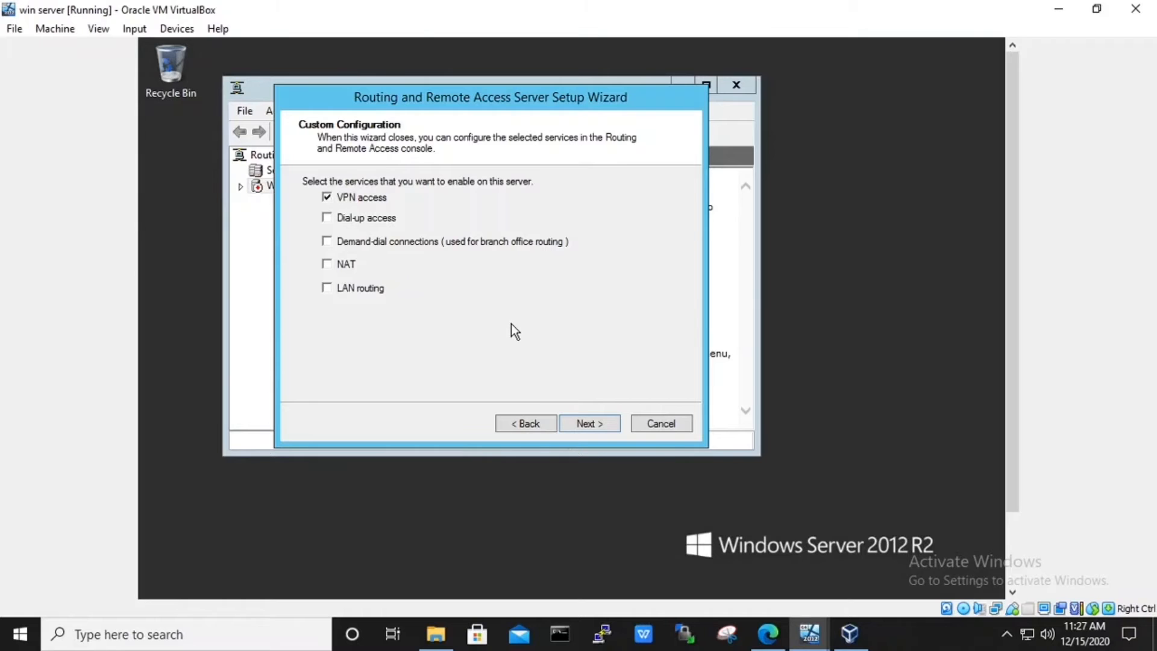
mouse_move(590, 413)
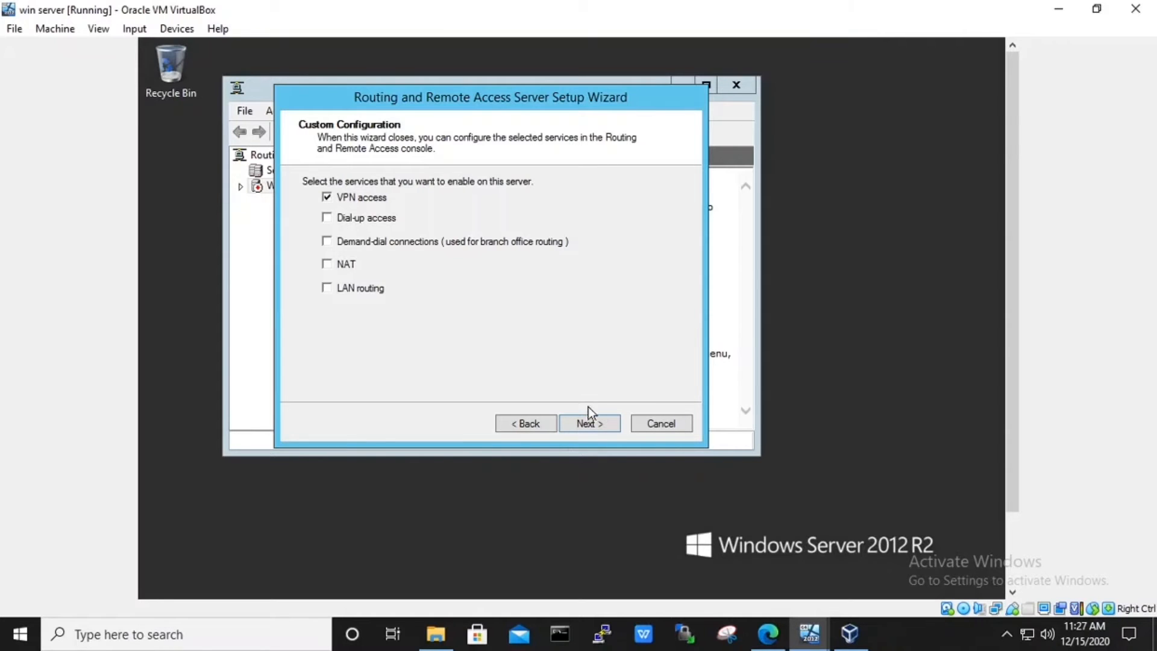
click(589, 423)
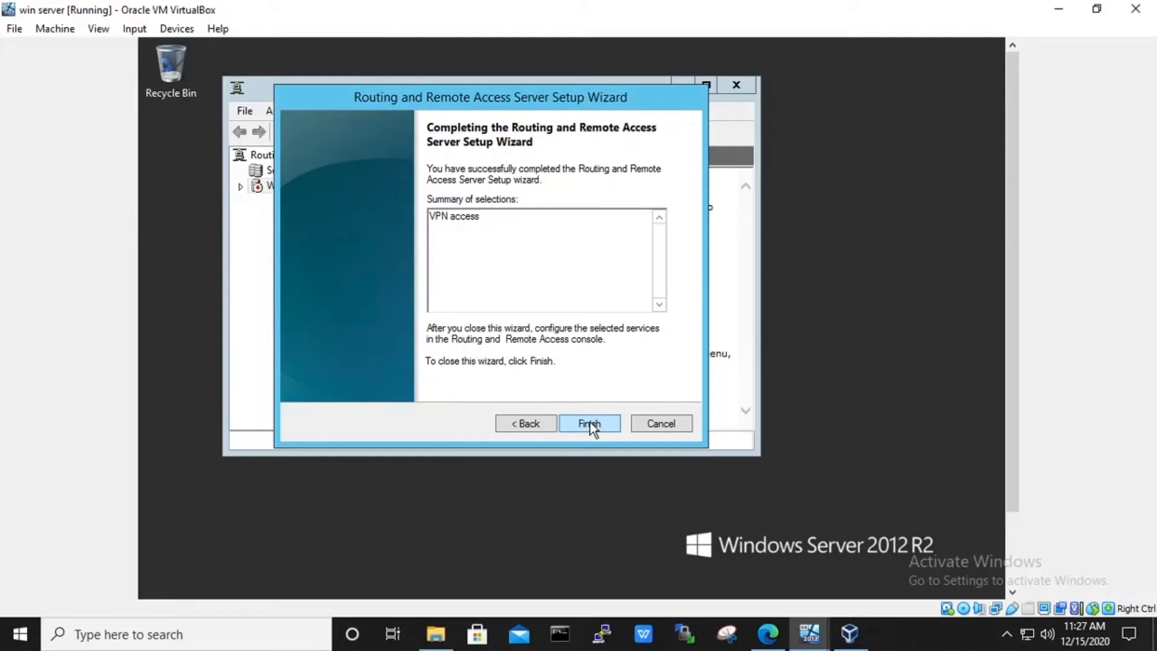
- Finish the RRAS setup wizard, dismiss the firewall port warning, and start the service
click(589, 423)
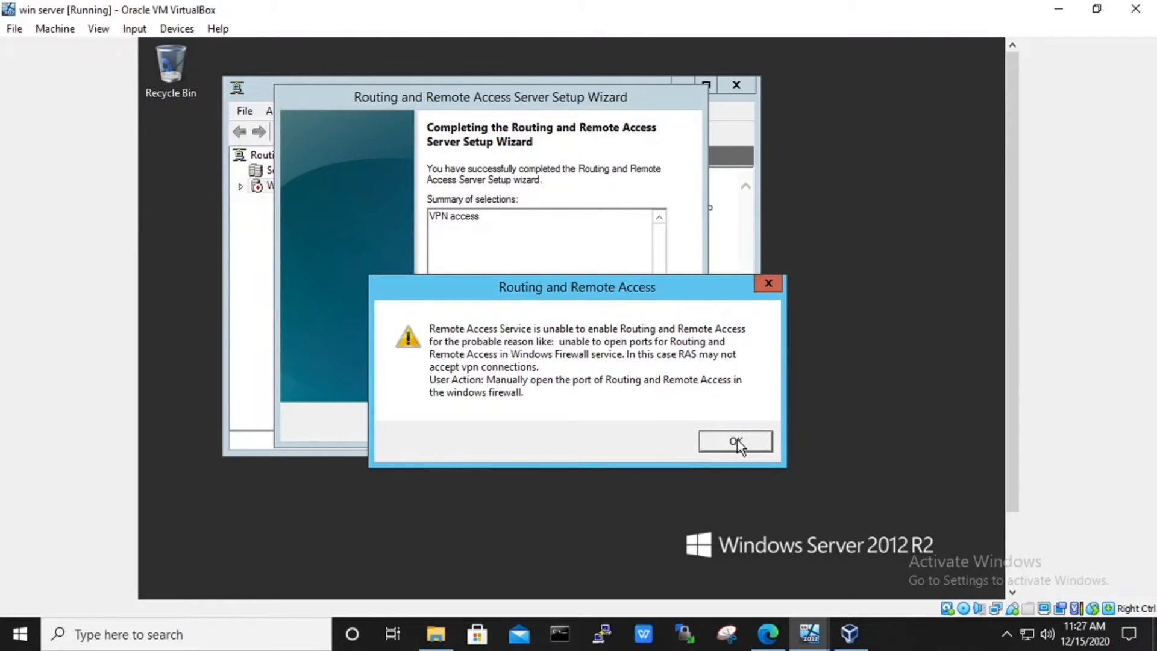
click(733, 441)
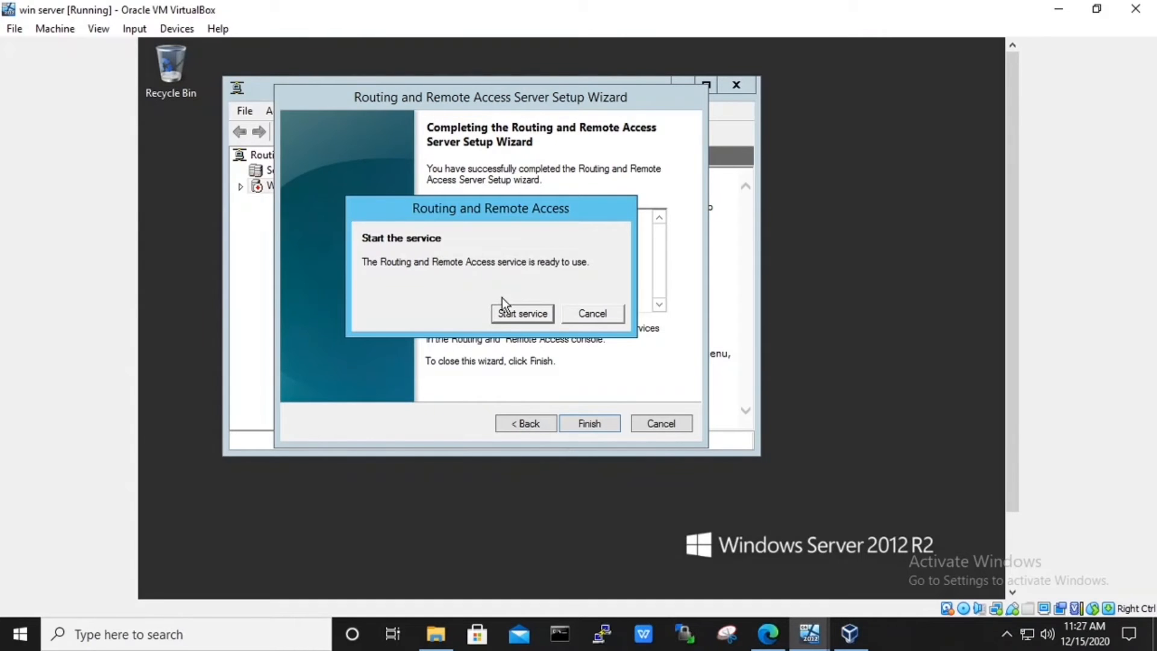
click(521, 313)
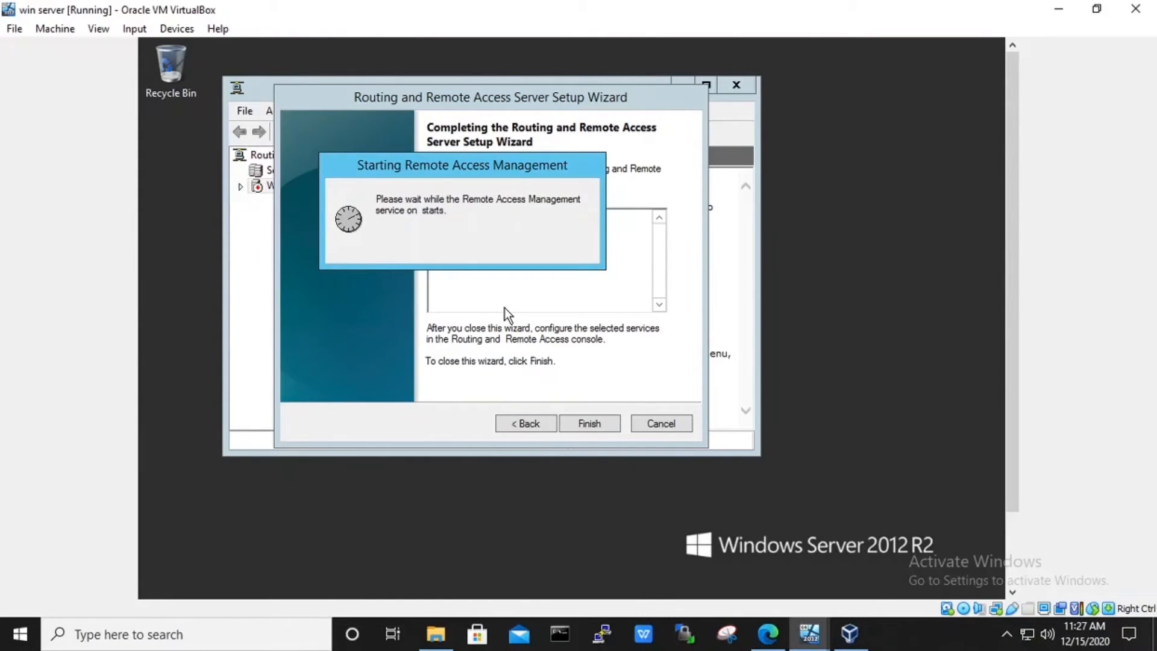
click(588, 423)
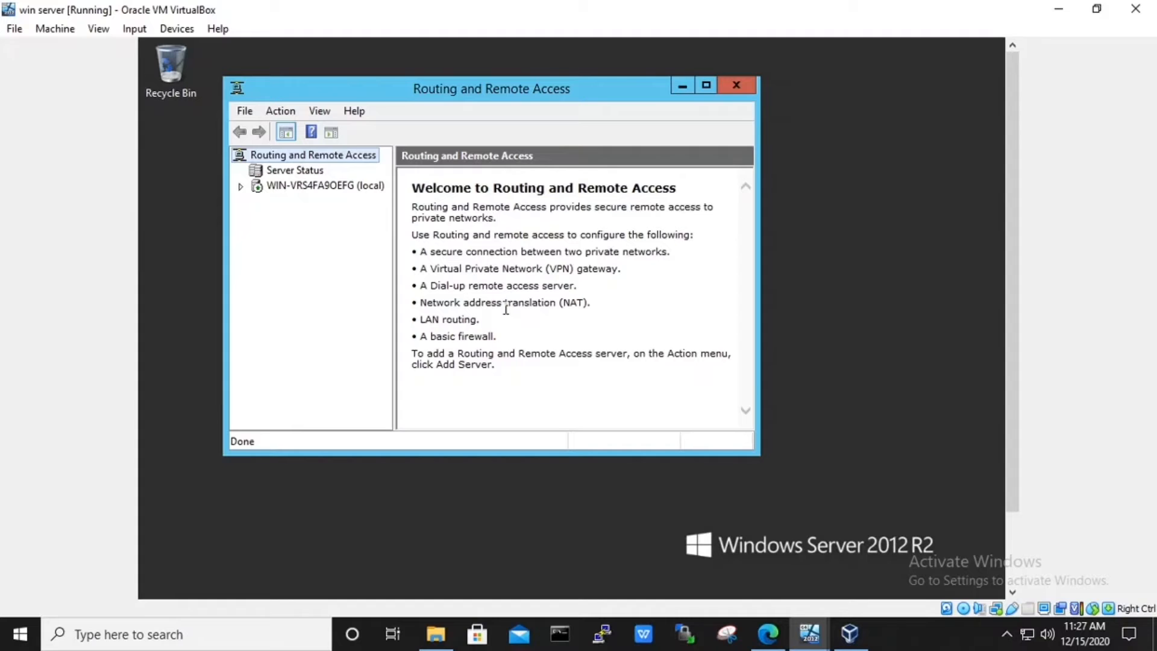
mouse_move(269, 219)
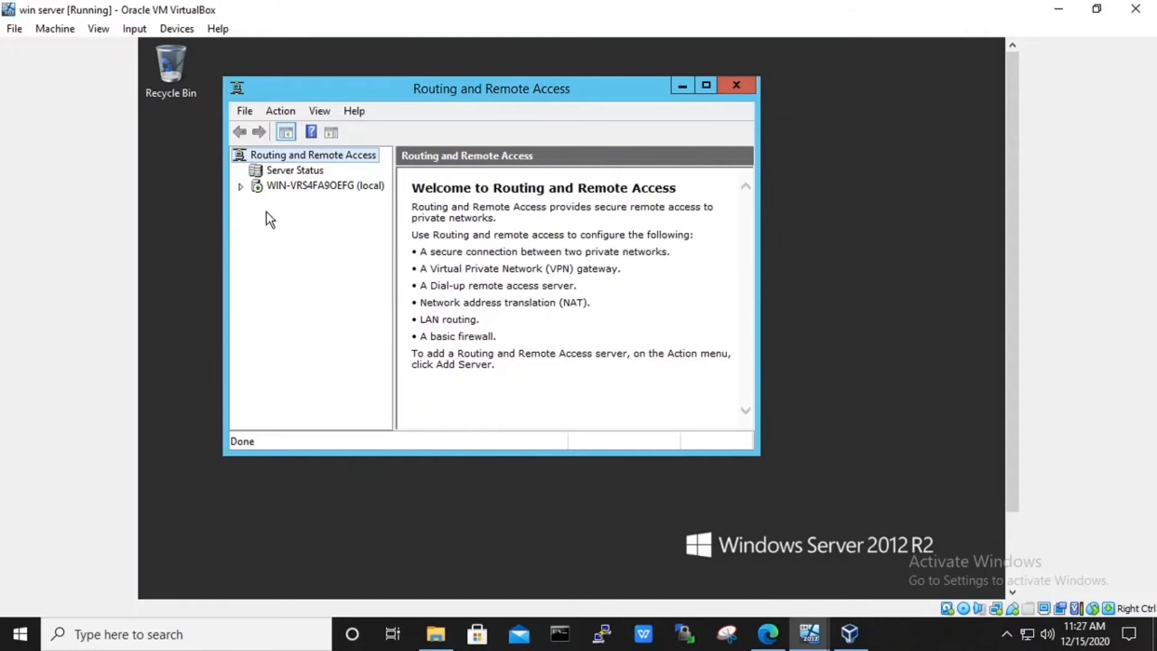
- In the local server's Properties, switch IPv4 address assignment from DHCP to Static address pool
click(241, 185)
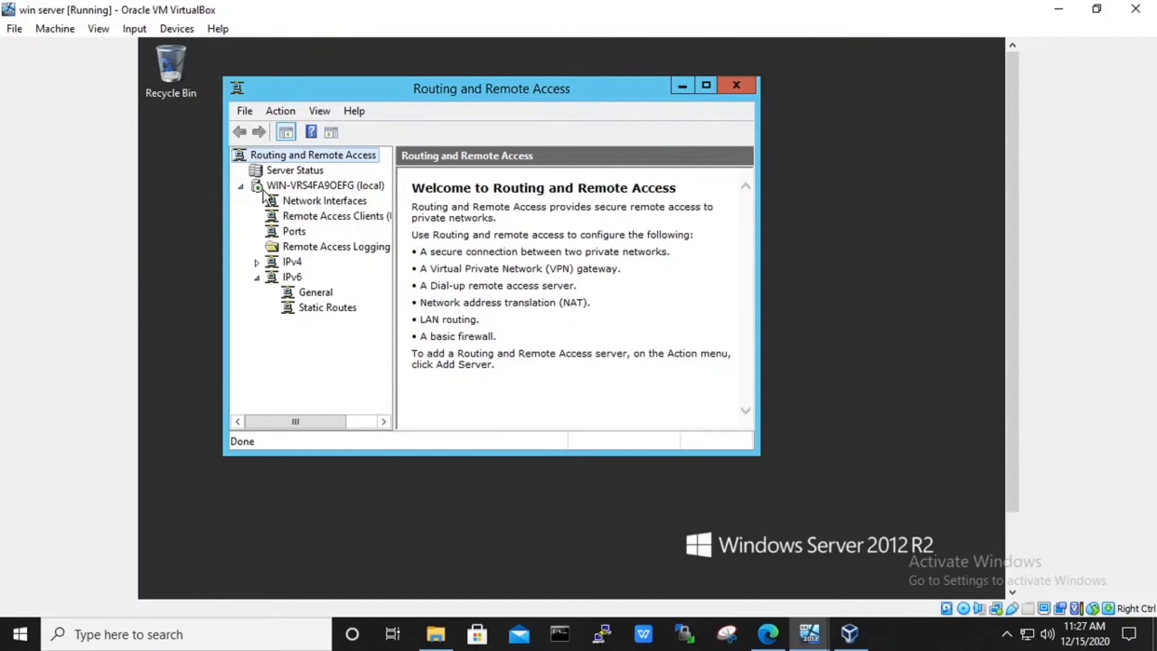
right_click(325, 185)
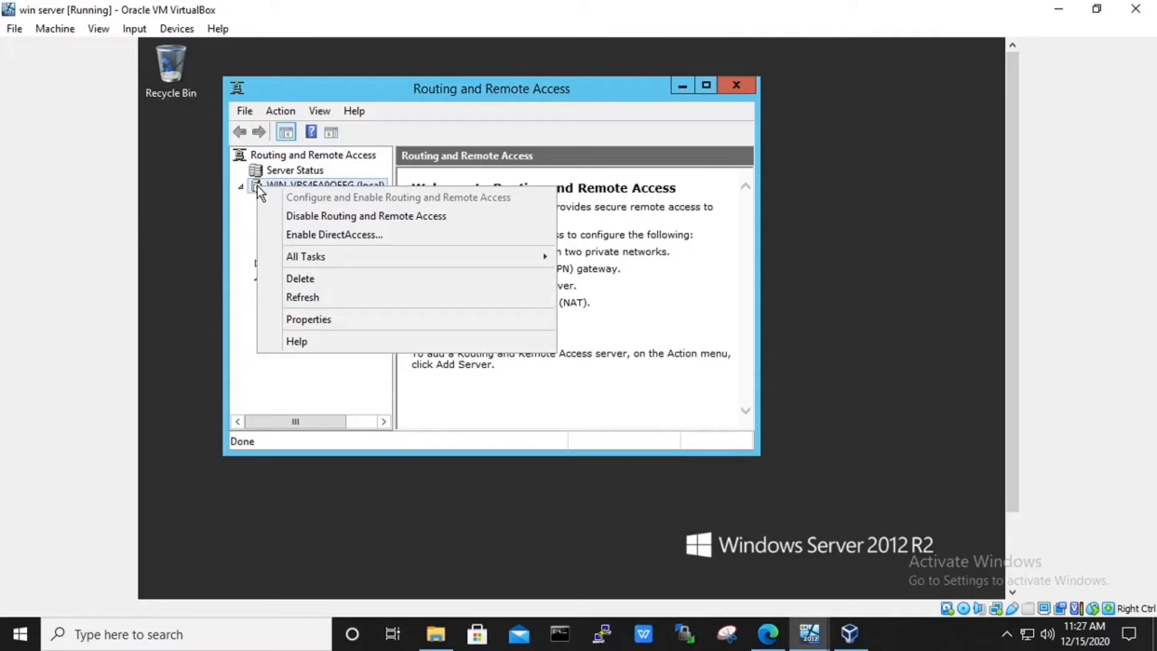
mouse_move(308, 318)
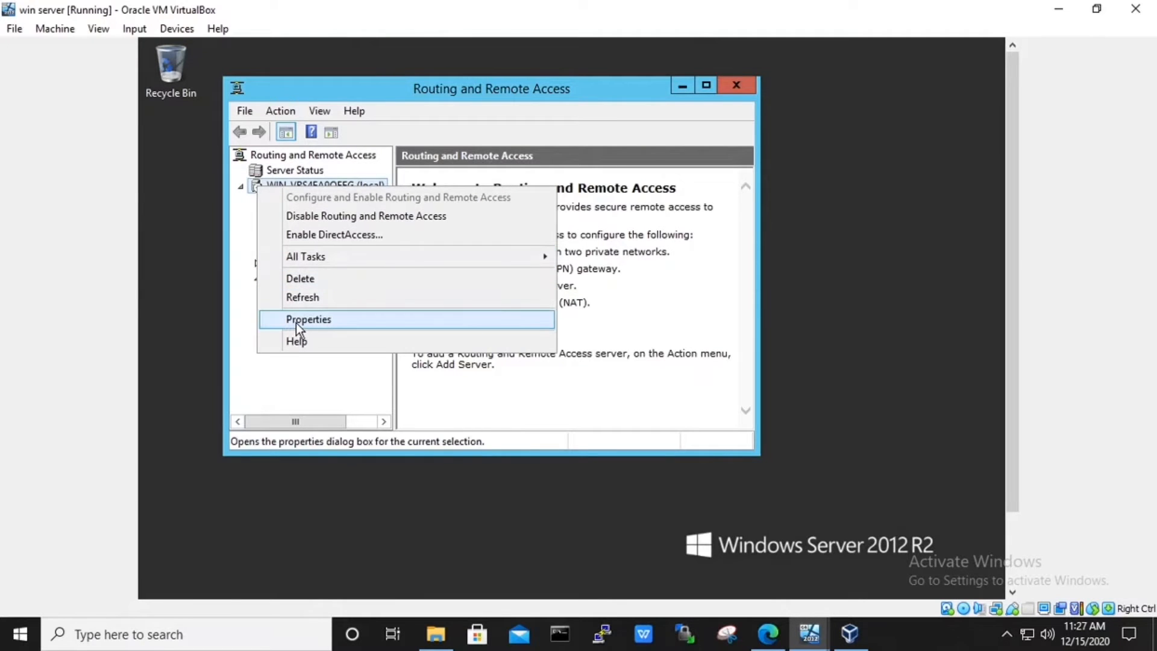
click(308, 318)
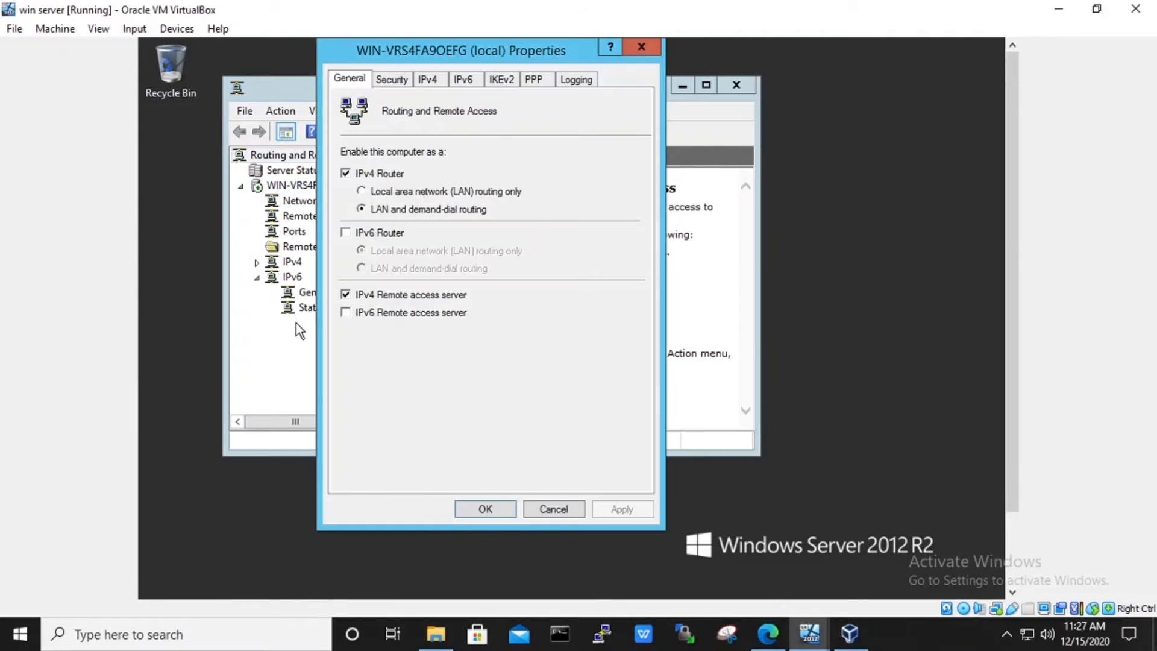
mouse_move(349, 275)
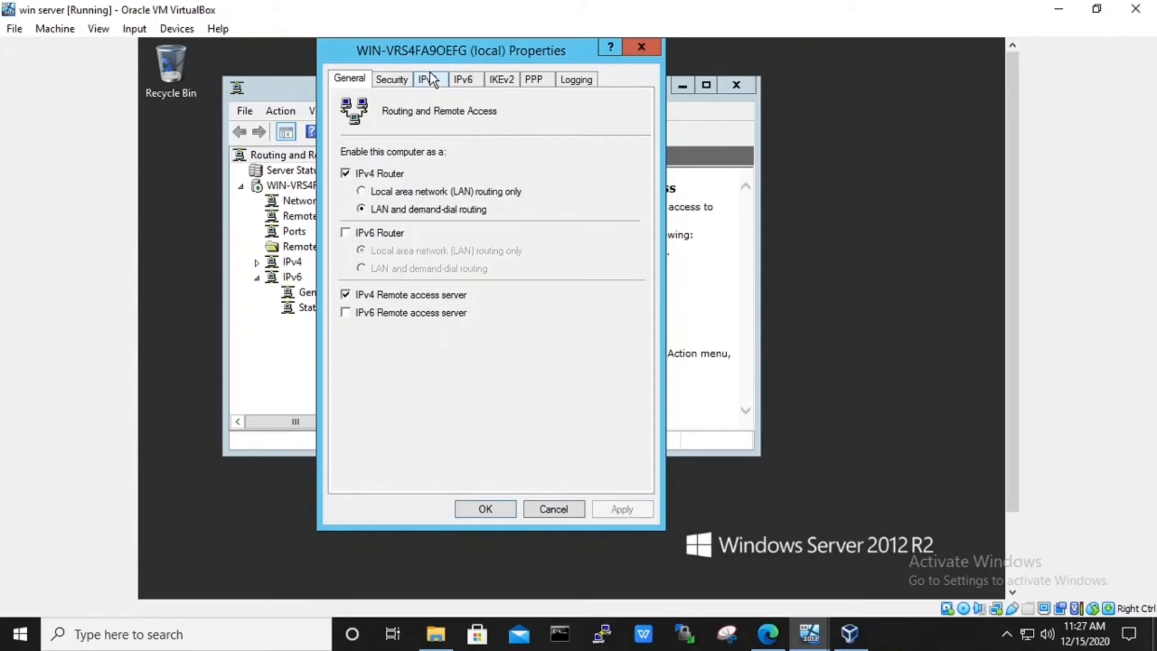
click(424, 79)
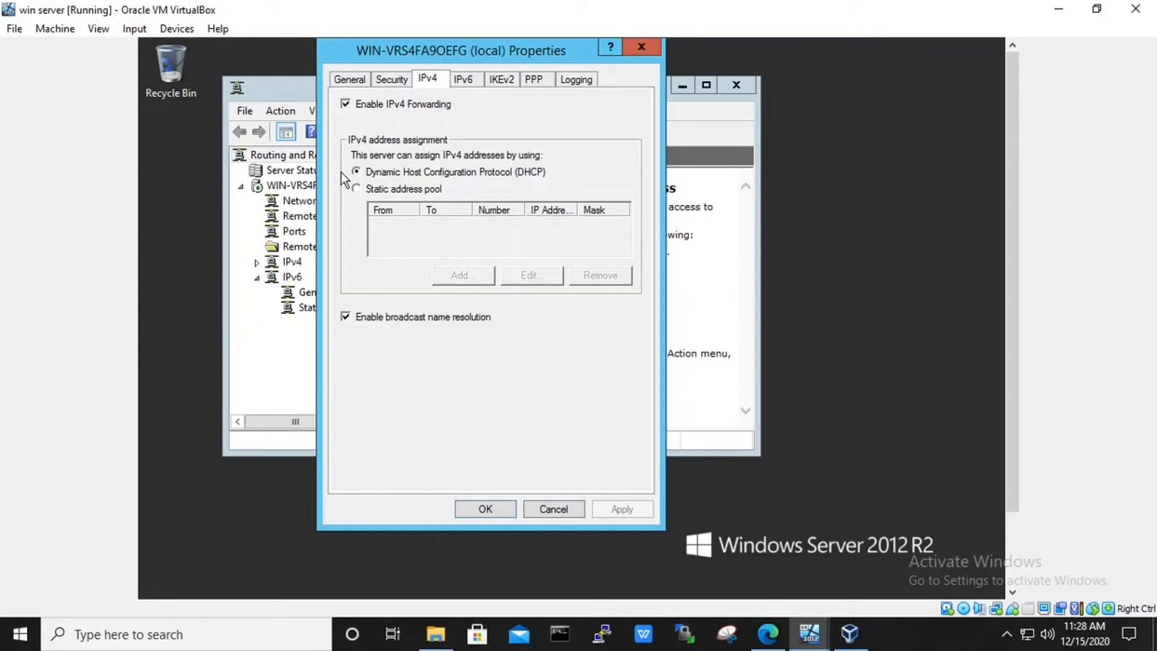
click(358, 188)
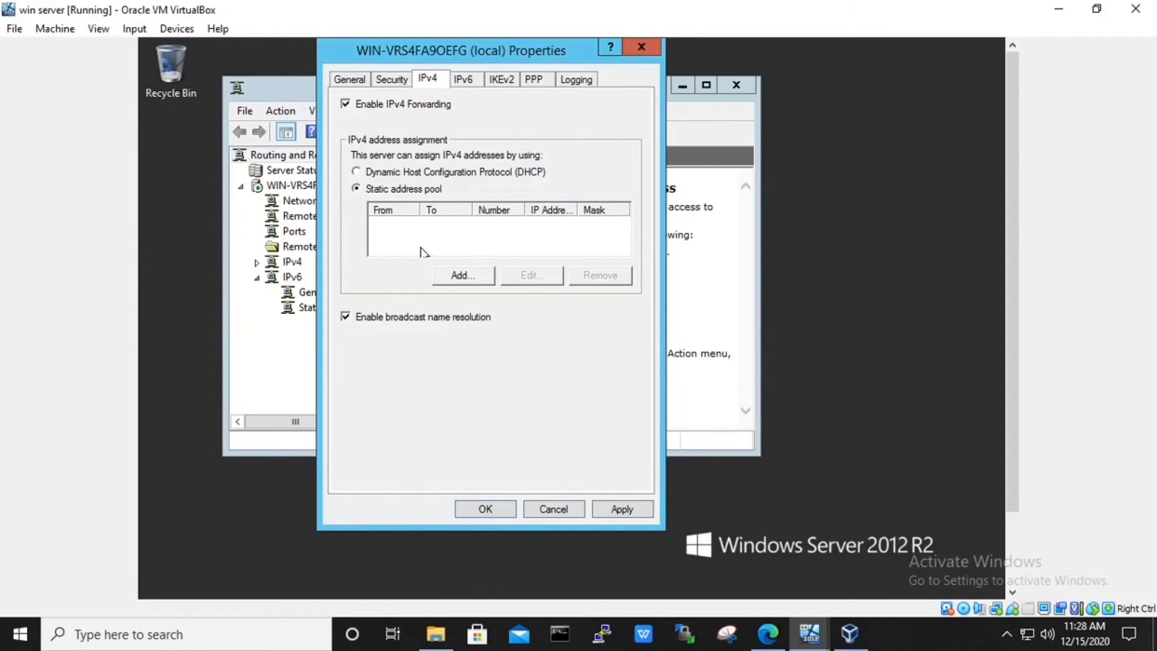
mouse_move(426, 259)
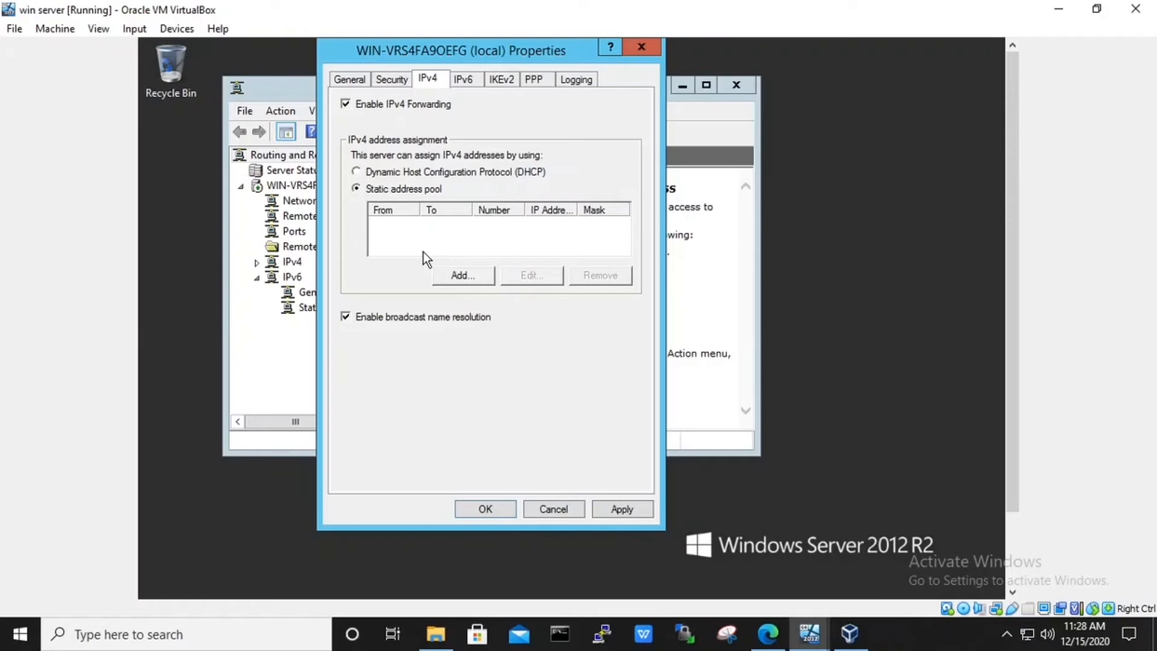
mouse_move(431, 289)
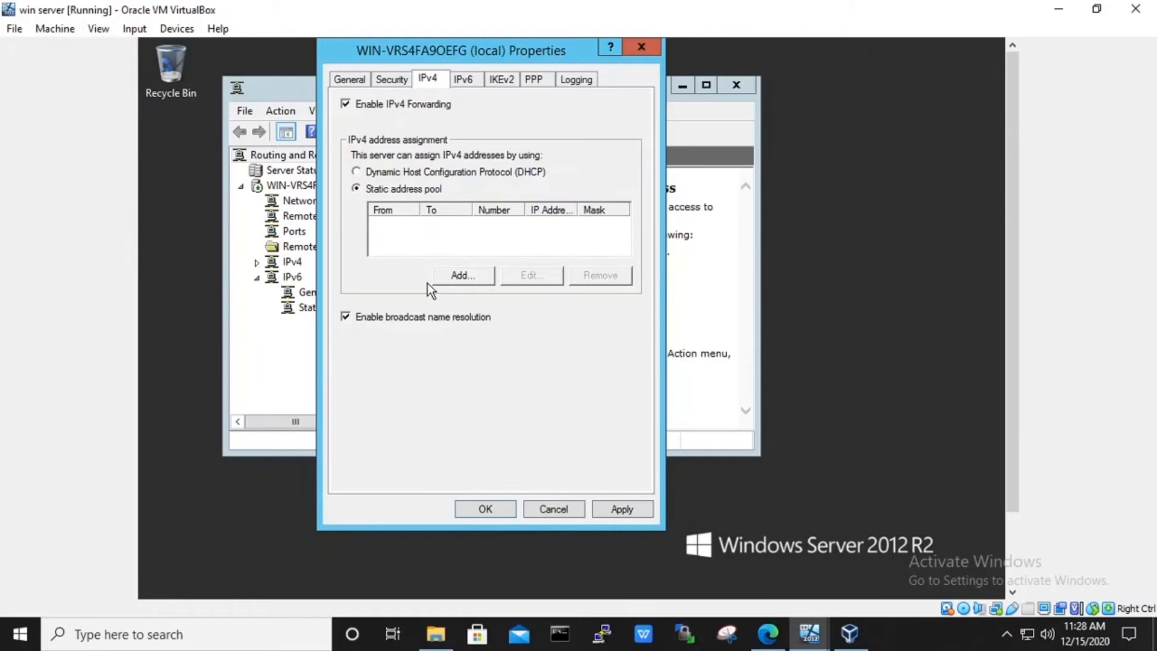
mouse_move(427, 299)
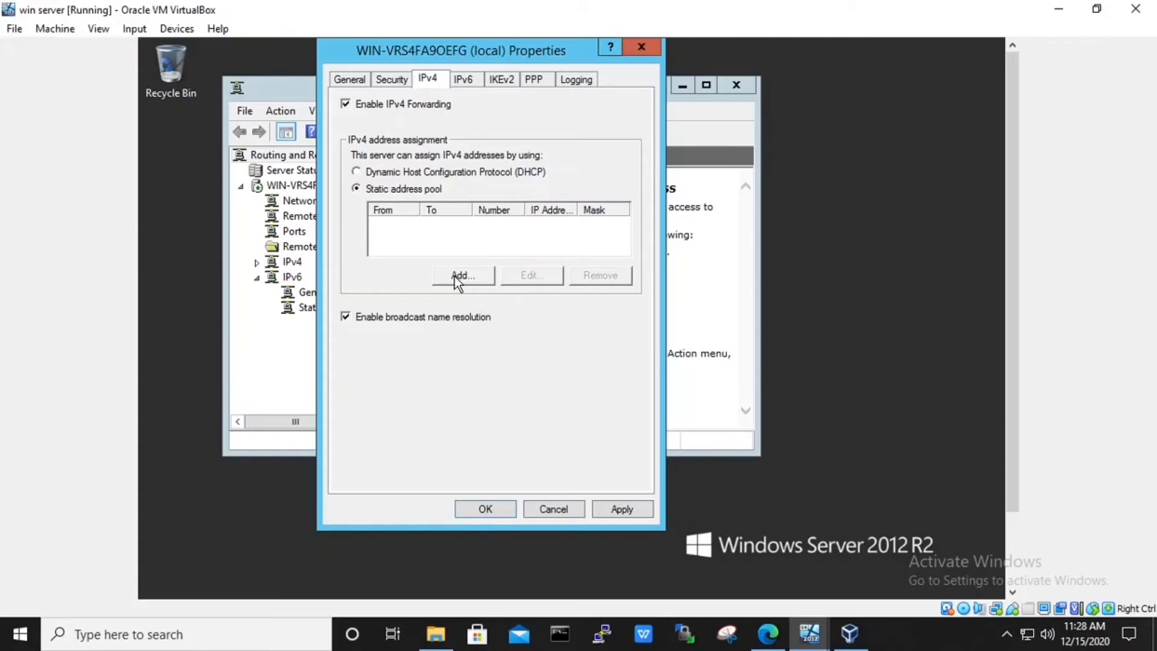
- Add and apply a static IPv4 range from 10.244.0.88 to 10.244.1.88 (257 addresses)
click(462, 275)
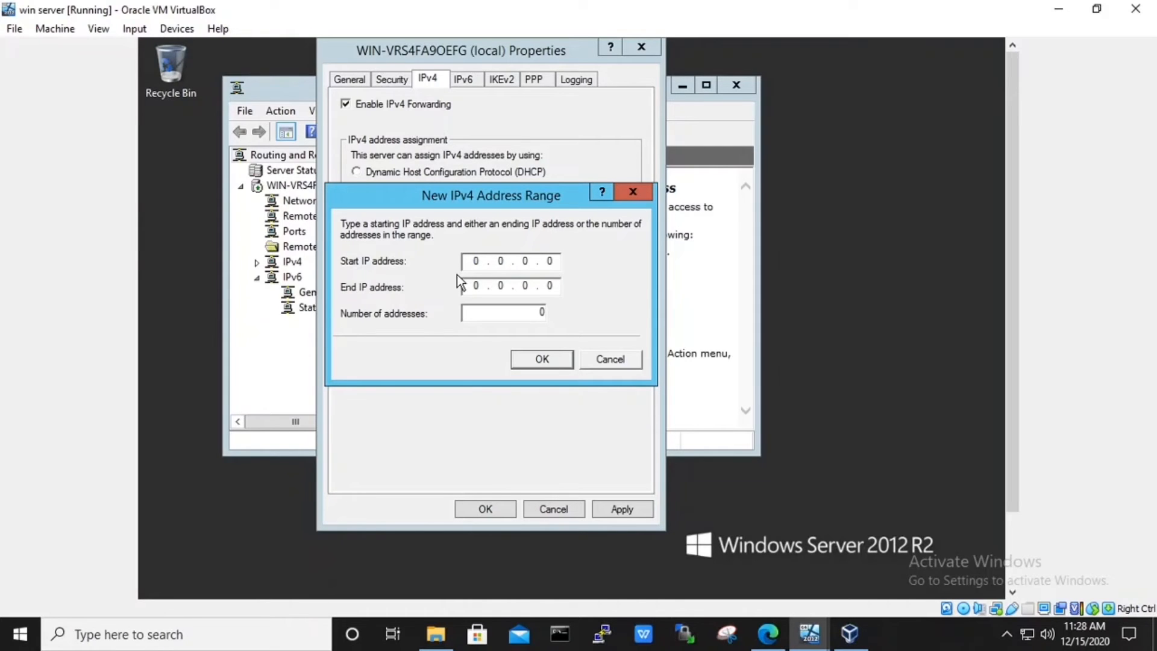
text(100)
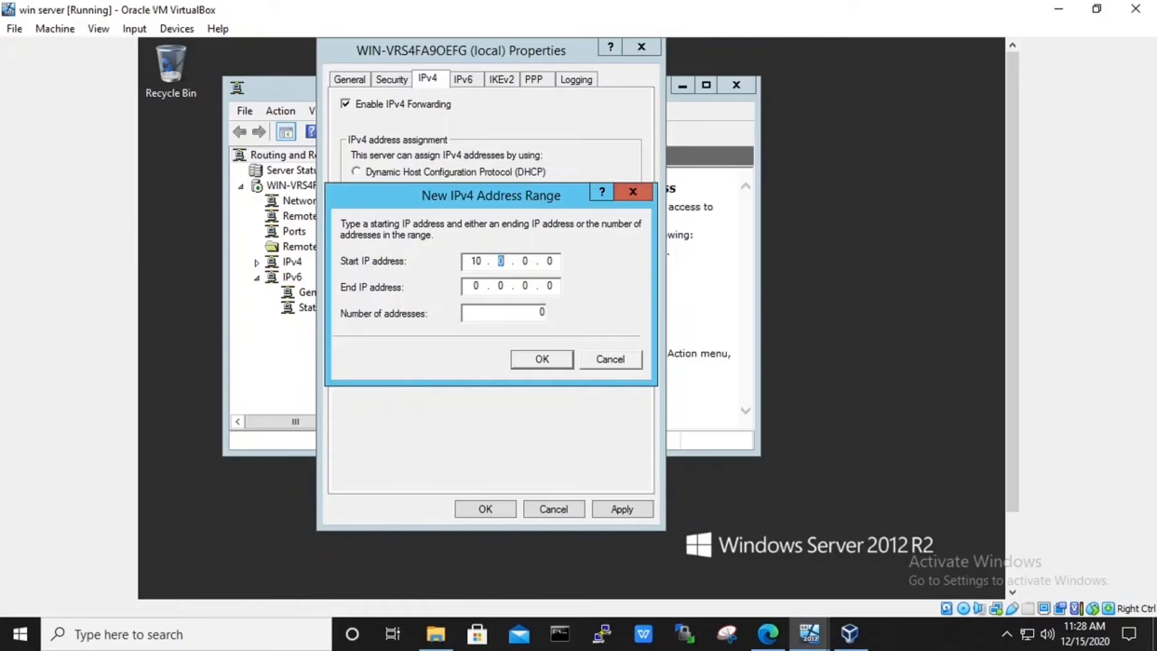
text(244)
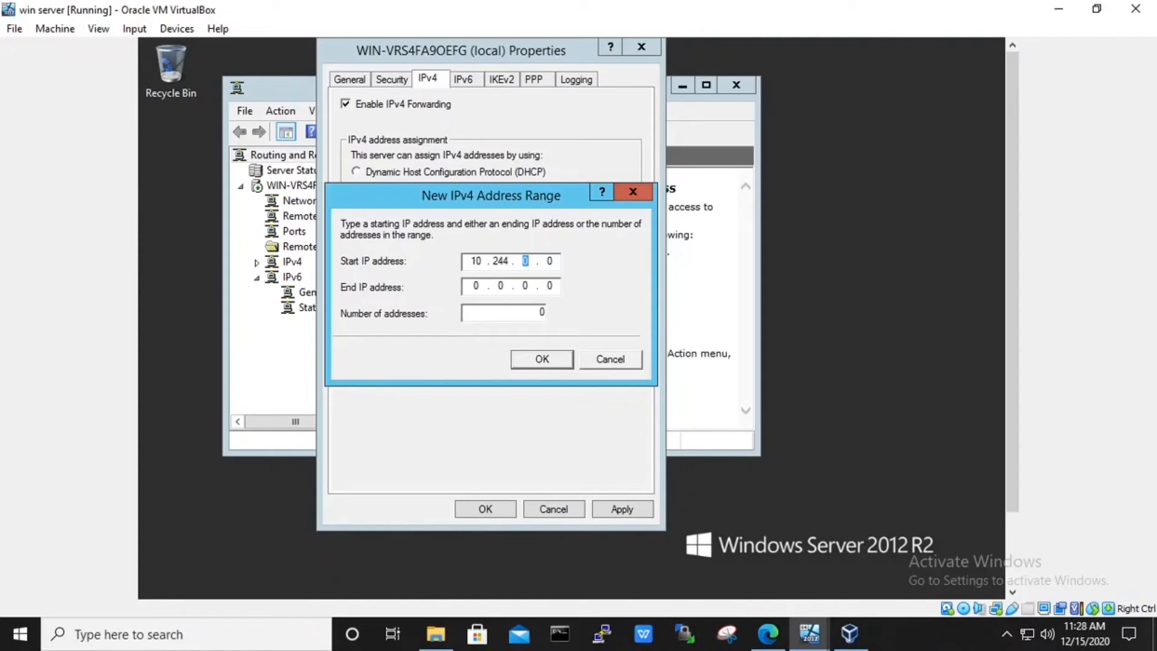
mouse_move(530, 260)
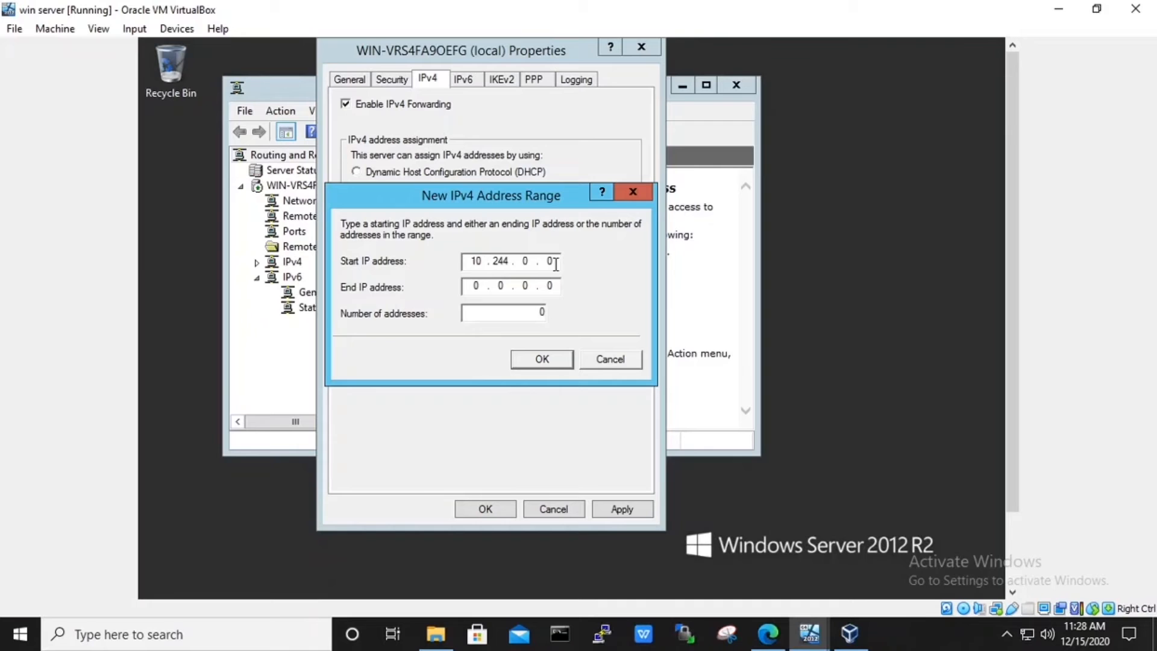
key(Backspace)
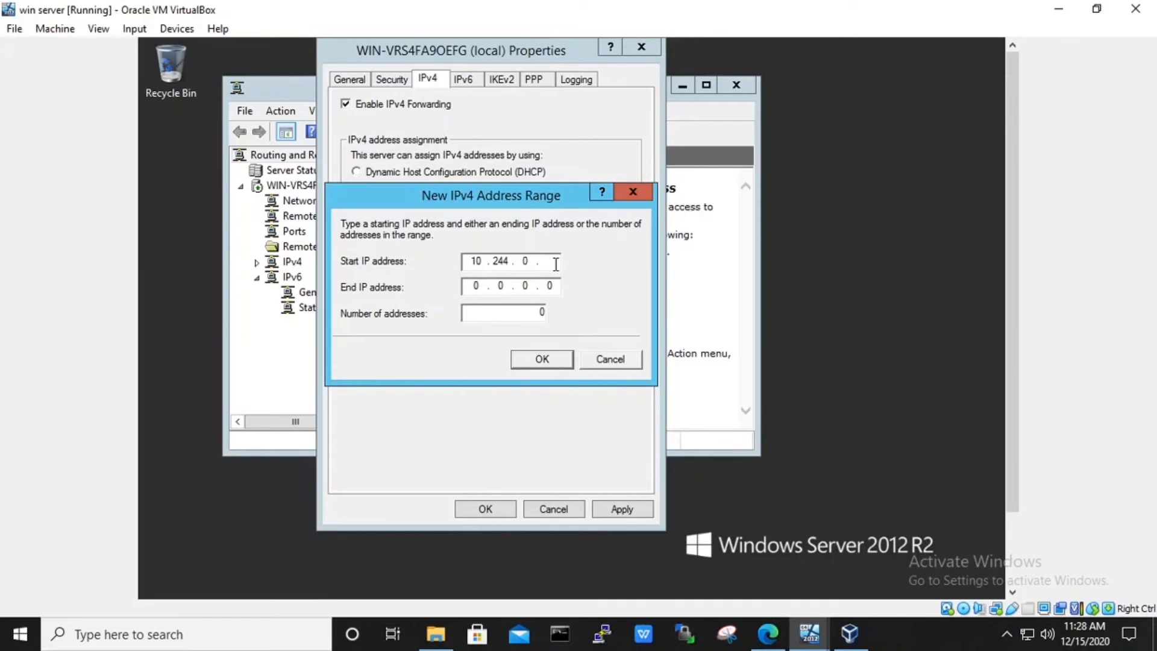
text(88)
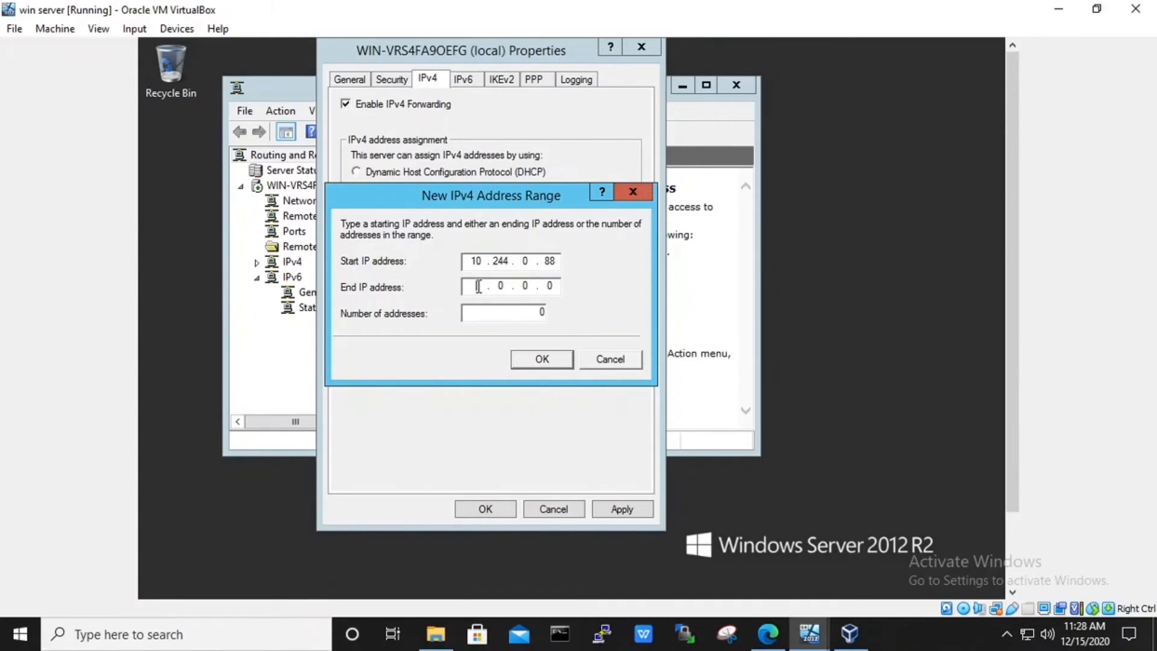
text(10.244.1.0)
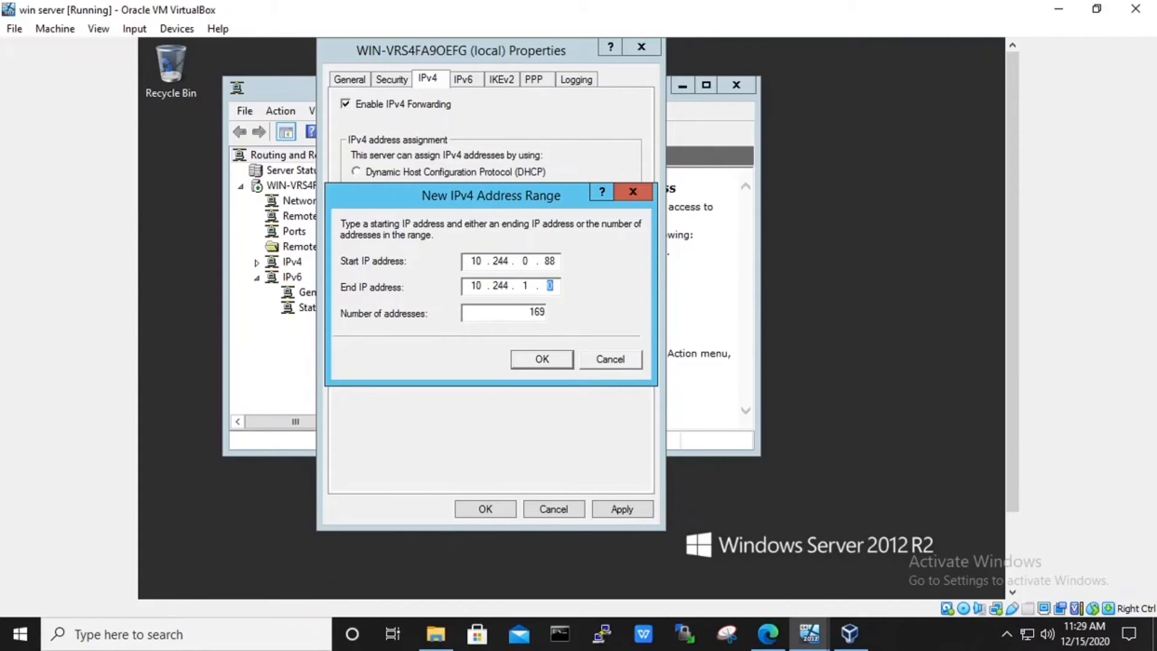
text(88)
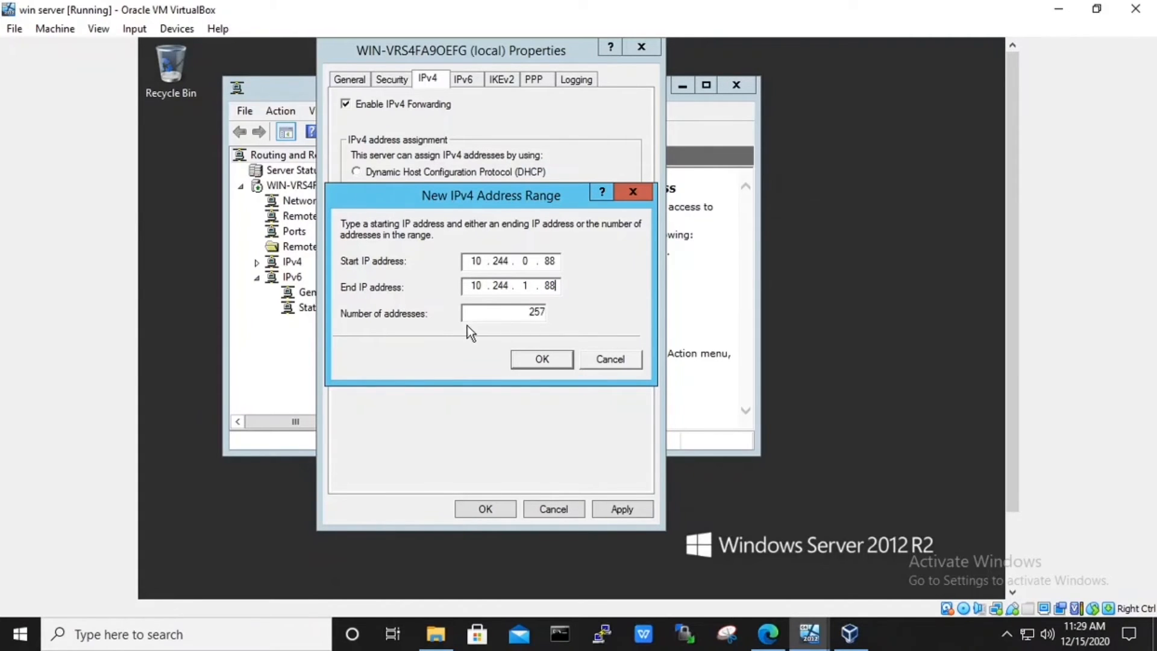
click(542, 359)
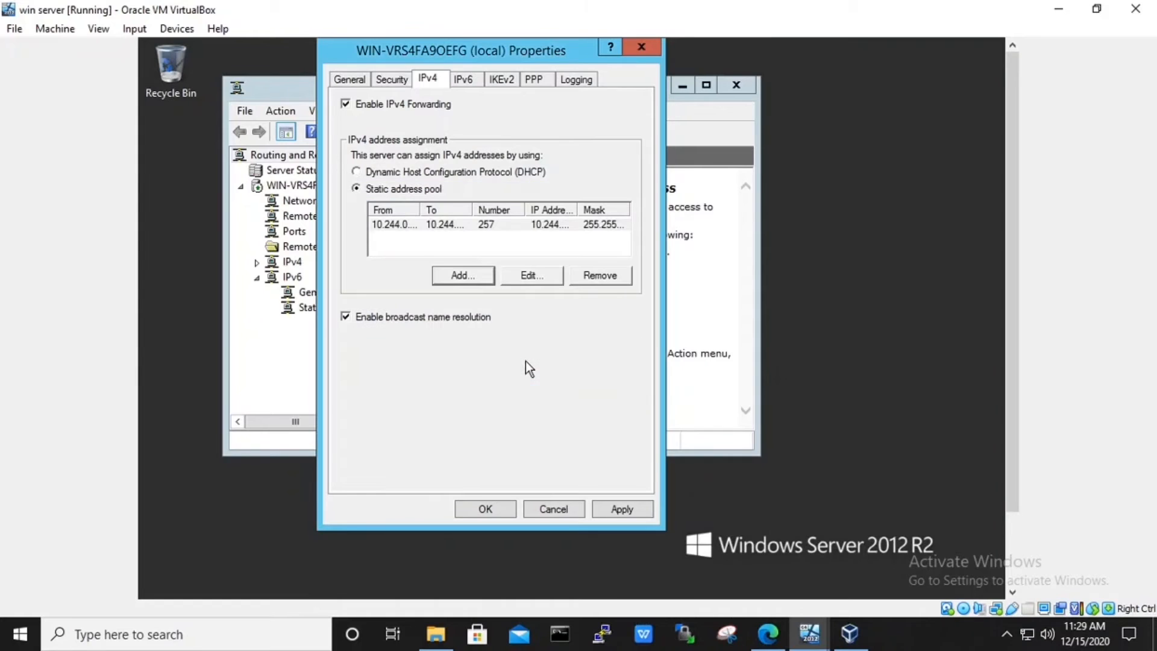
mouse_move(533, 374)
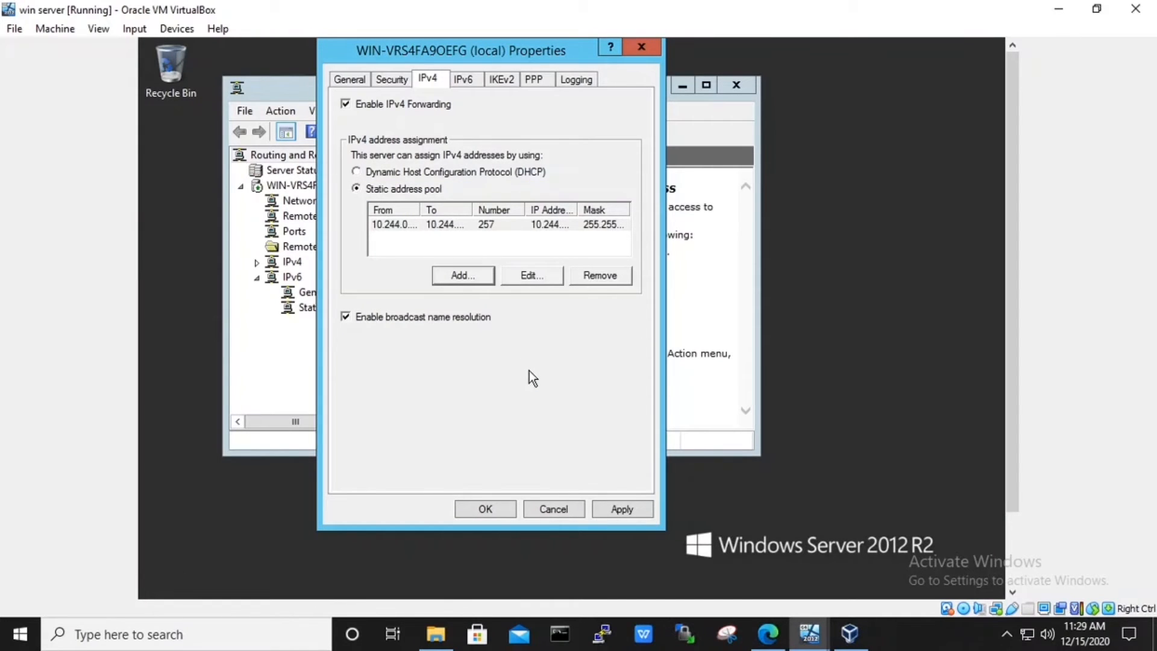
mouse_move(551, 389)
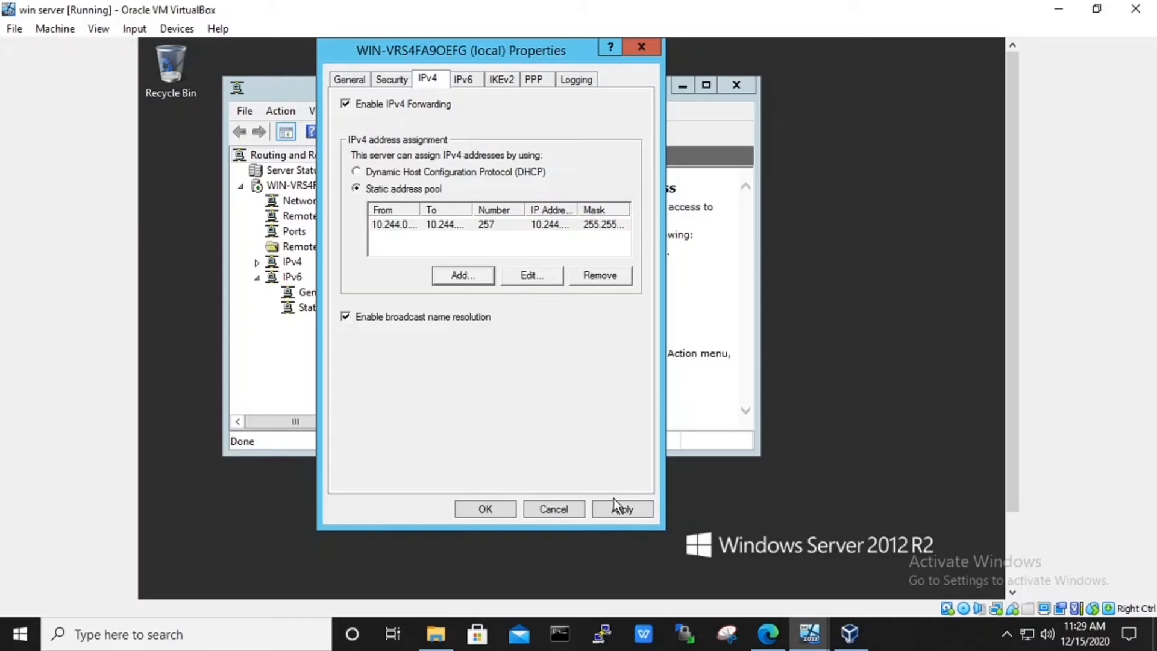
click(622, 509)
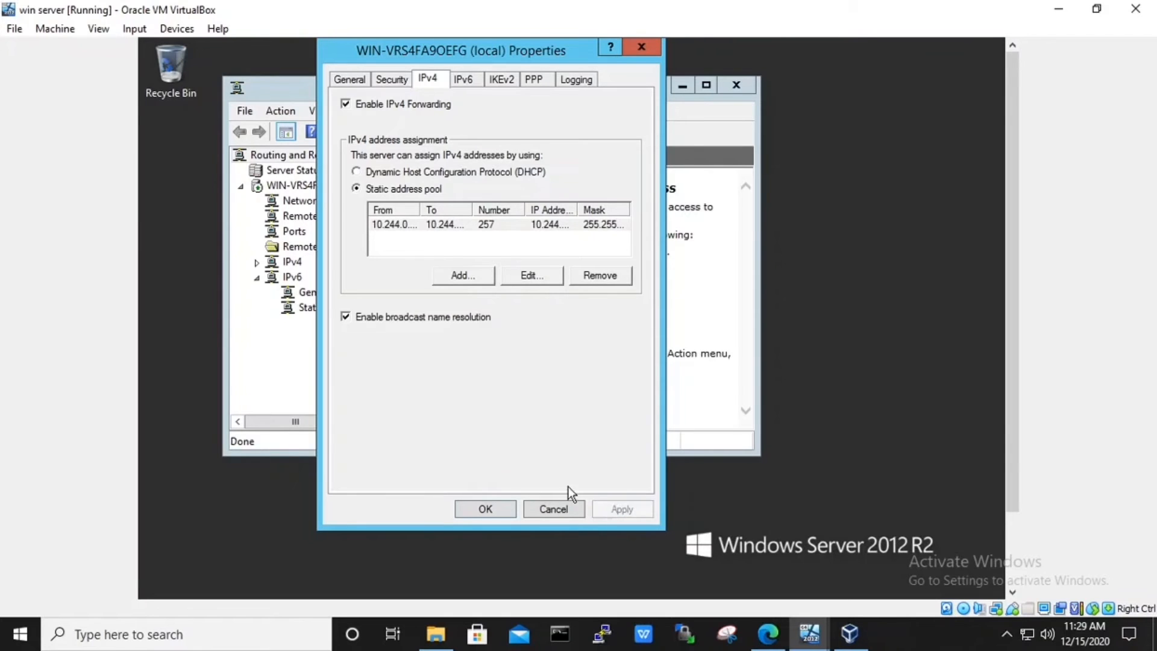
mouse_move(484, 509)
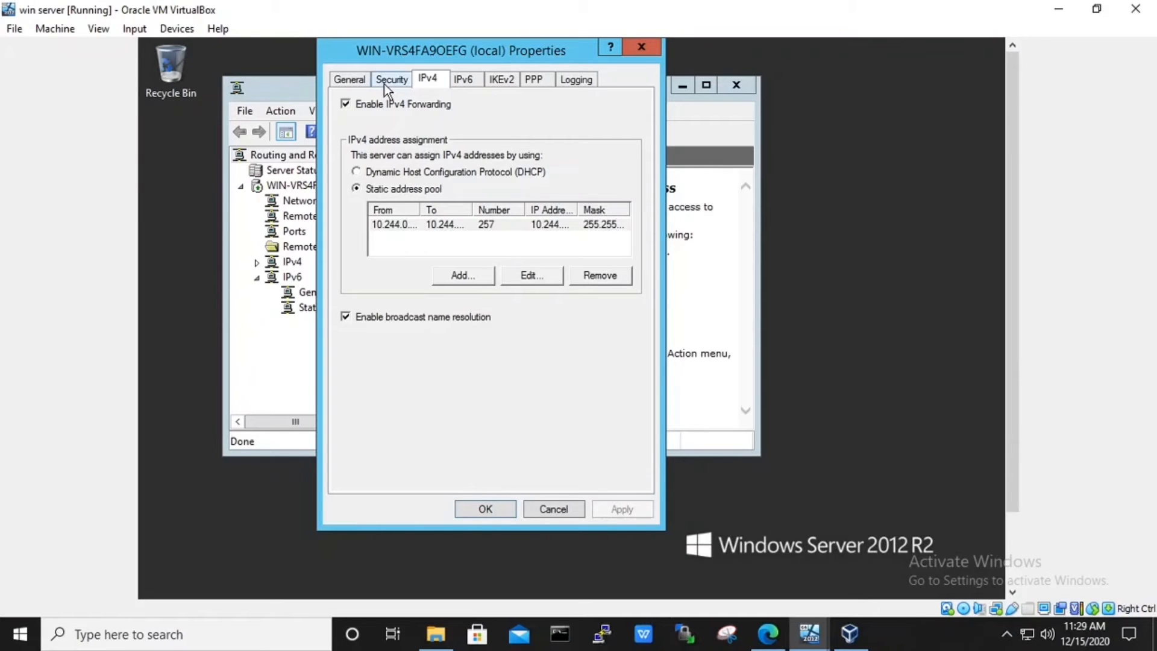
click(391, 79)
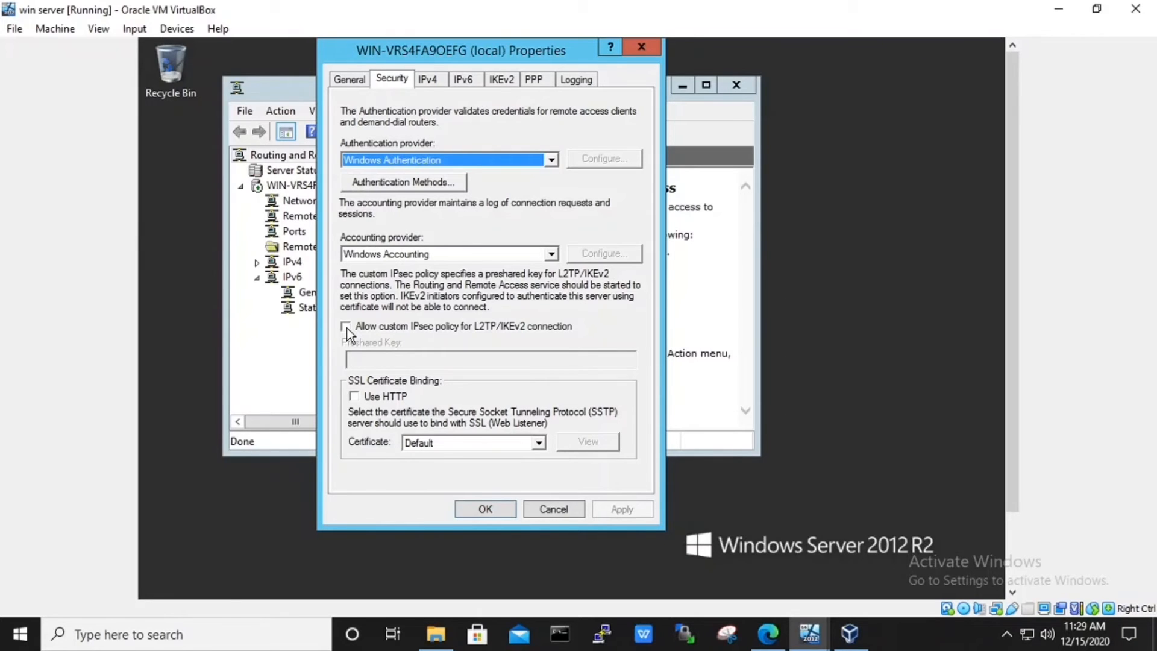
click(346, 326)
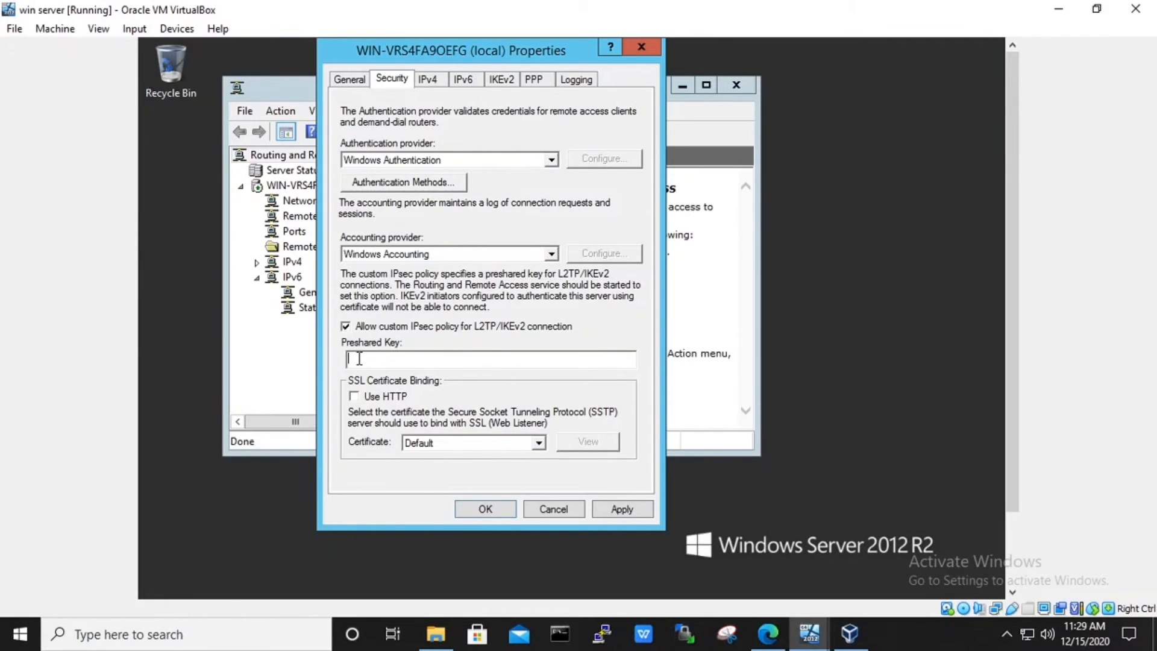
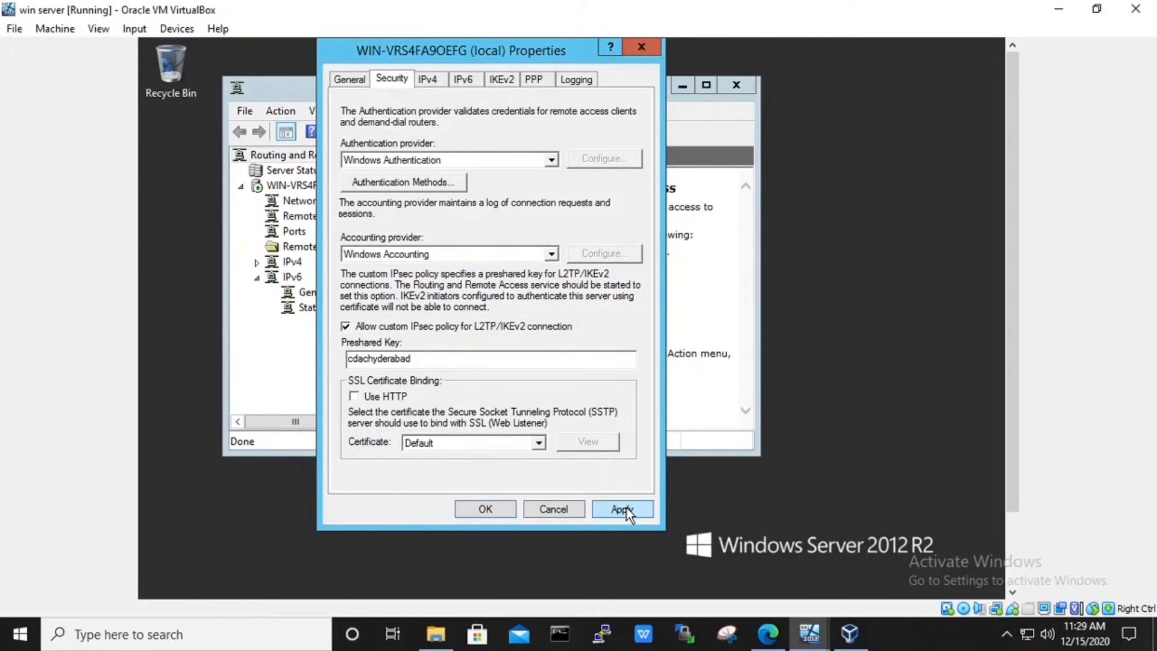
click(622, 509)
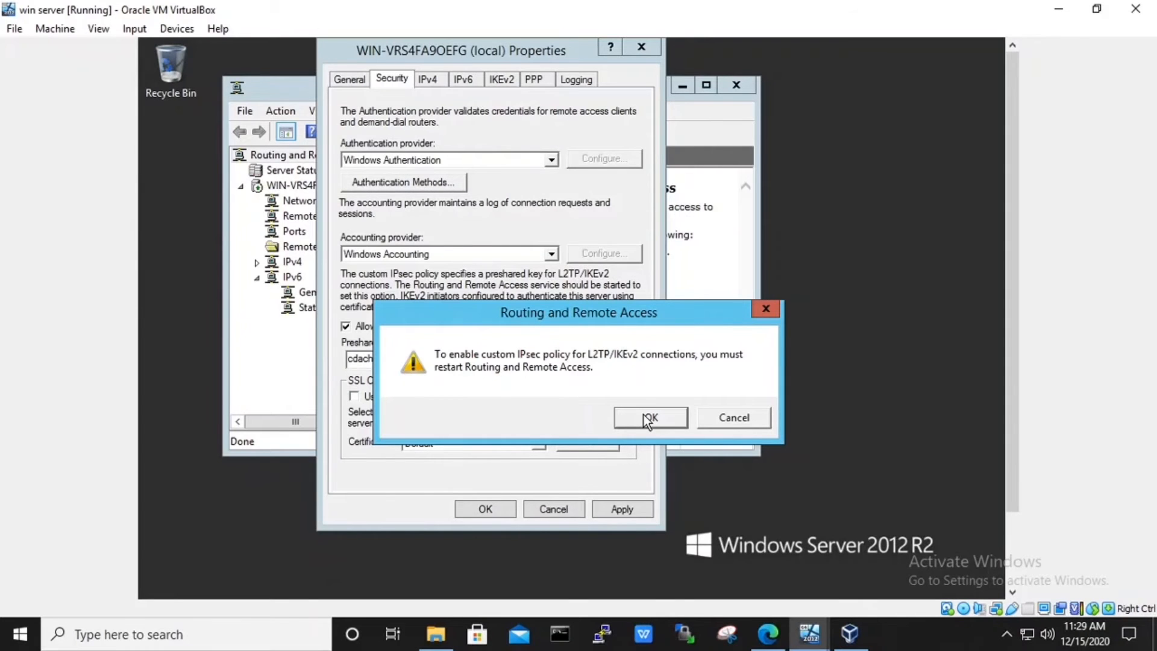
click(650, 417)
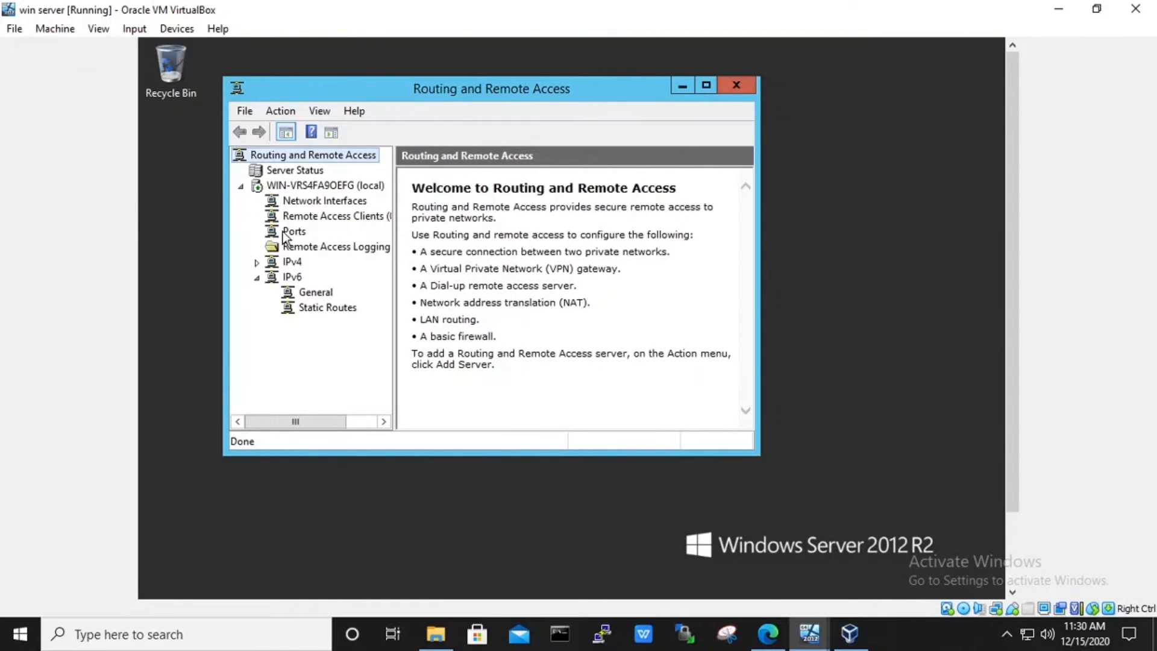
- Set WAN Miniport (PPTP) maximum ports to 1, confirm, apply, and close Ports Properties
right_click(293, 231)
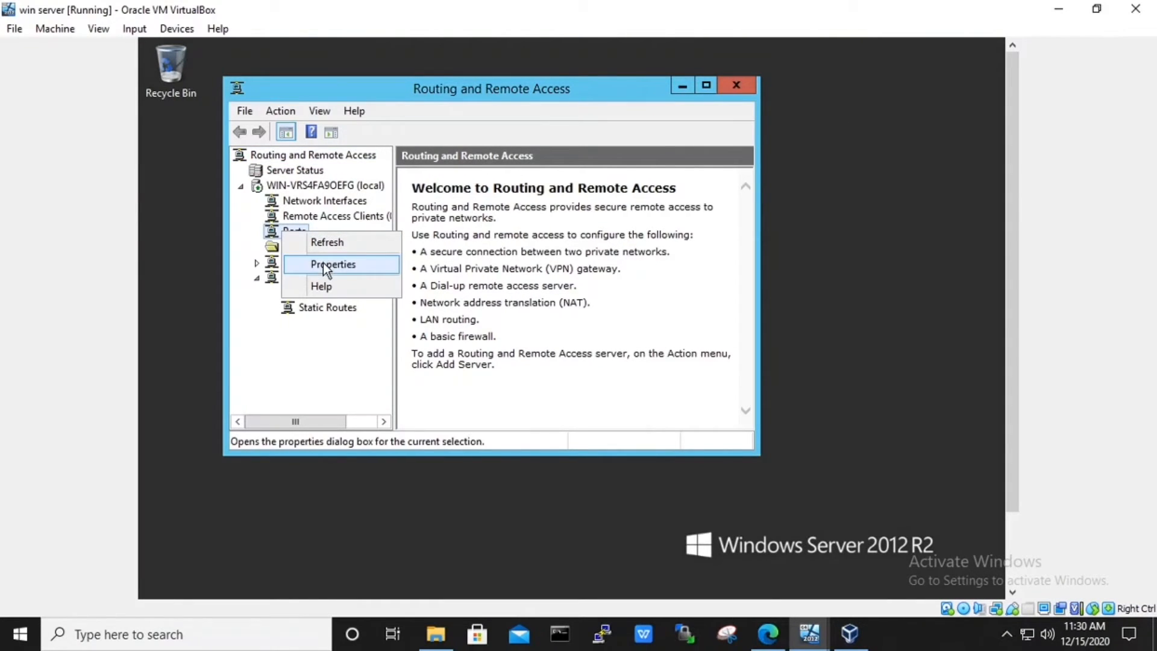
click(332, 264)
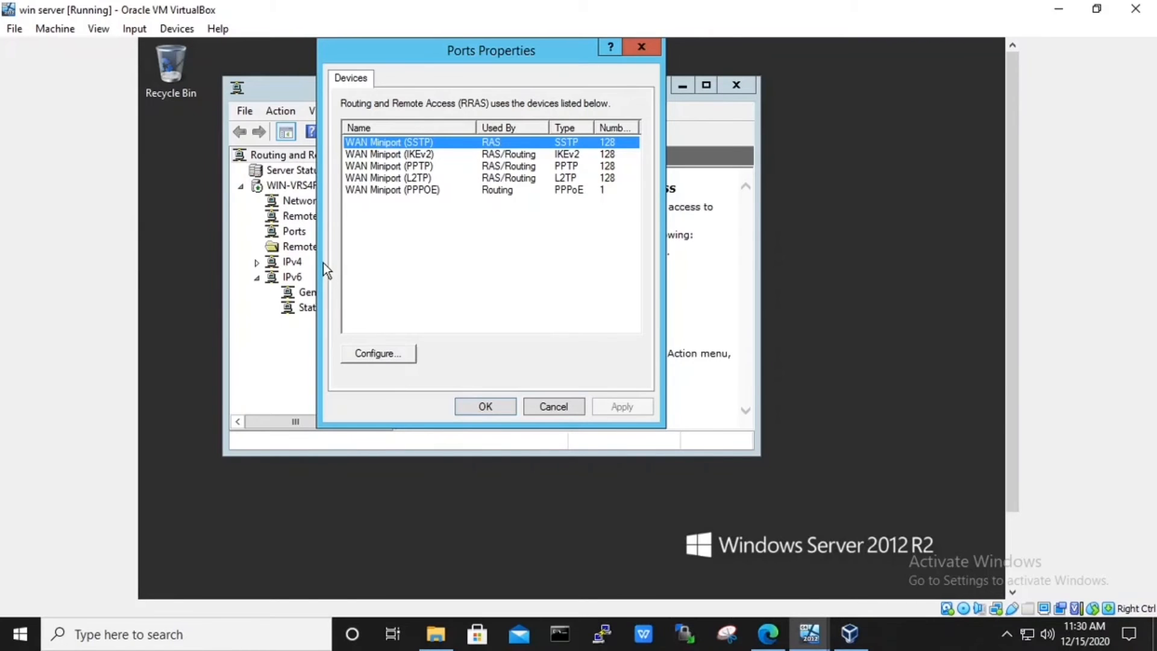
mouse_move(347, 244)
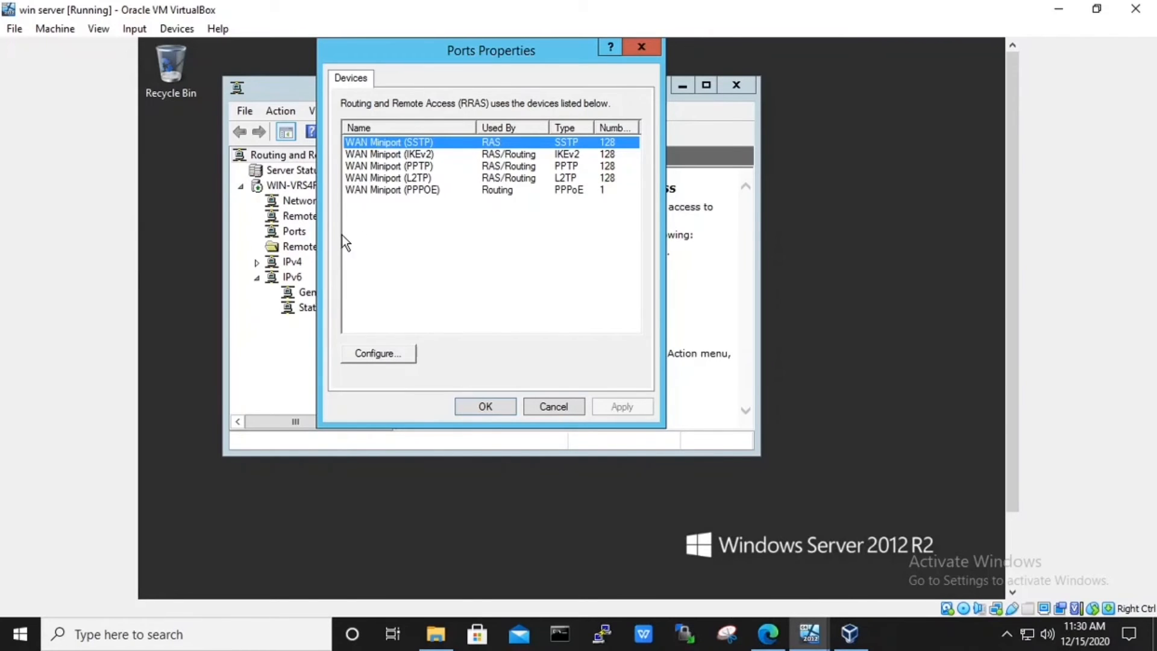
mouse_move(336, 309)
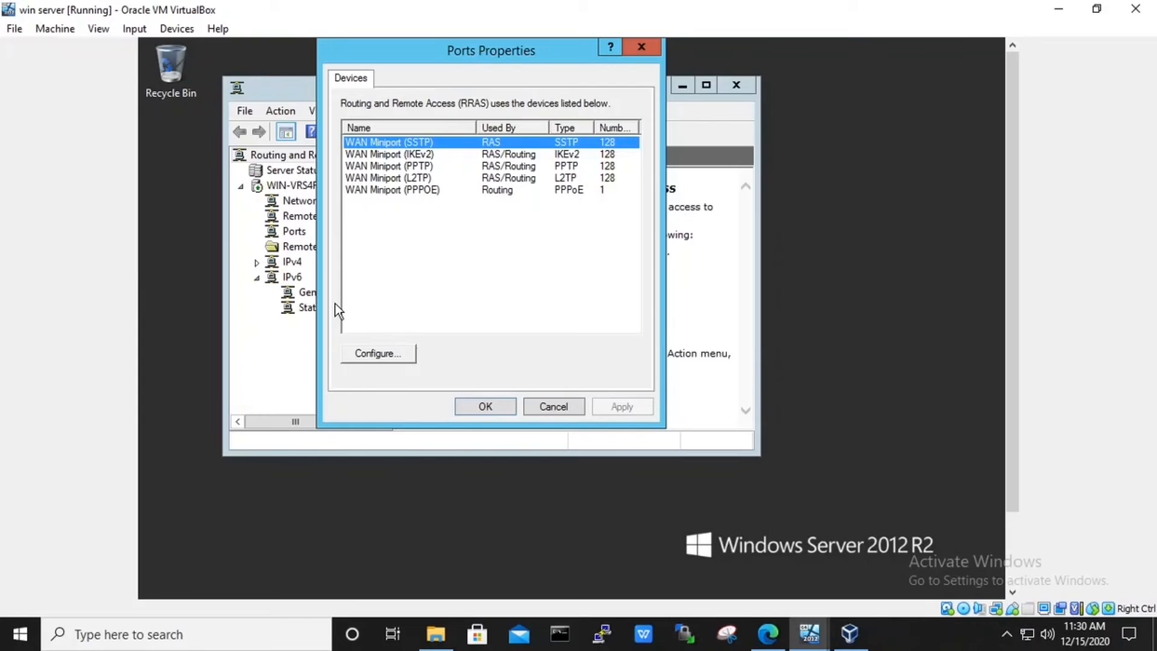
mouse_move(411, 170)
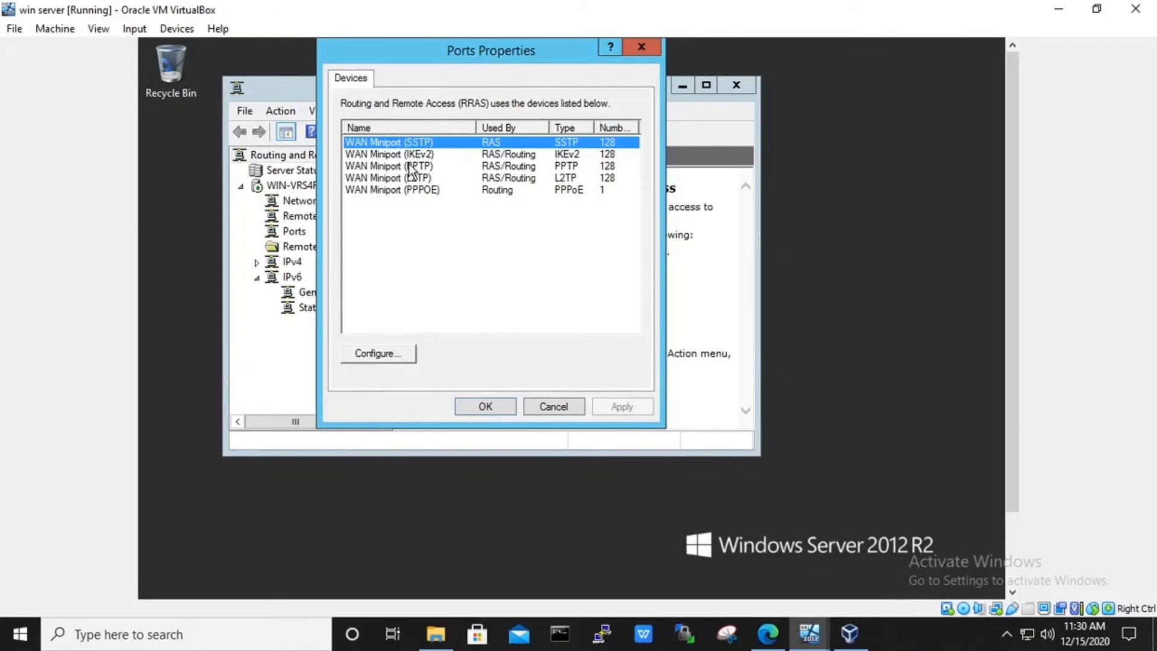
click(389, 166)
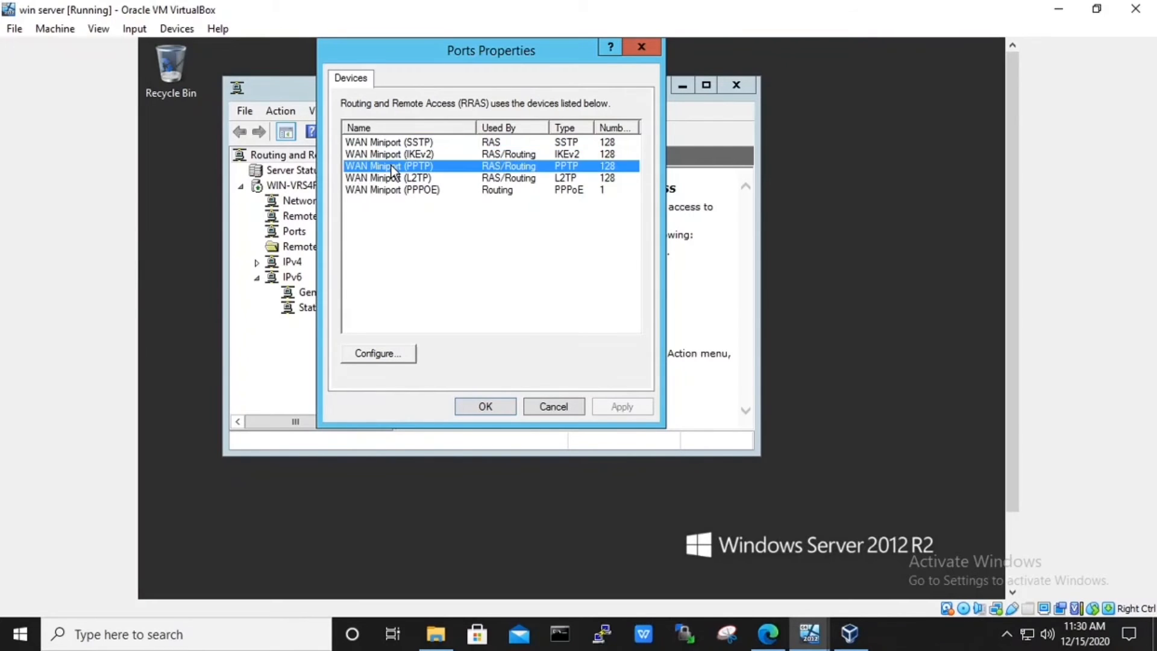
mouse_move(396, 302)
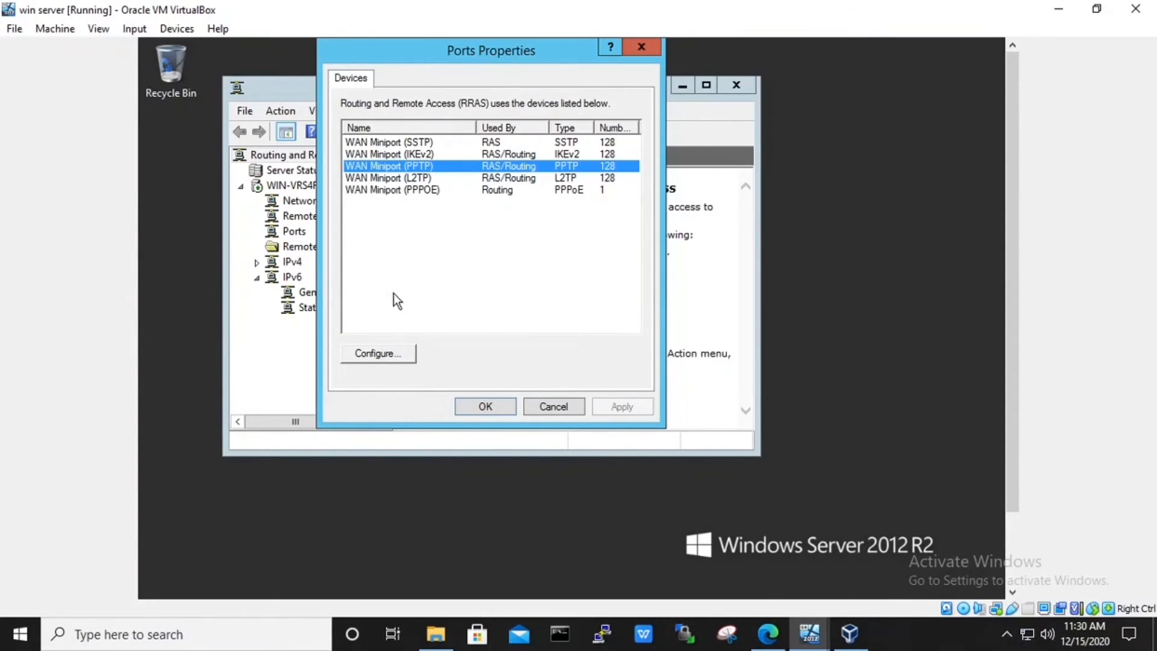
mouse_move(385, 361)
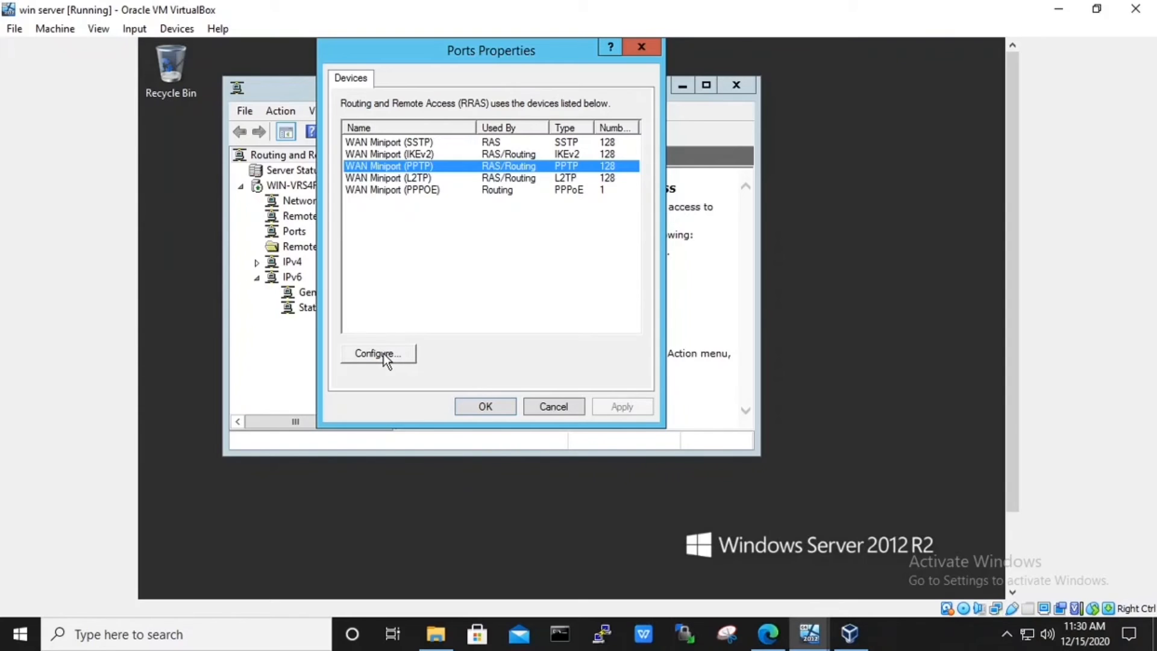
click(378, 352)
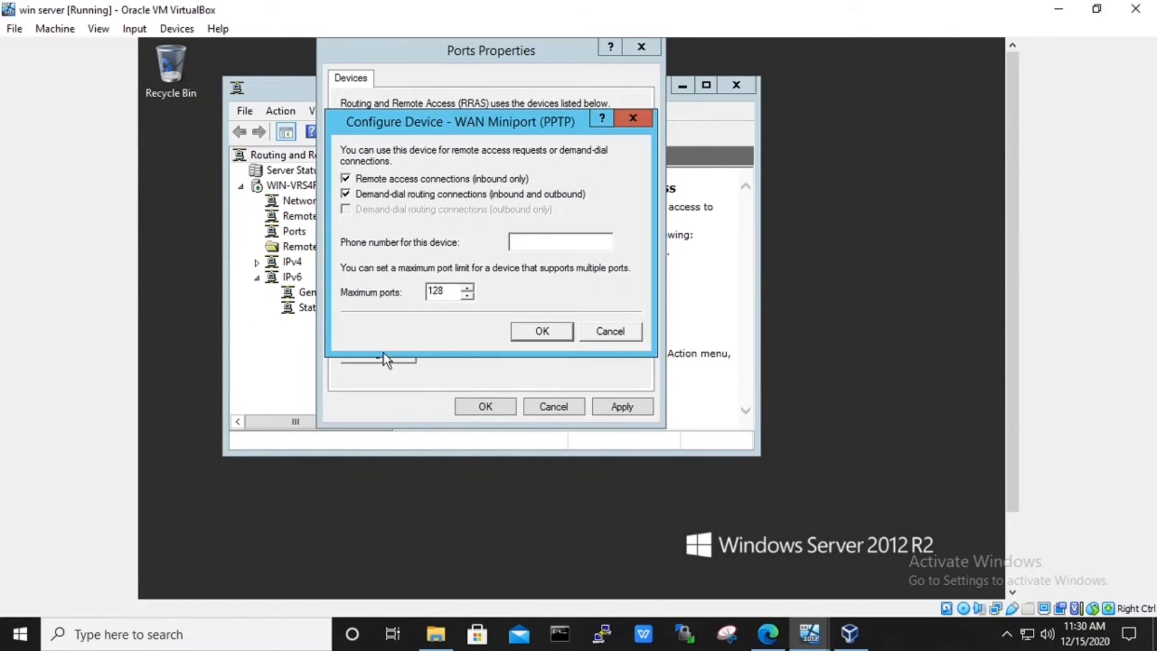
click(442, 291)
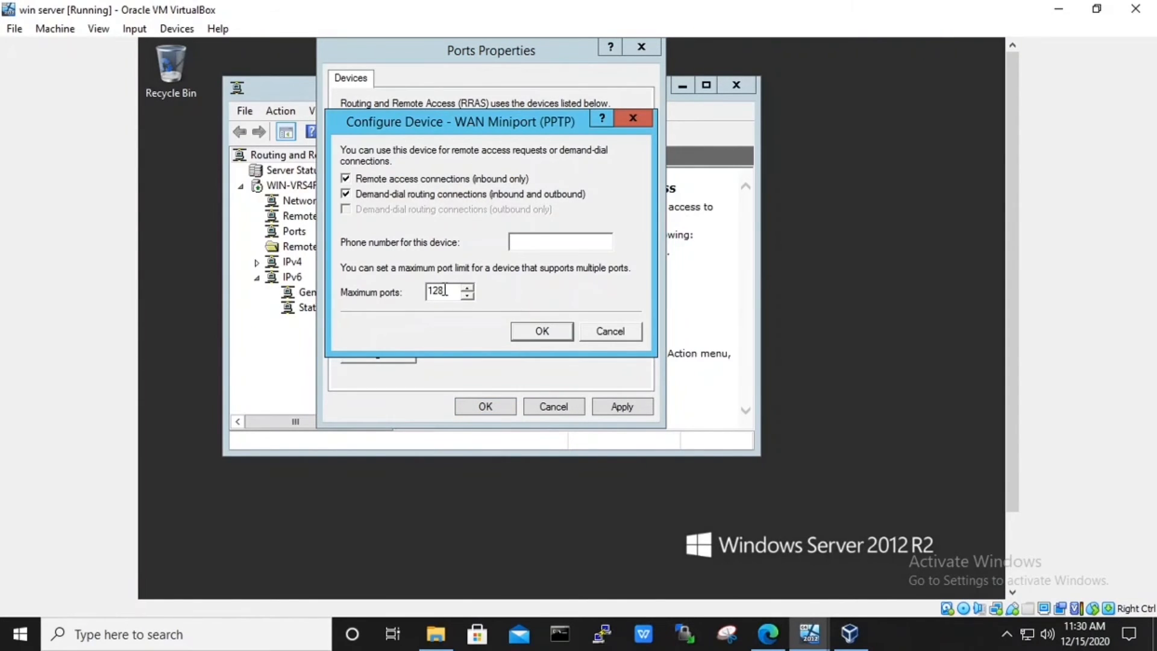
key(Backspace)
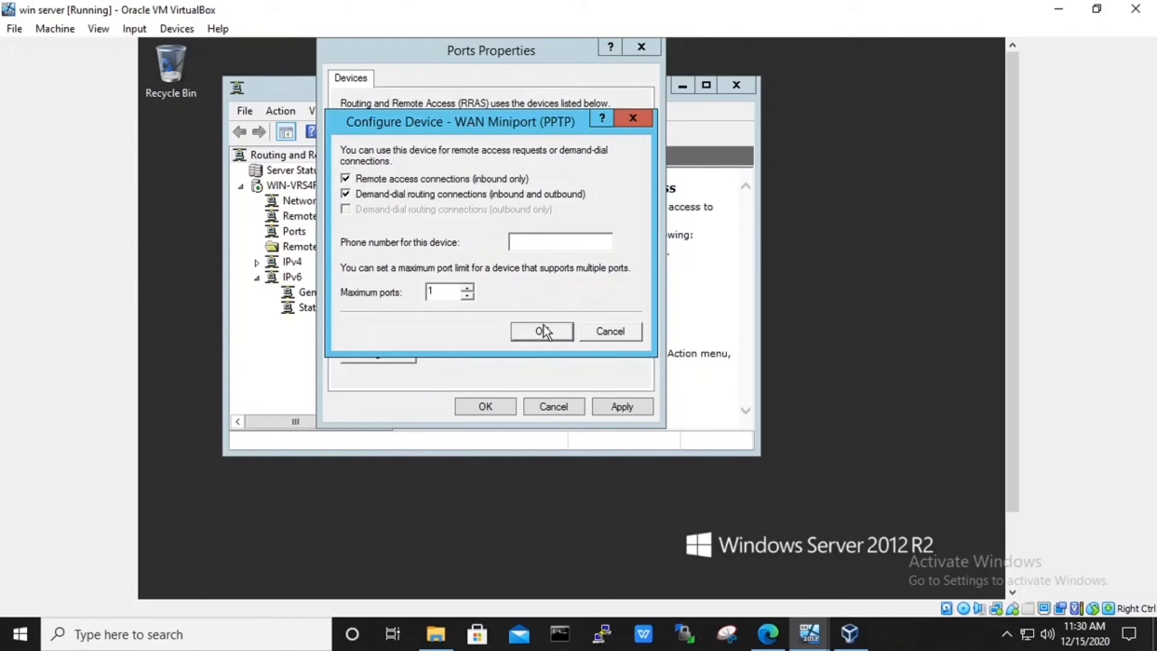
click(542, 331)
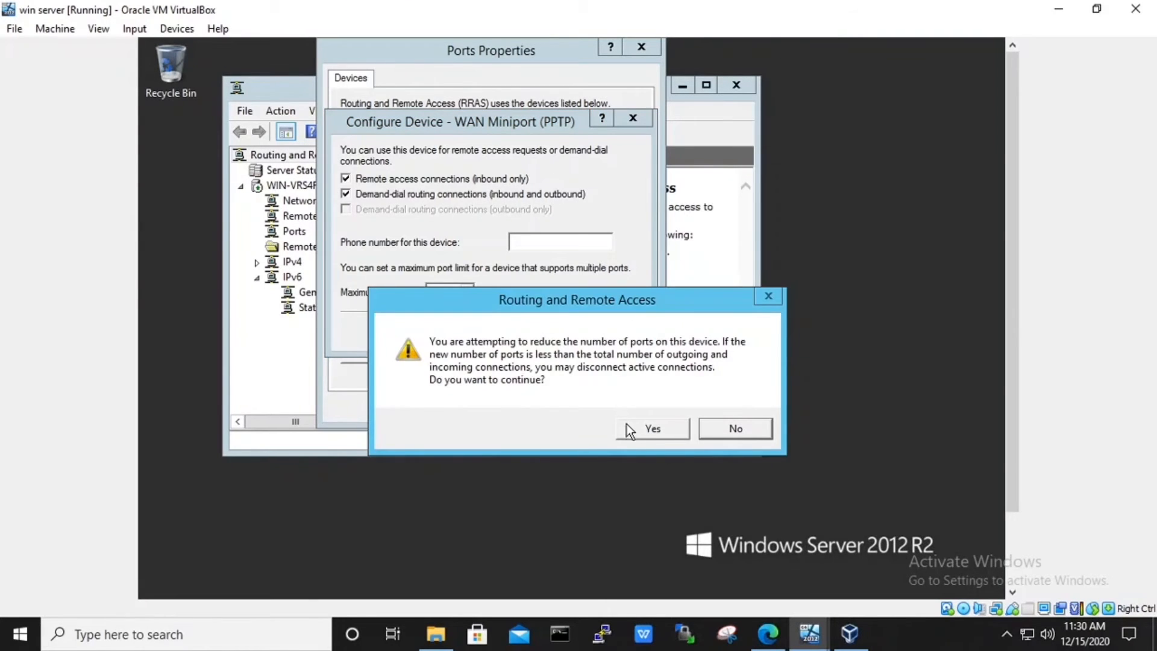
click(651, 428)
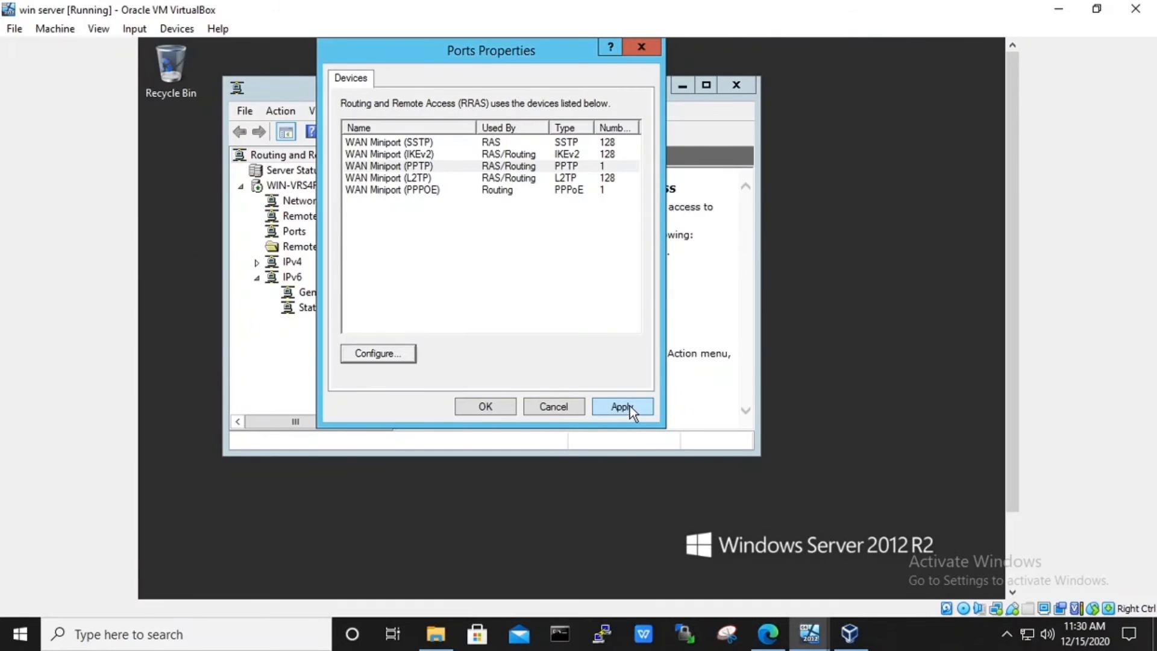
click(622, 406)
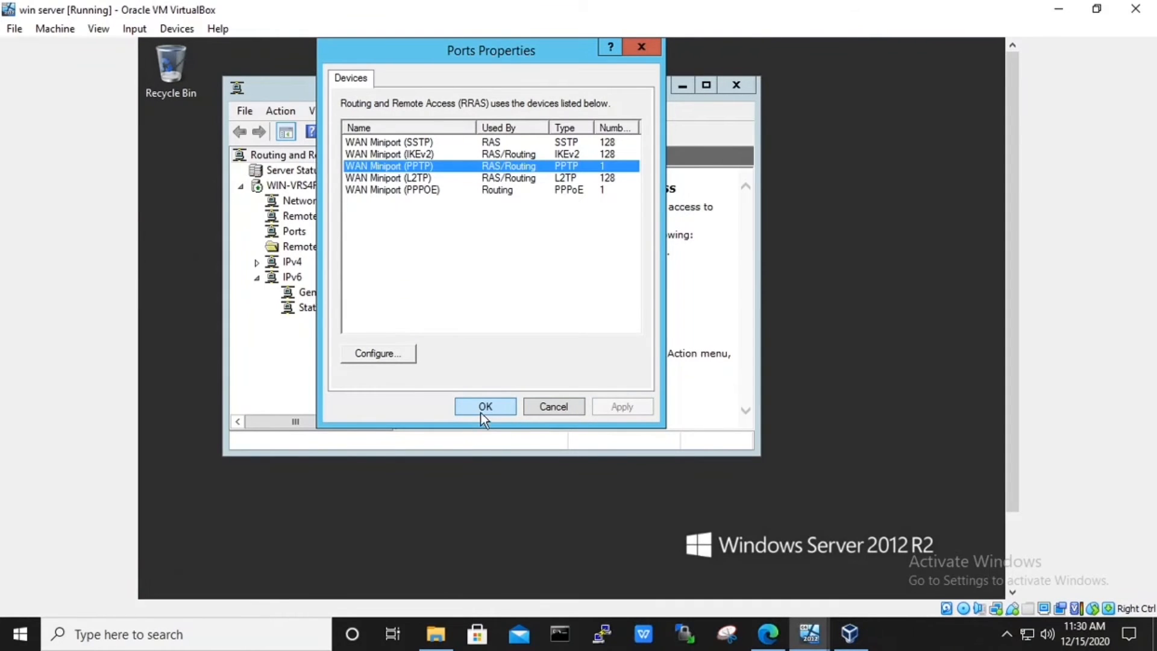
click(484, 407)
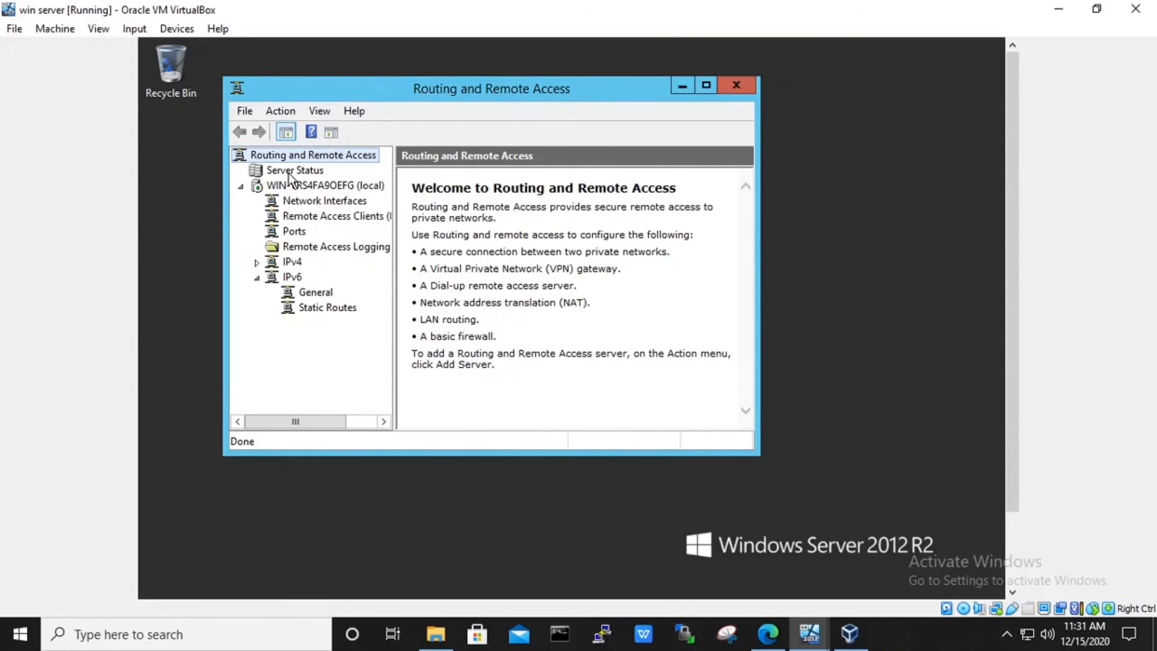
- Restart the Routing and Remote Access service from the local server's All Tasks menu
right_click(293, 170)
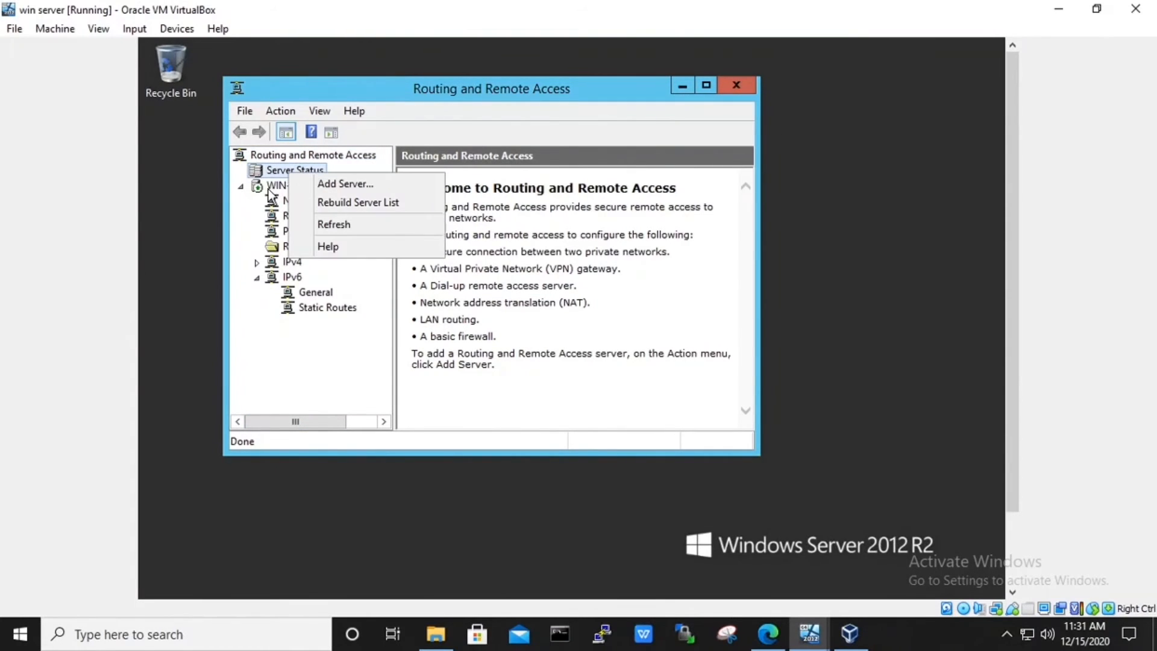
right_click(325, 185)
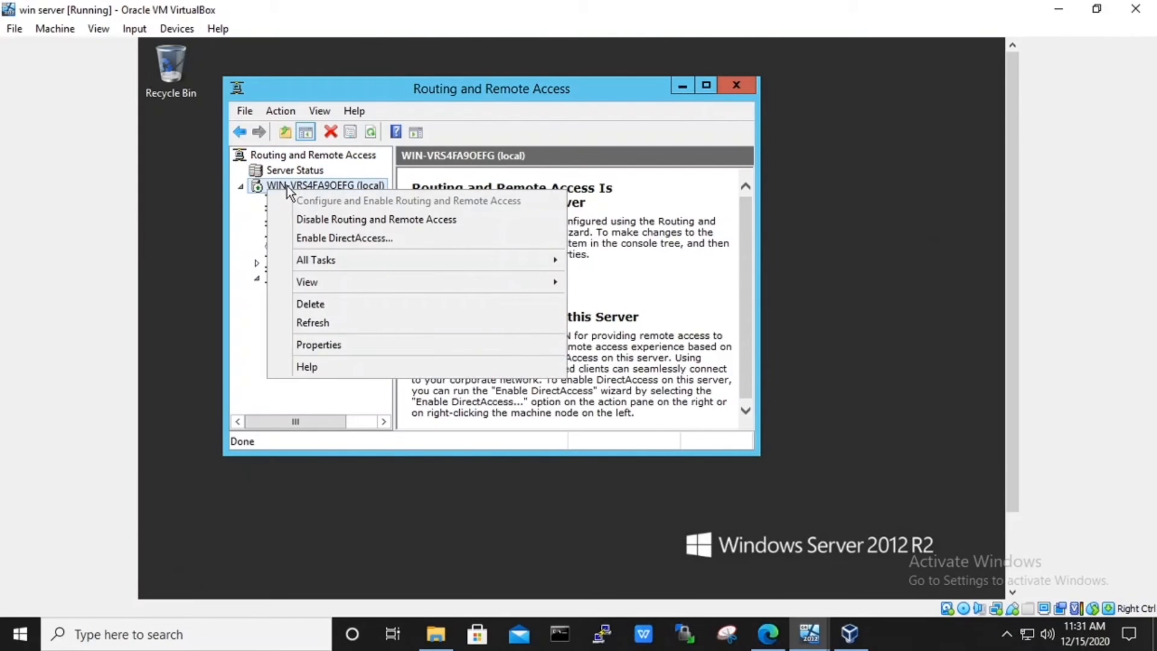
mouse_move(331, 259)
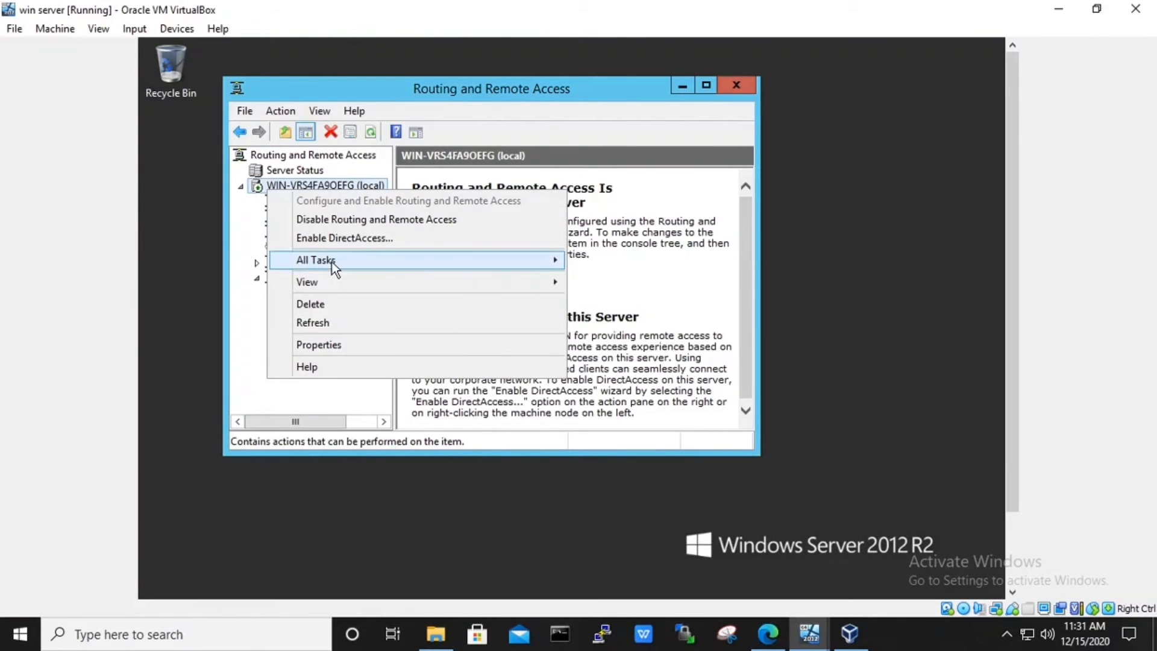
mouse_move(499, 257)
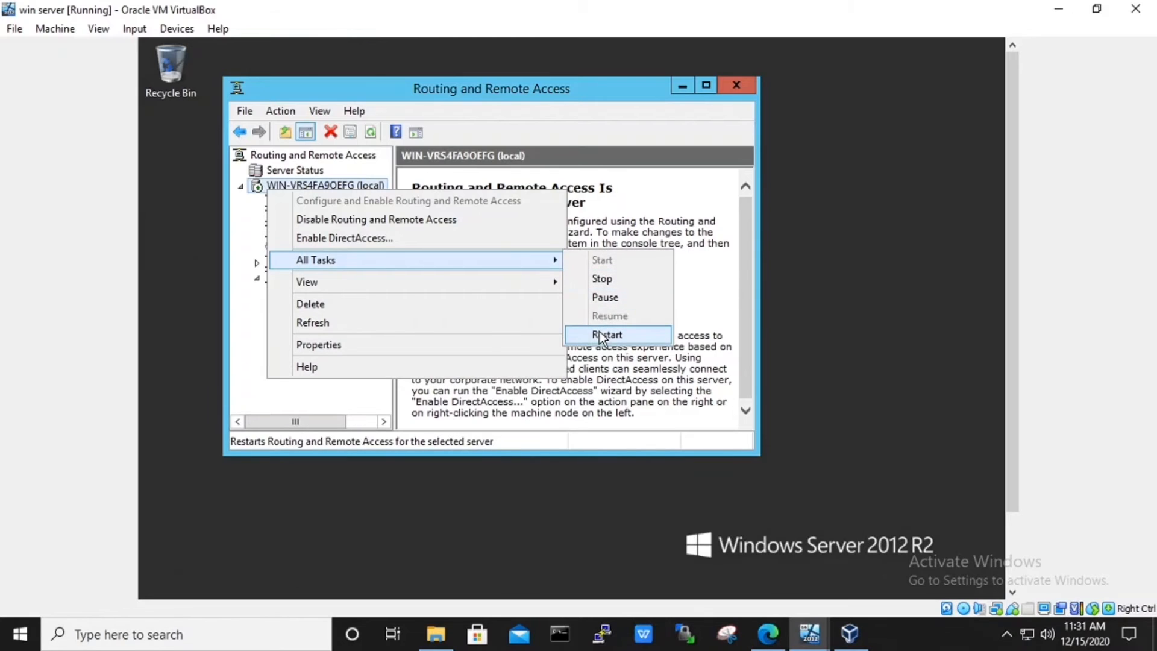
click(605, 335)
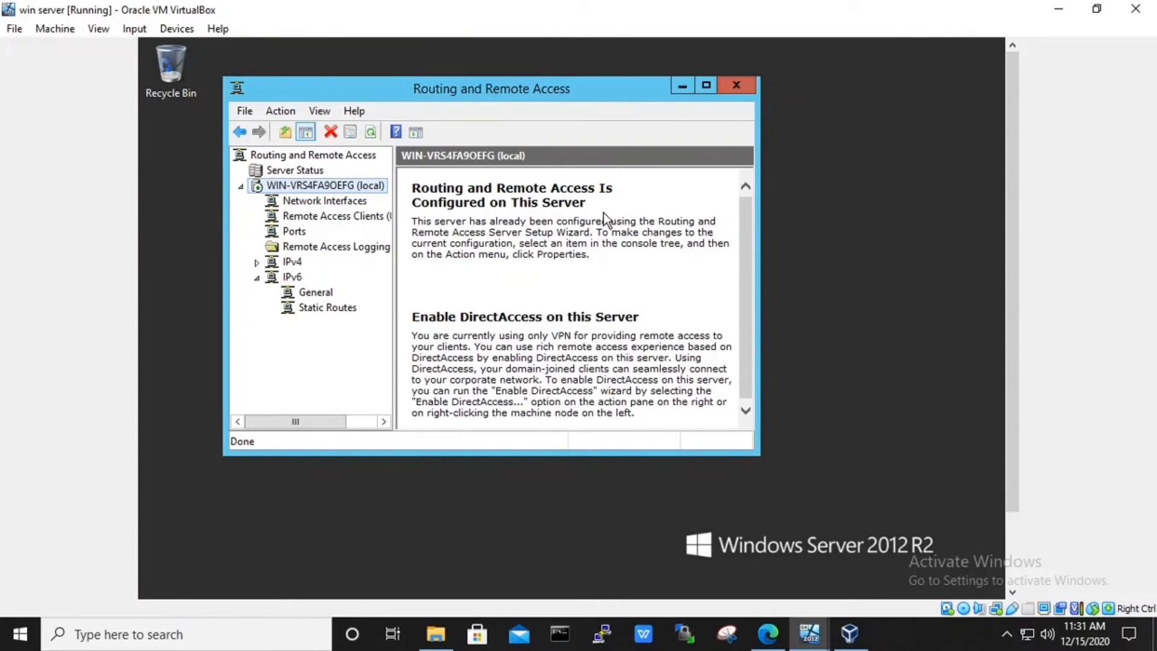
mouse_move(681, 85)
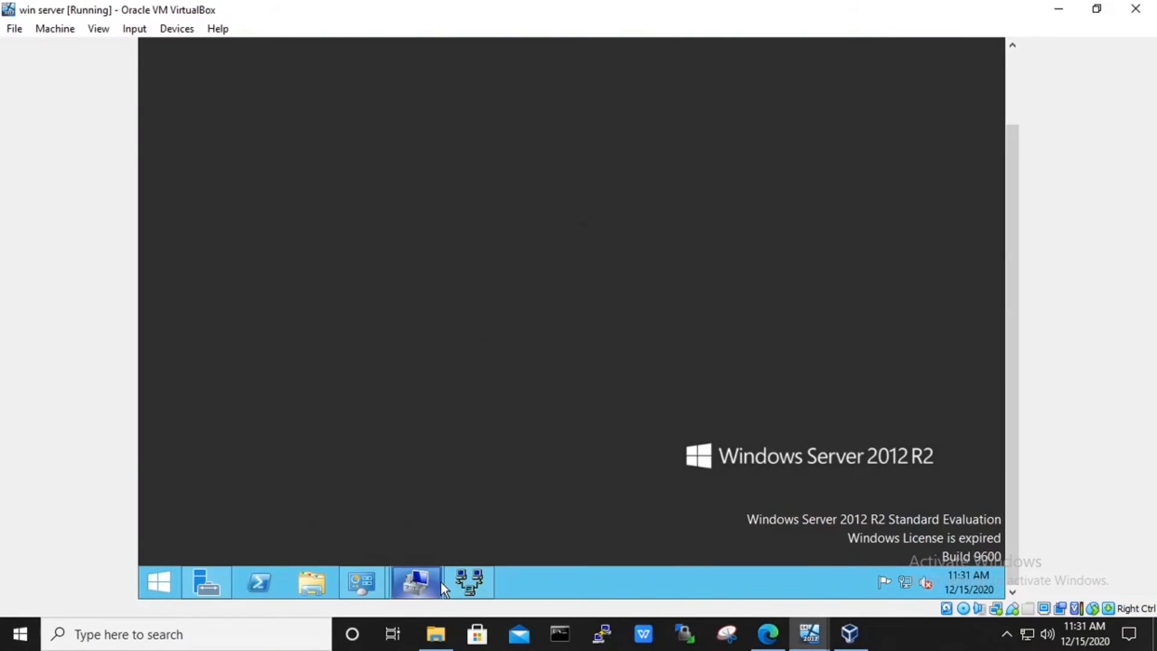
- Open Computer Management and start a New User under Local Users and Groups > Users
click(415, 582)
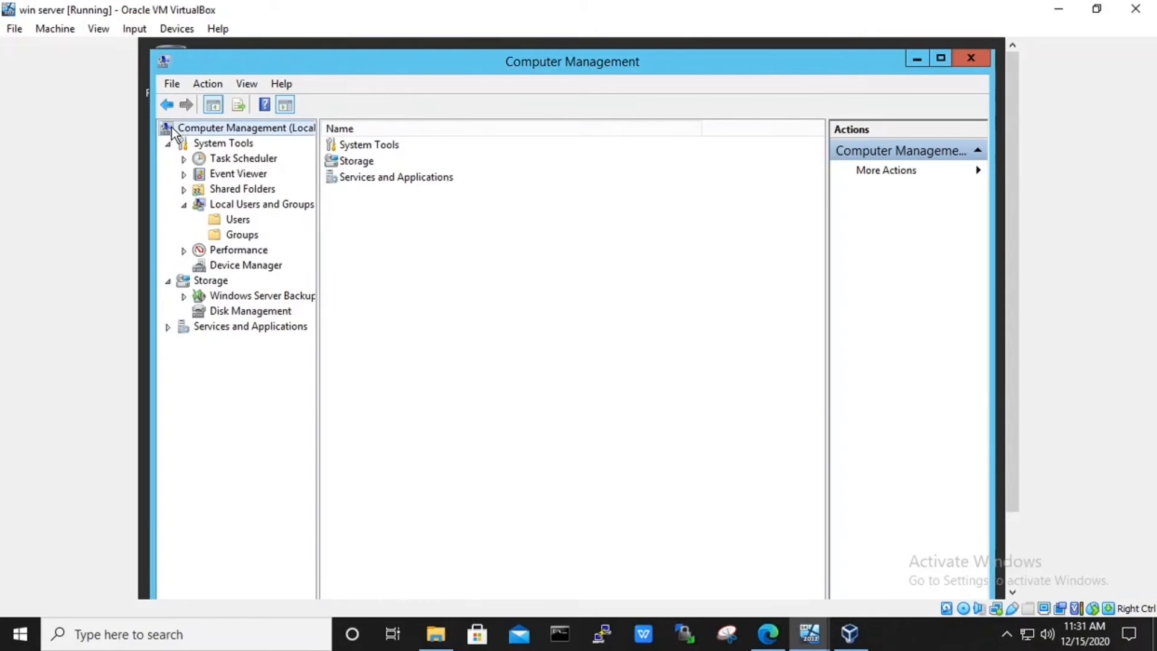
mouse_move(217, 209)
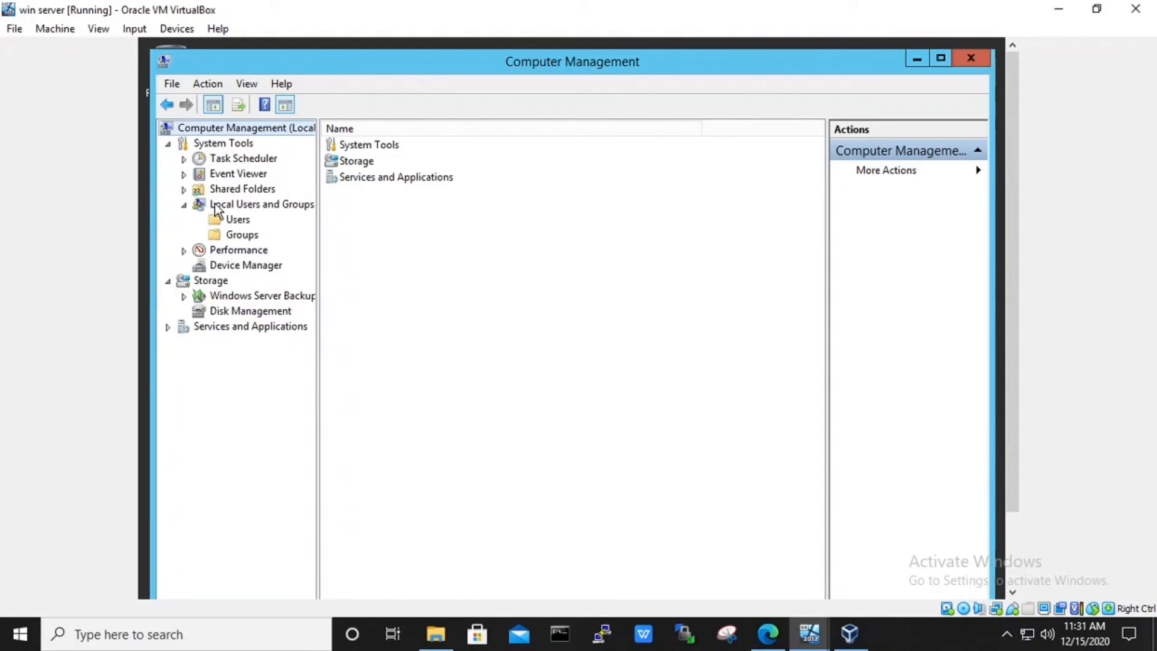
click(261, 204)
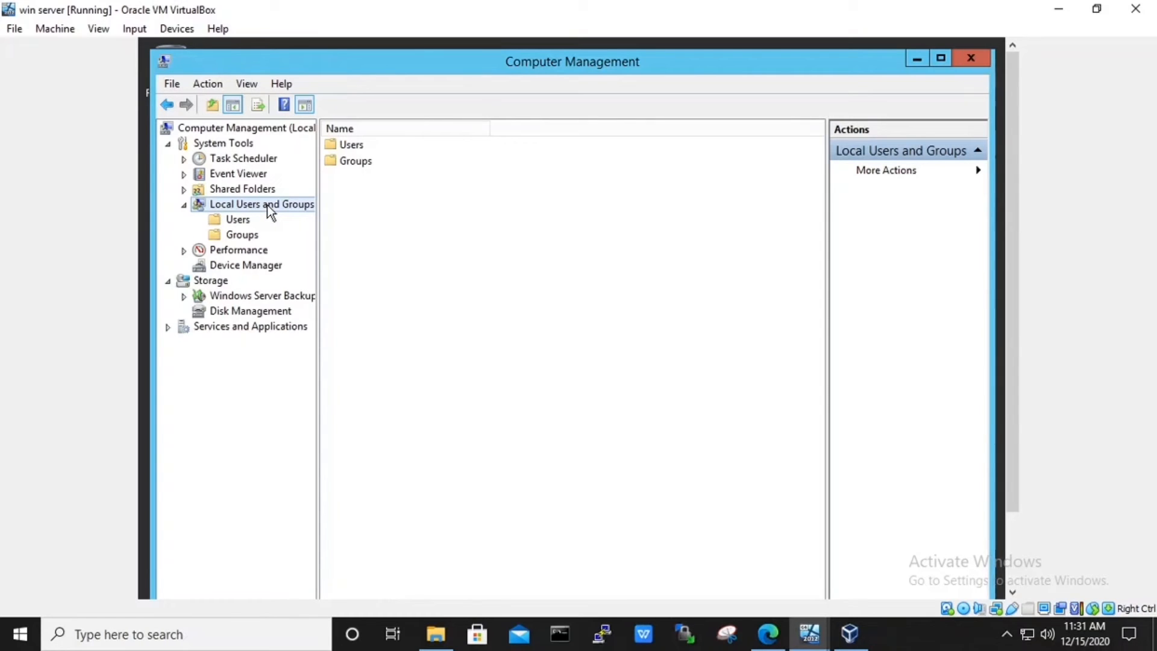
mouse_move(263, 229)
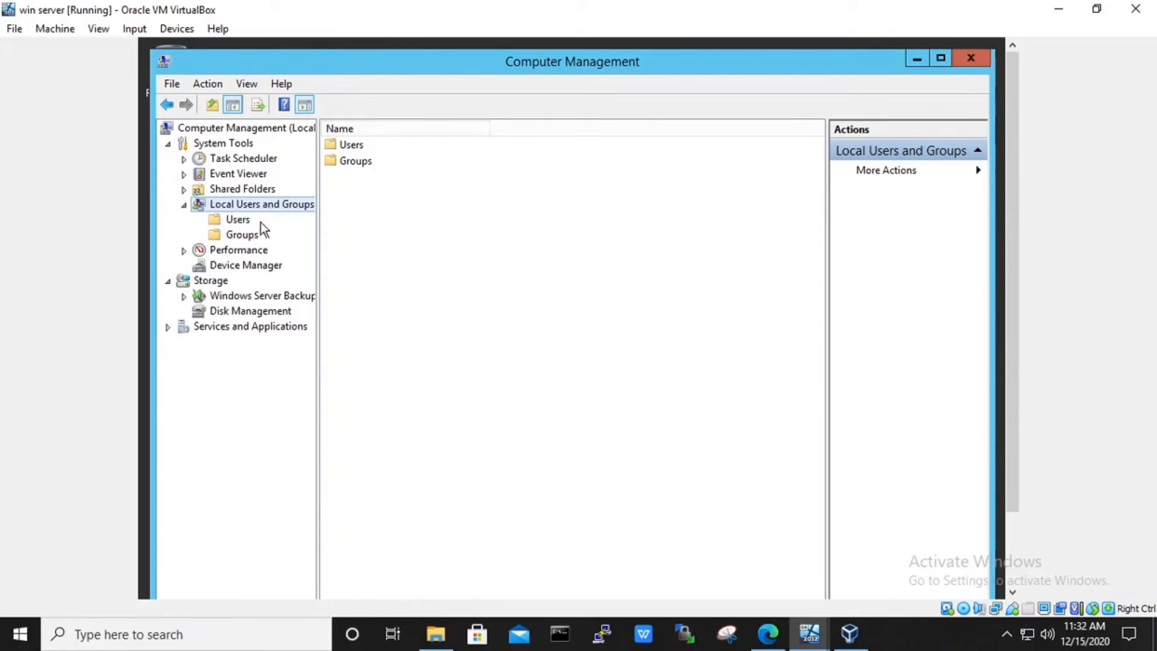
right_click(237, 220)
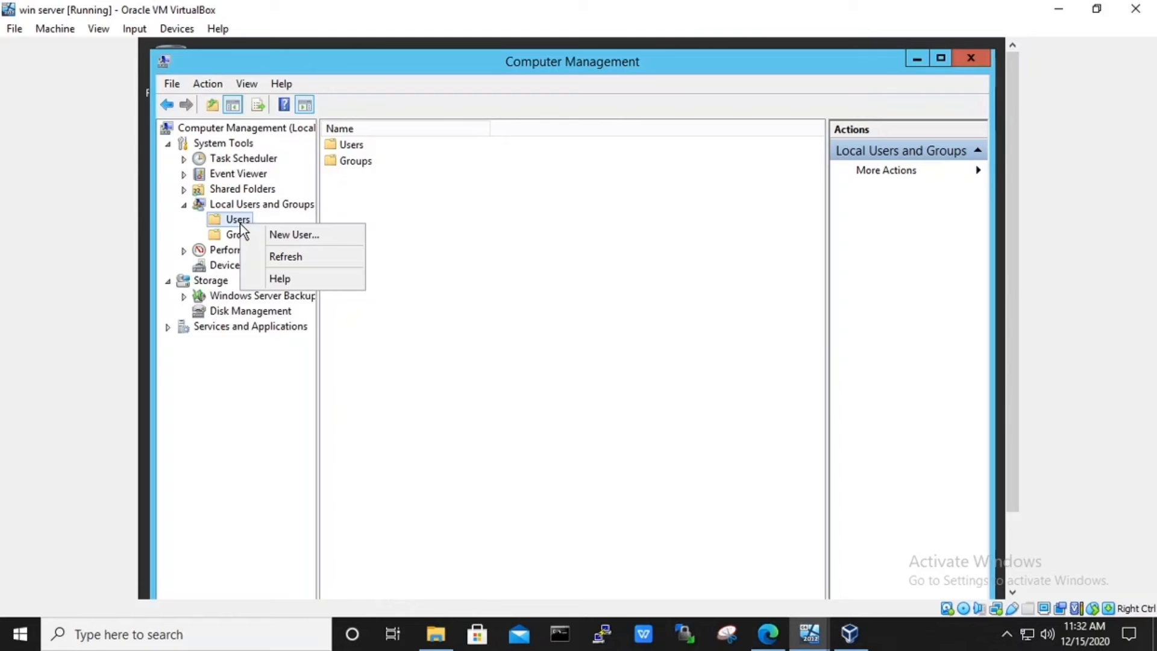
mouse_move(294, 234)
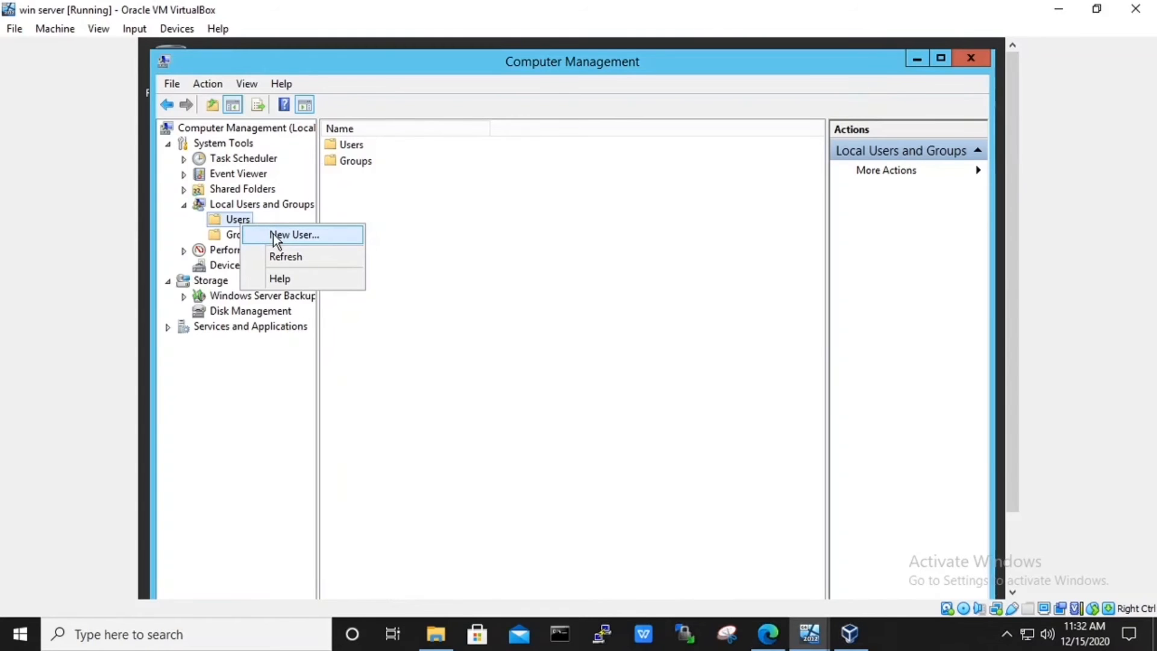
click(294, 234)
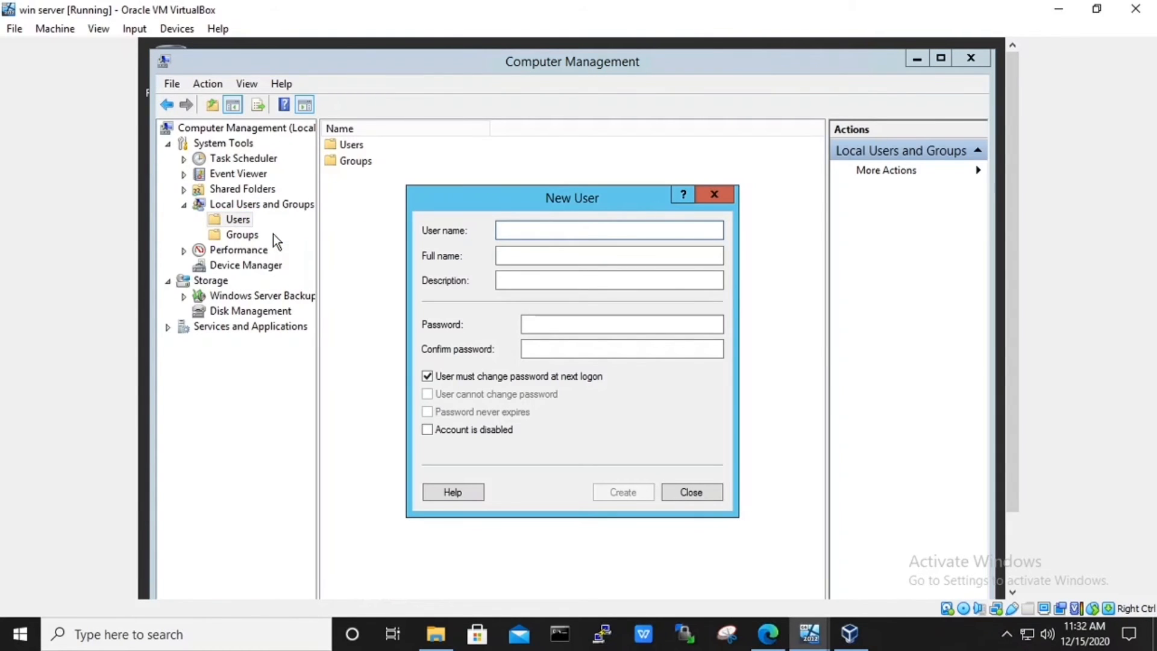
- Create local user vpn3 with a password that never expires and cannot be changed
text(vpn3)
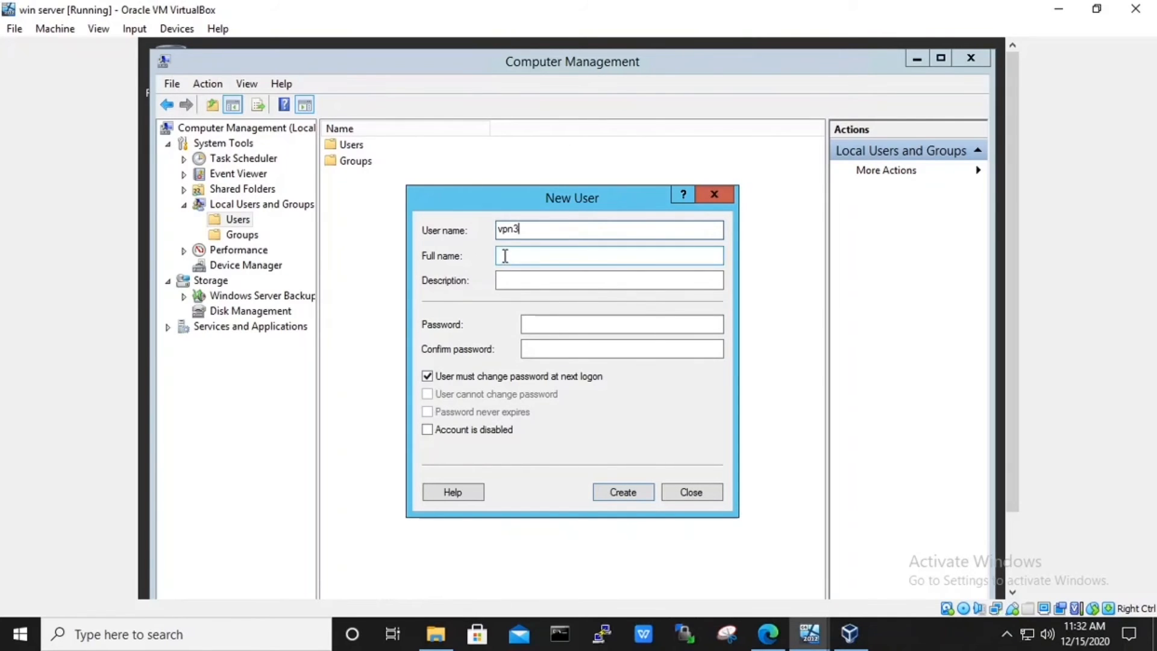
text(vo)
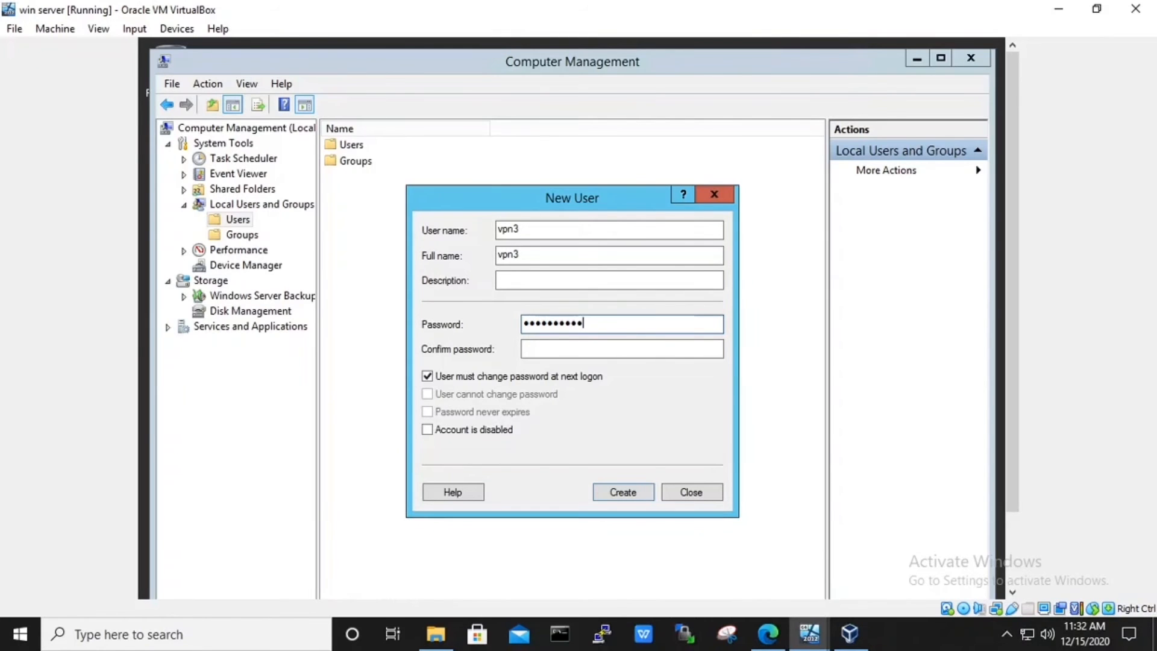
click(620, 348)
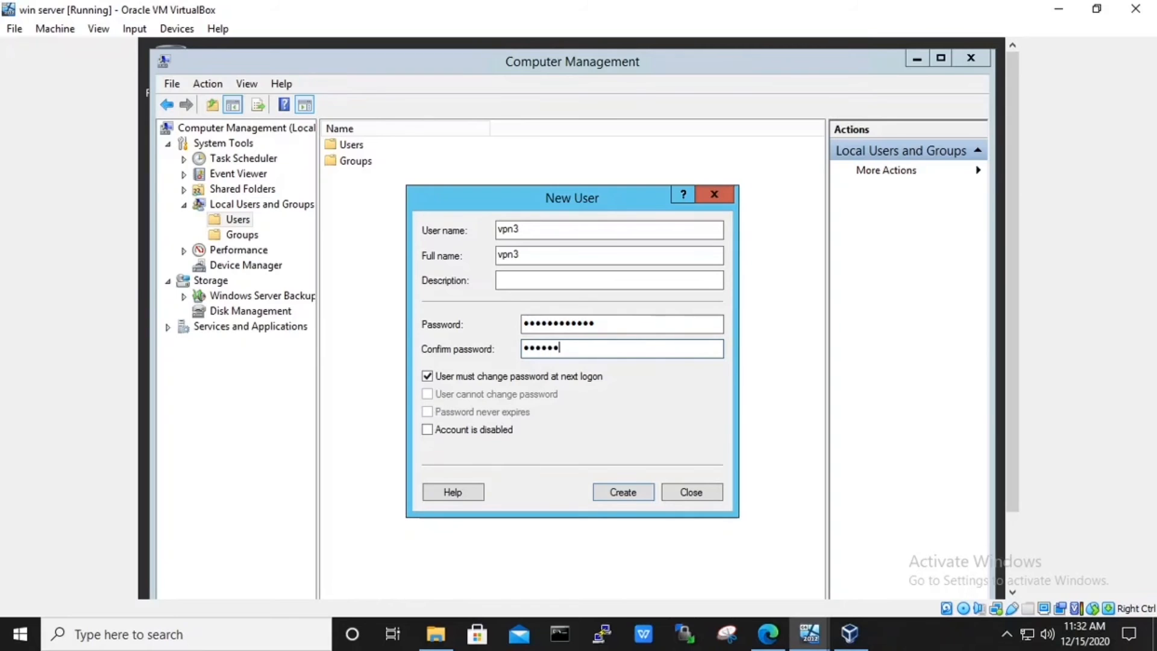
text(••••••)
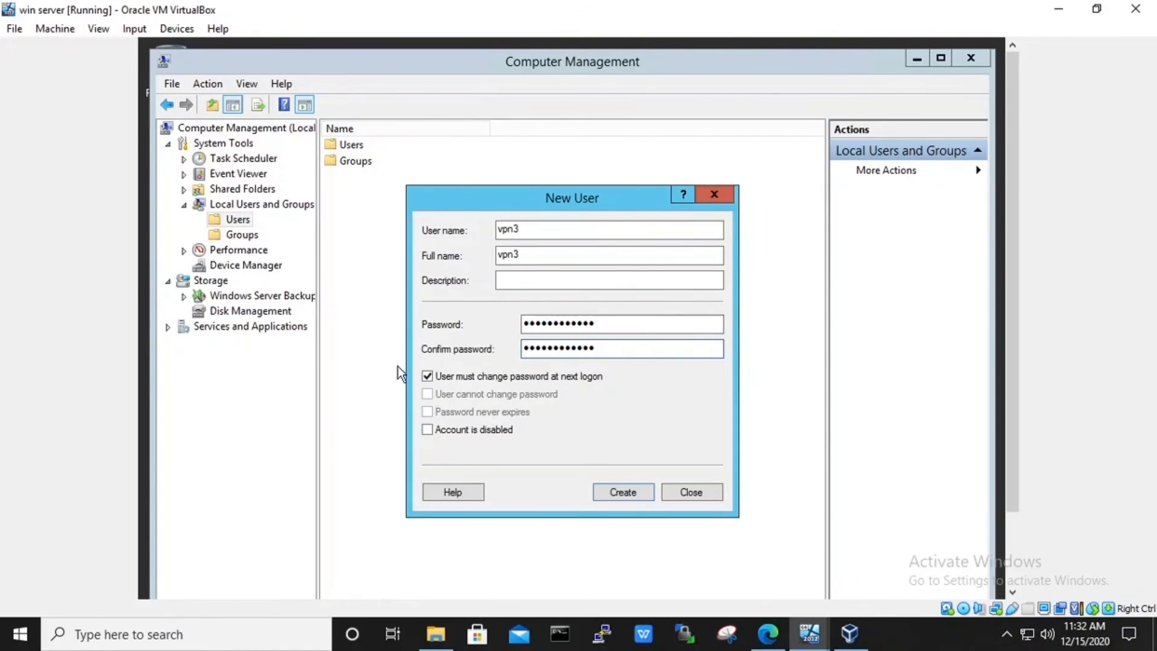
click(427, 376)
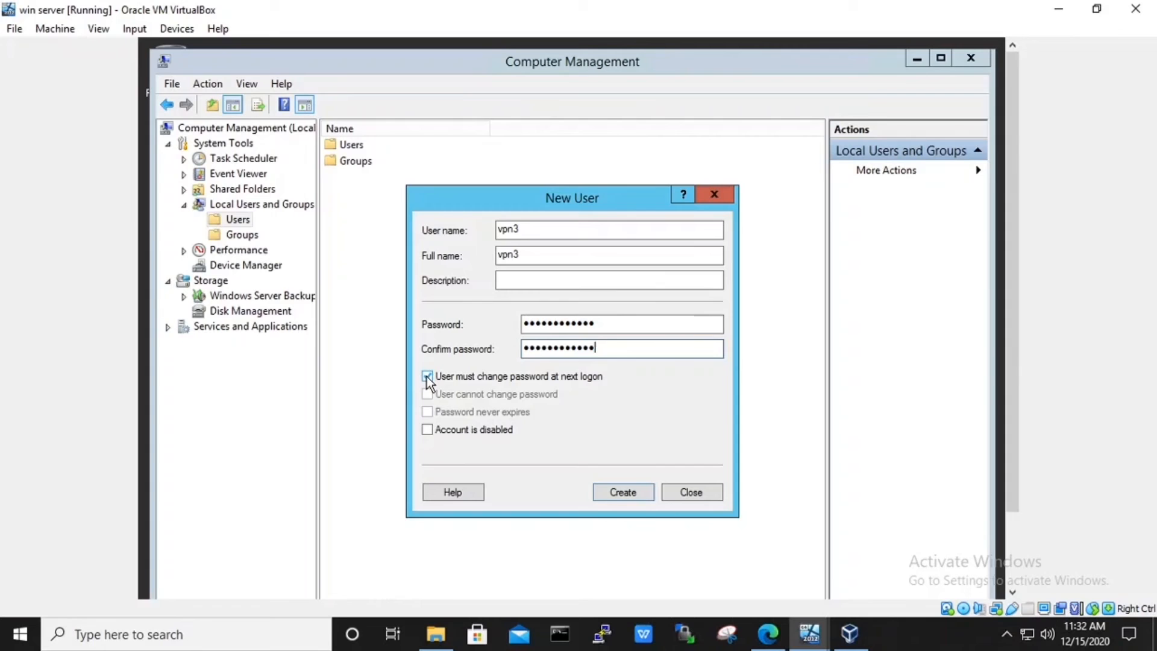
click(426, 376)
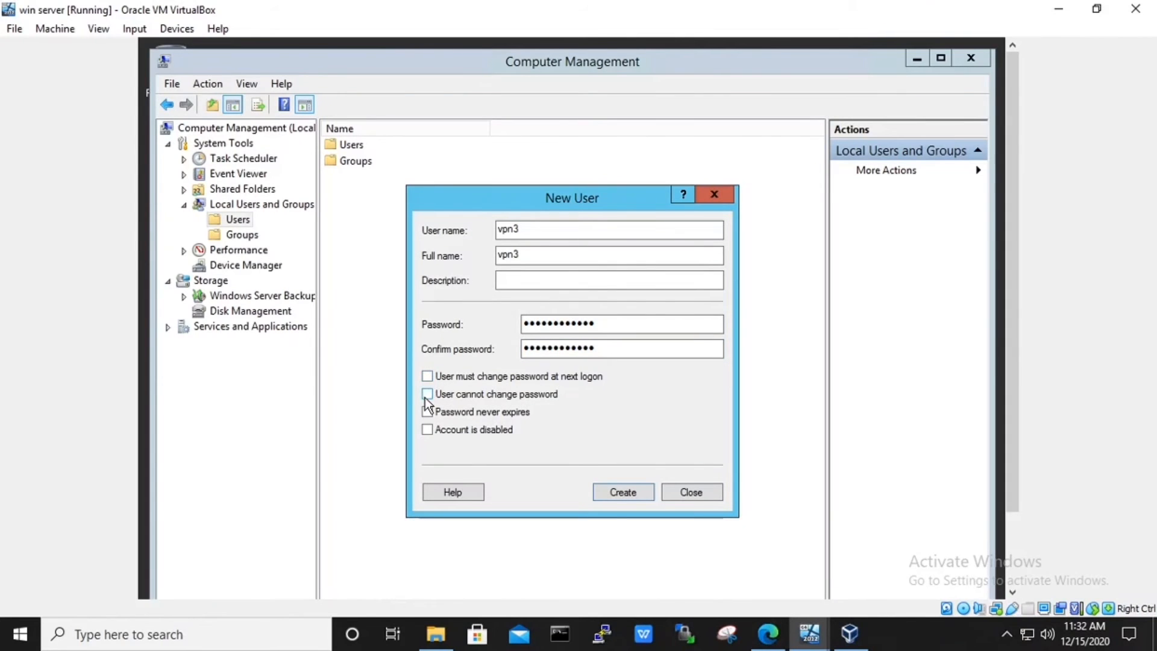
click(427, 394)
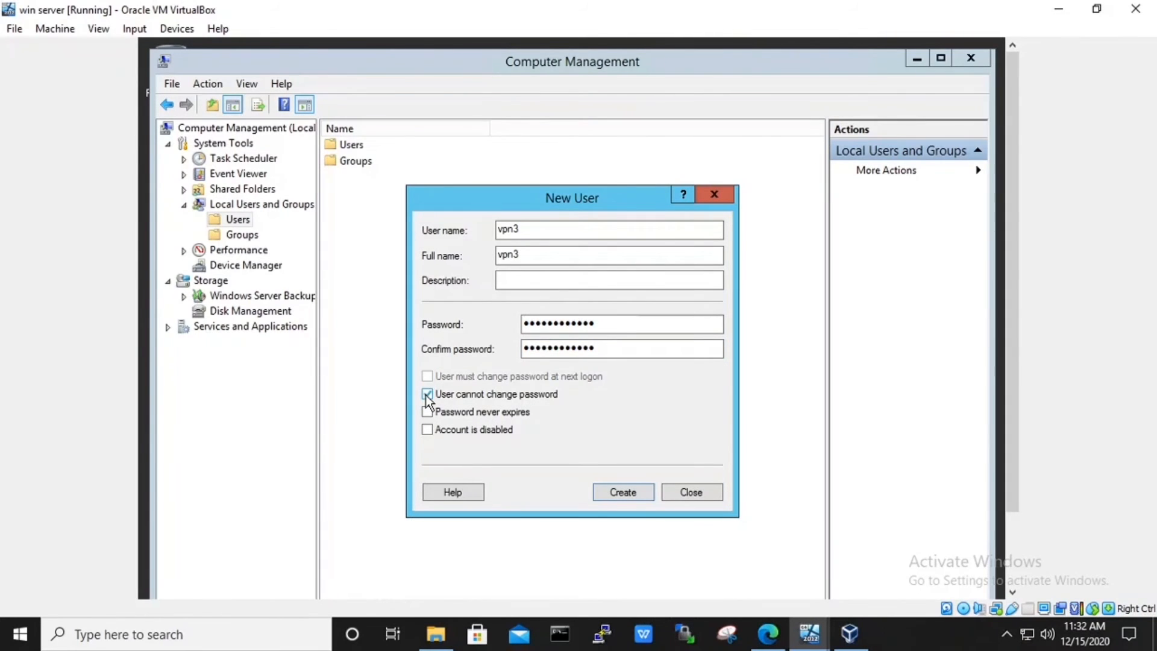
click(426, 411)
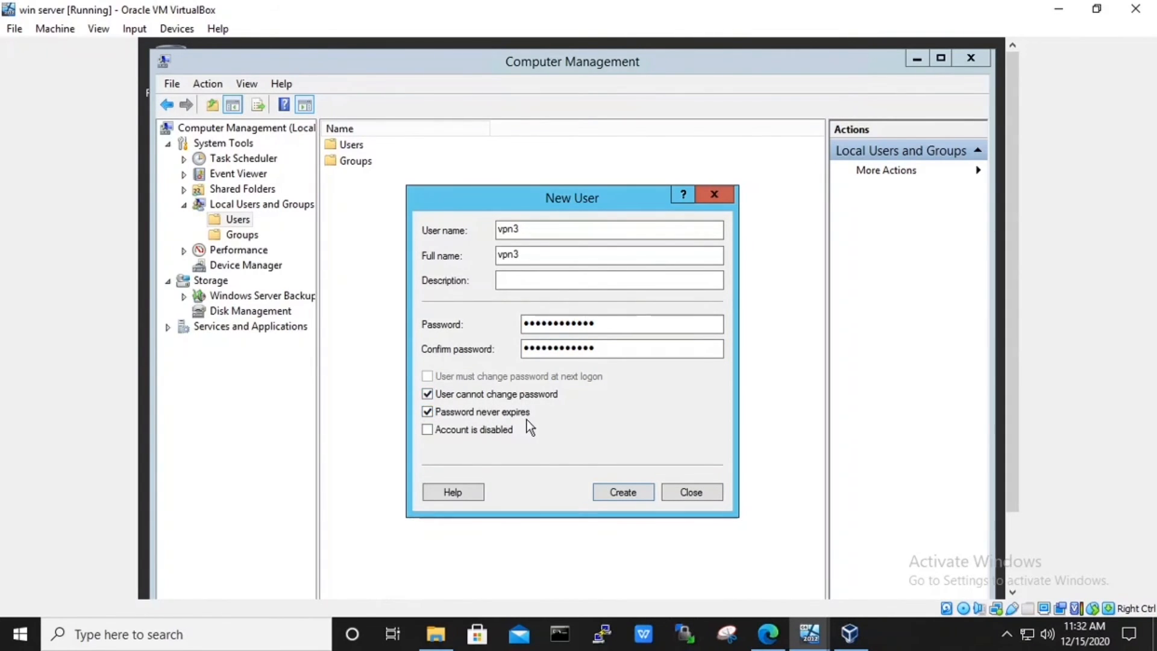
click(622, 491)
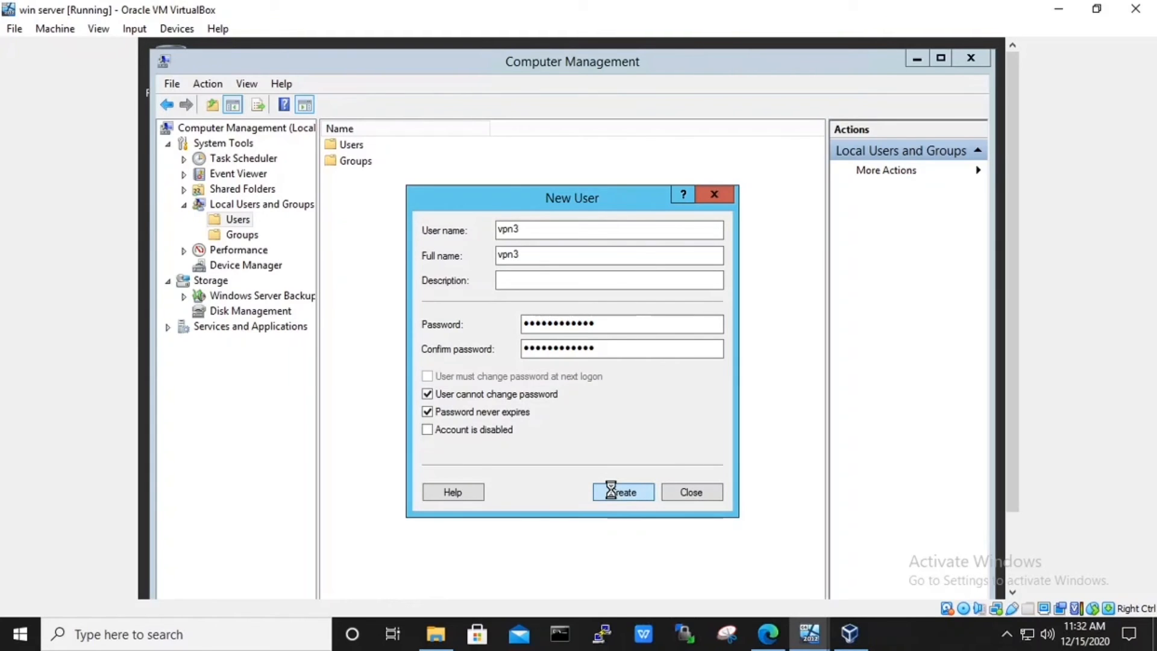
click(621, 492)
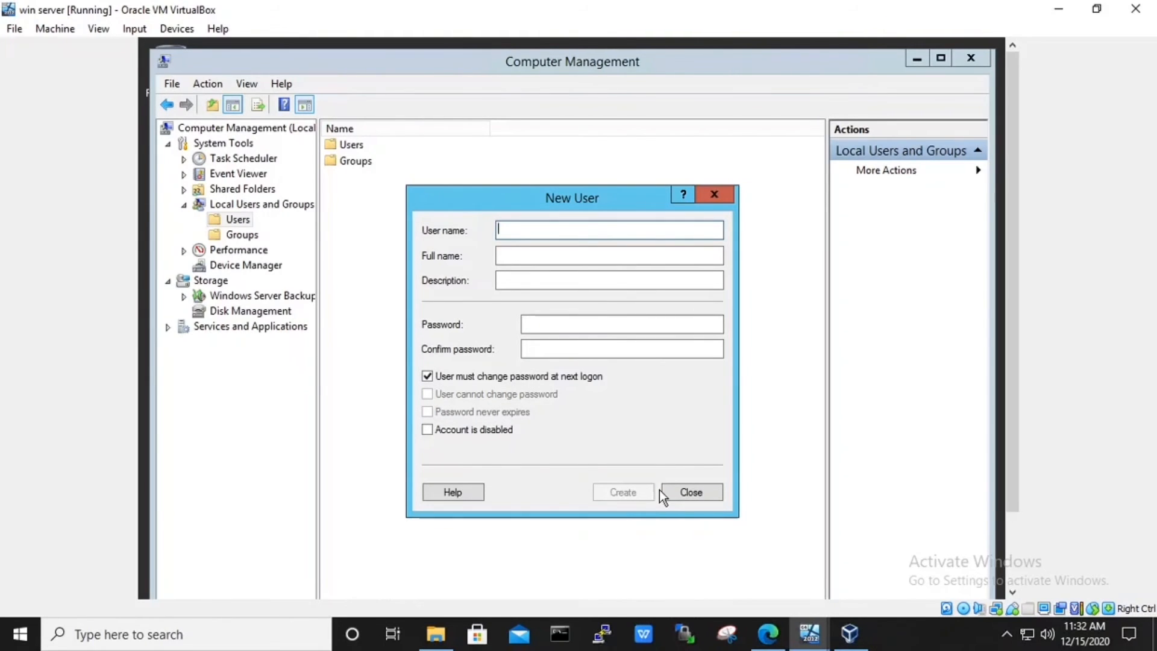
click(690, 491)
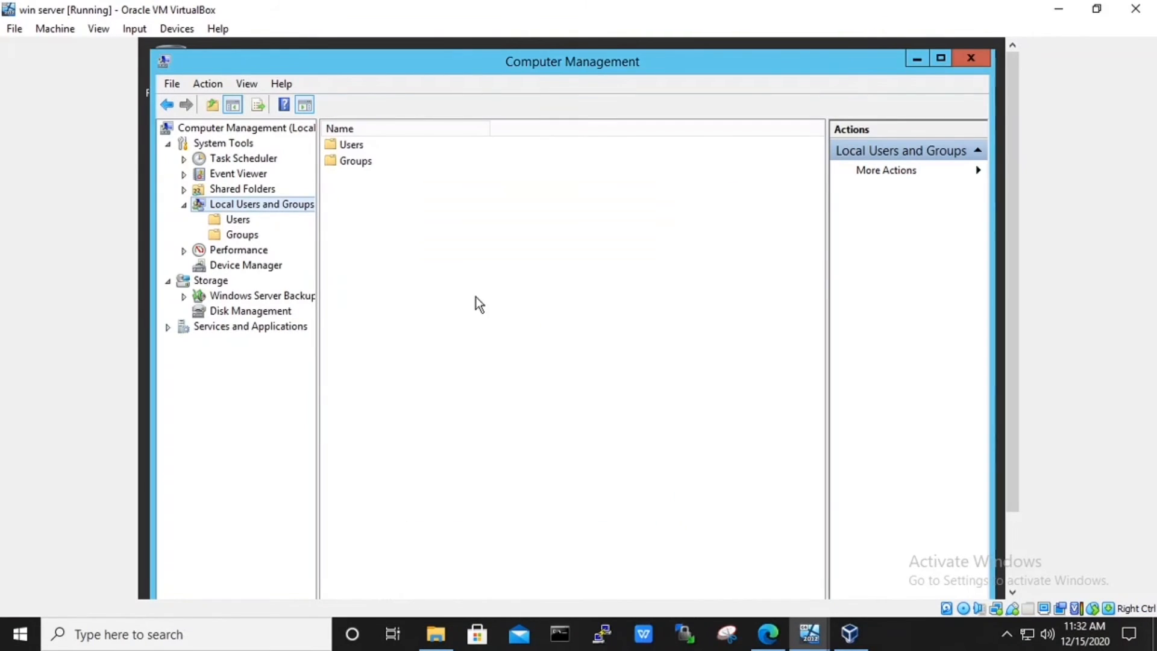
- Open the local Users list and select the vpn3 account
click(351, 144)
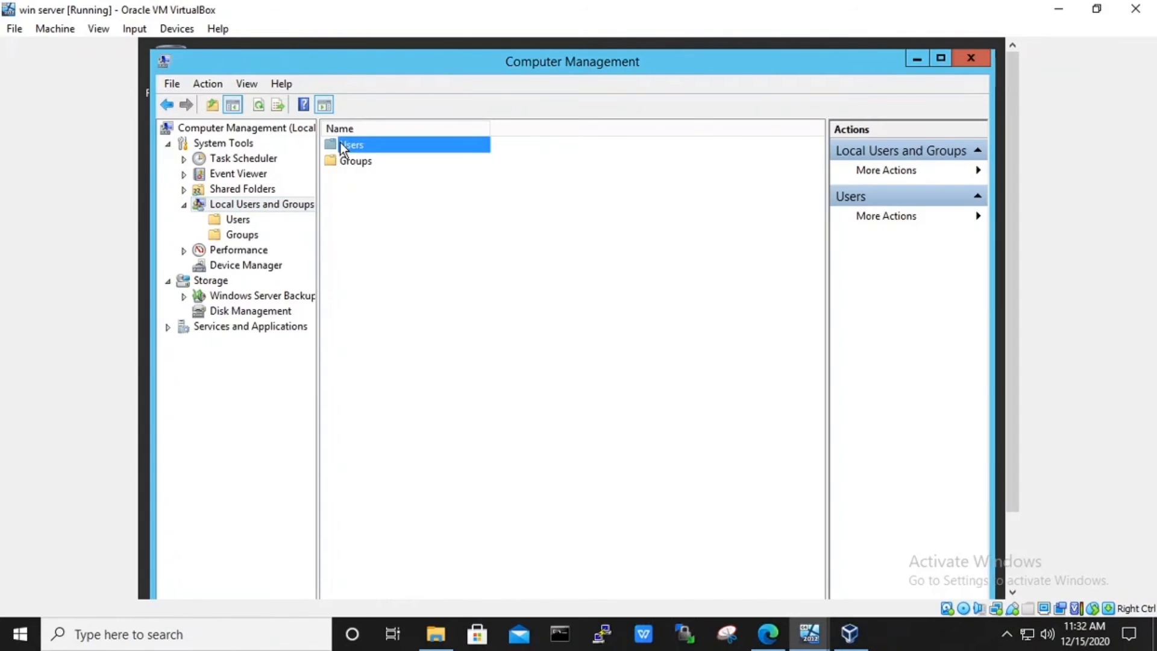
double_click(351, 145)
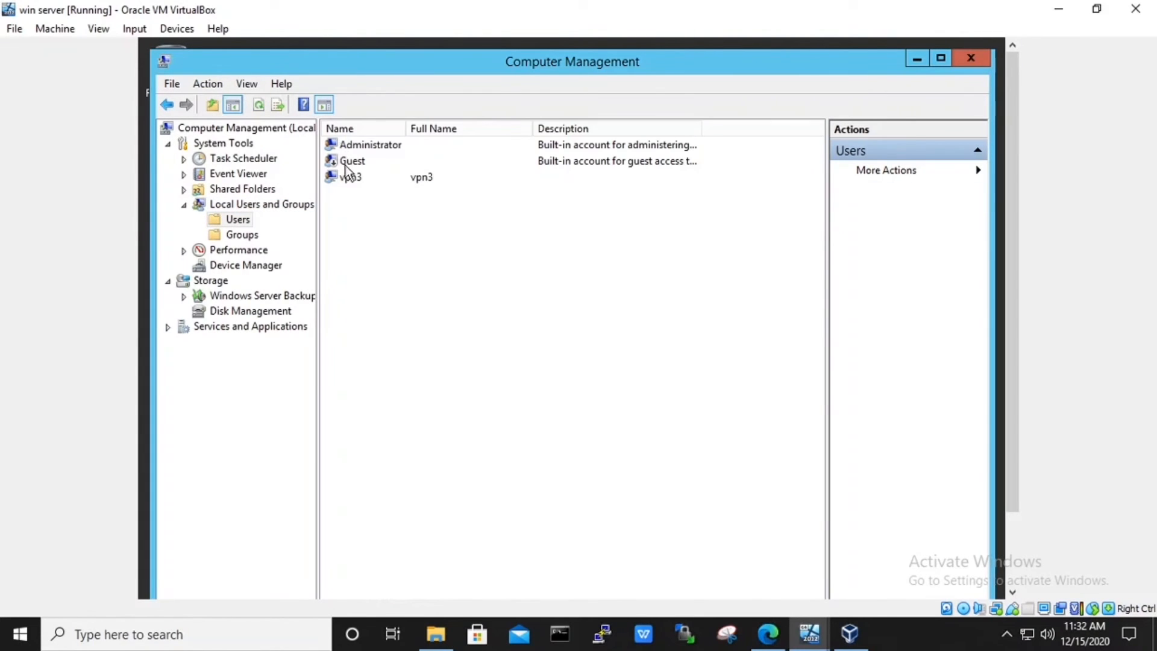
click(352, 177)
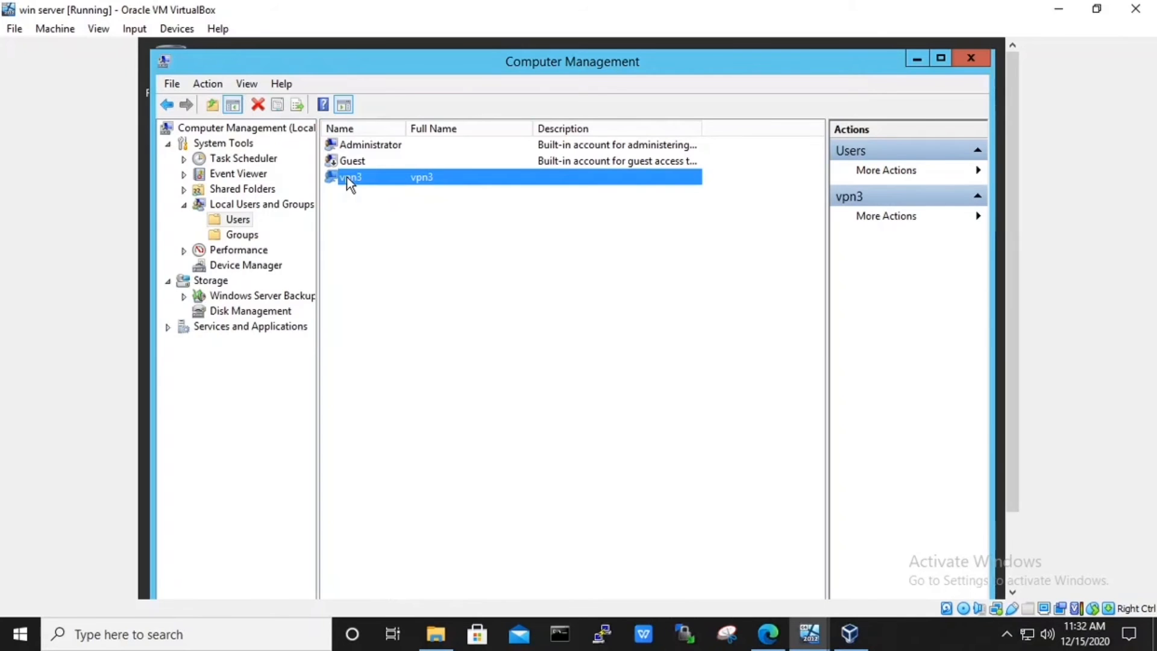
right_click(351, 177)
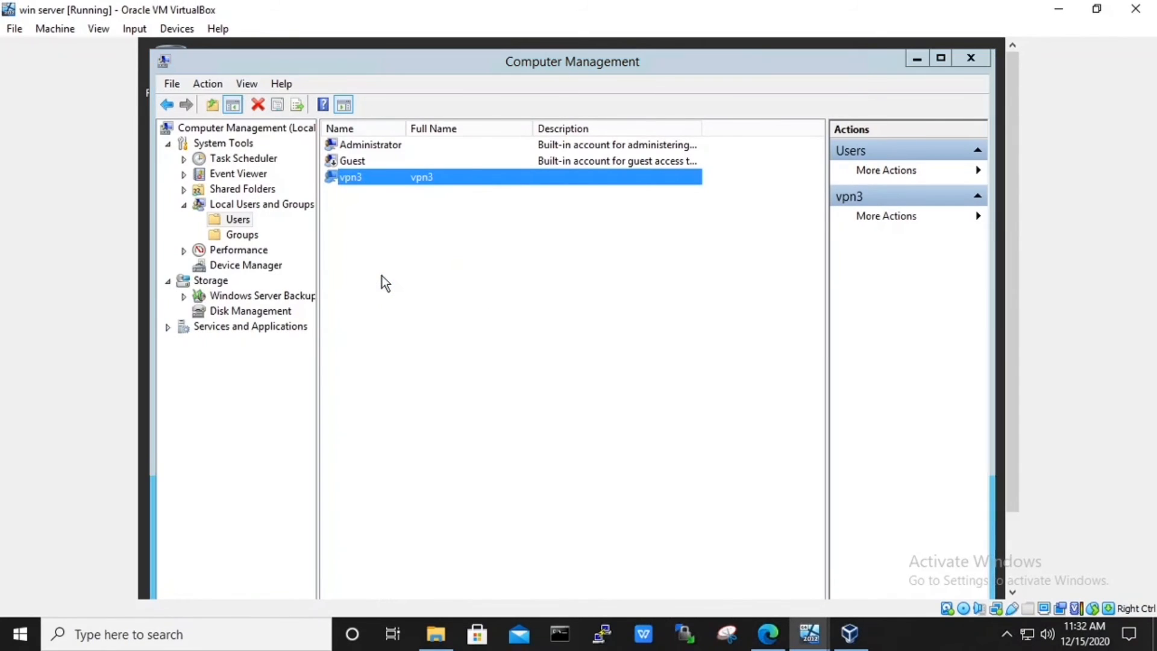
- Set vpn3's Dial-in network access permission to Allow access, then minimize Computer Management
double_click(351, 178)
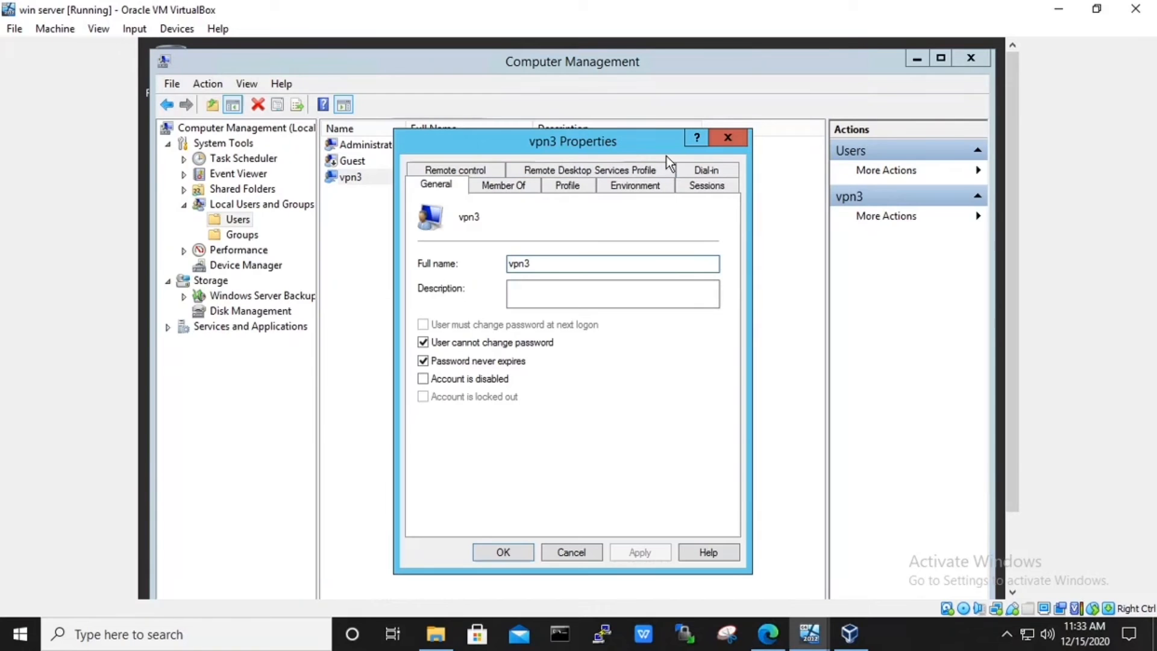
click(704, 184)
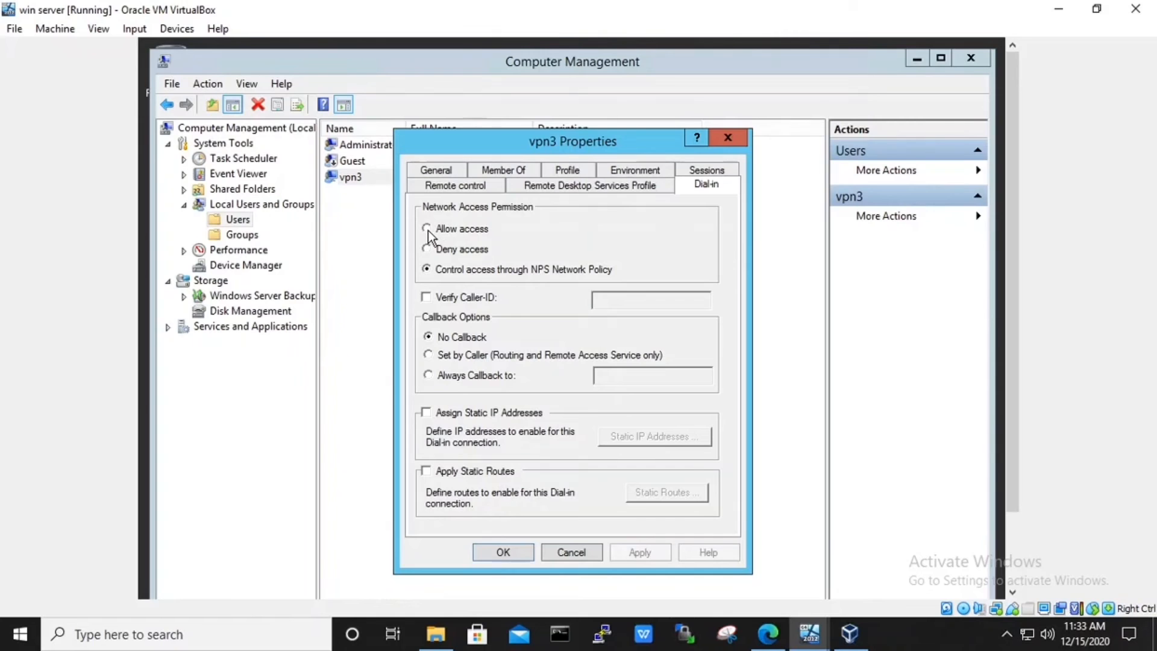
click(426, 229)
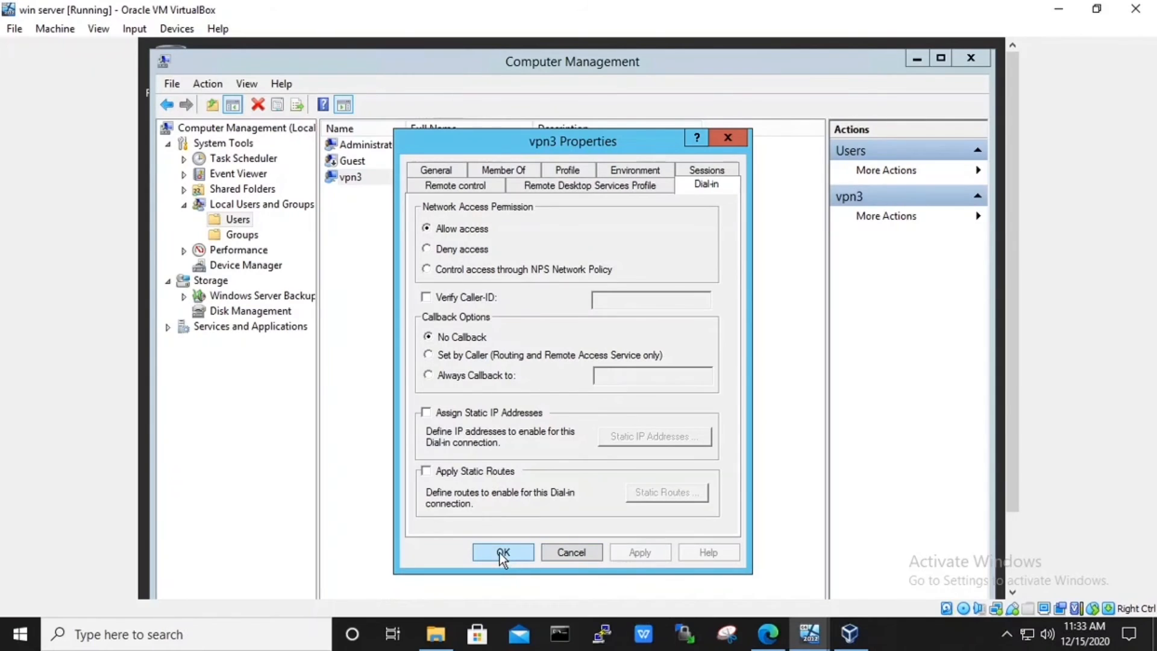
click(502, 552)
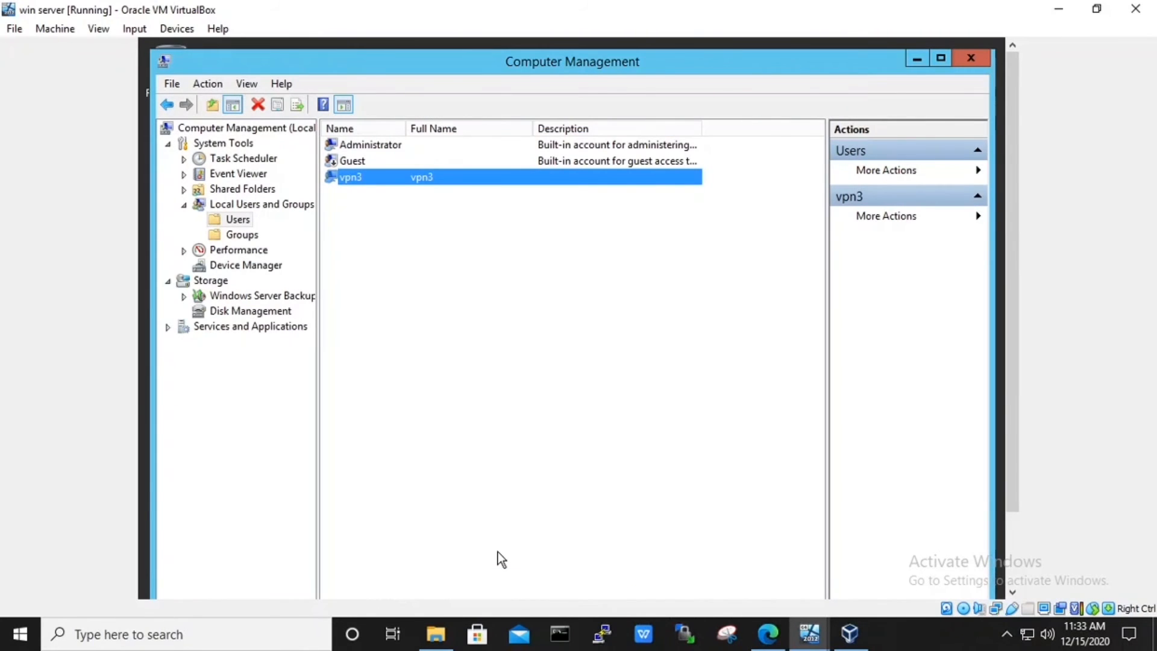
mouse_move(911, 33)
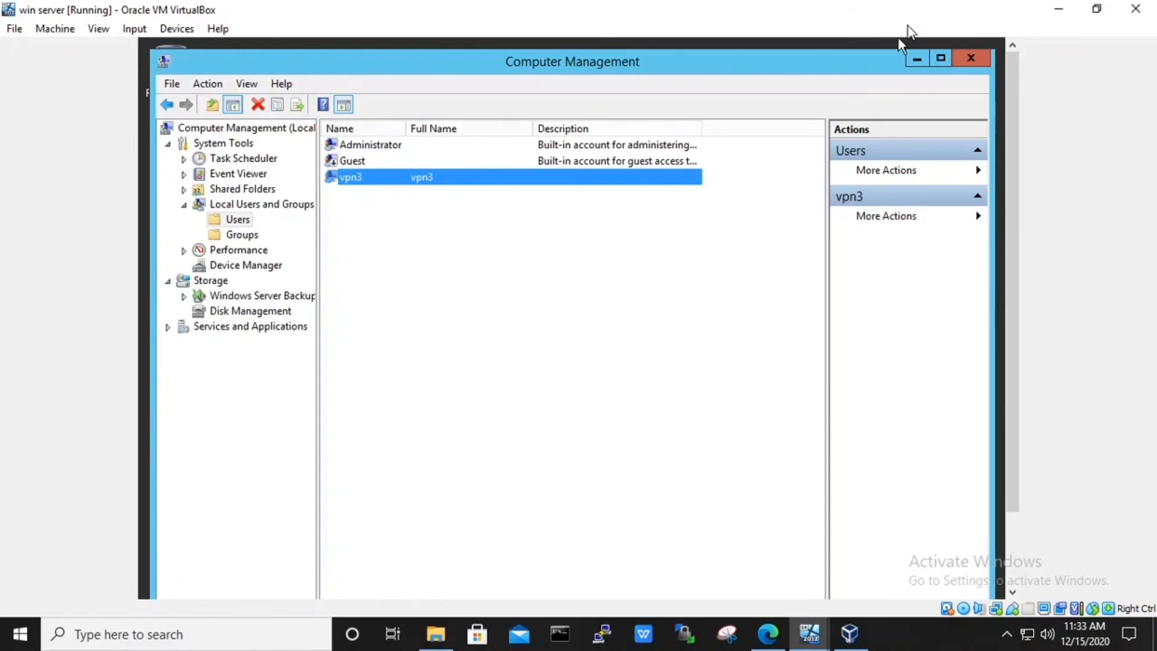
click(971, 59)
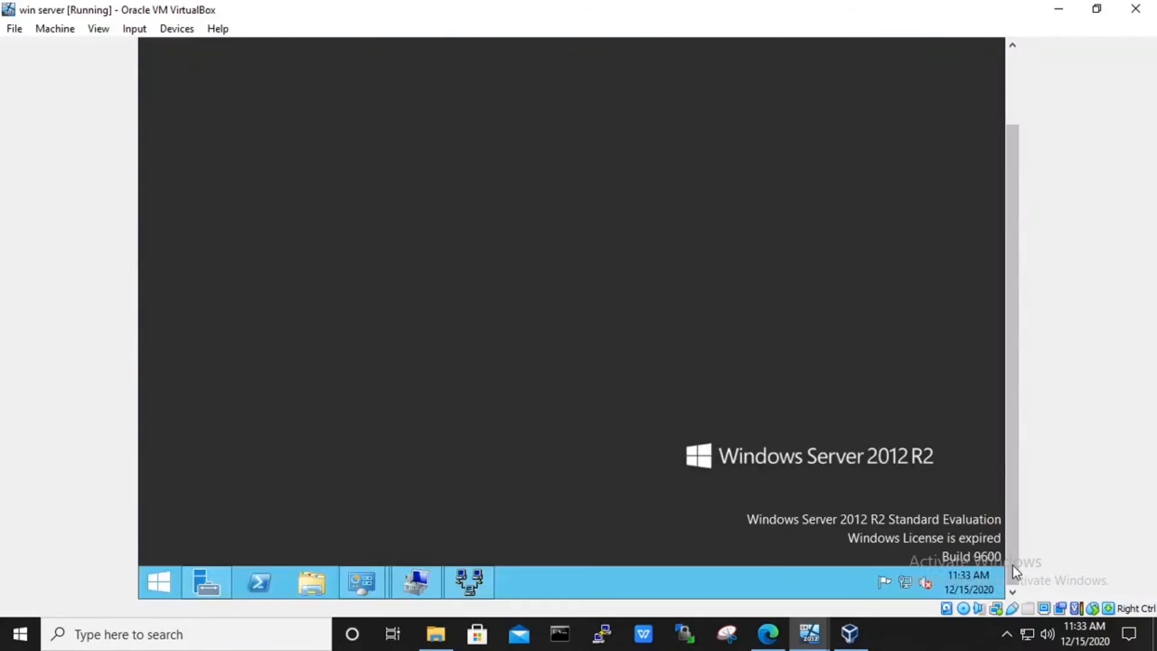
- Minimize the 'win server' VirtualBox window to reveal the host desktop
click(470, 582)
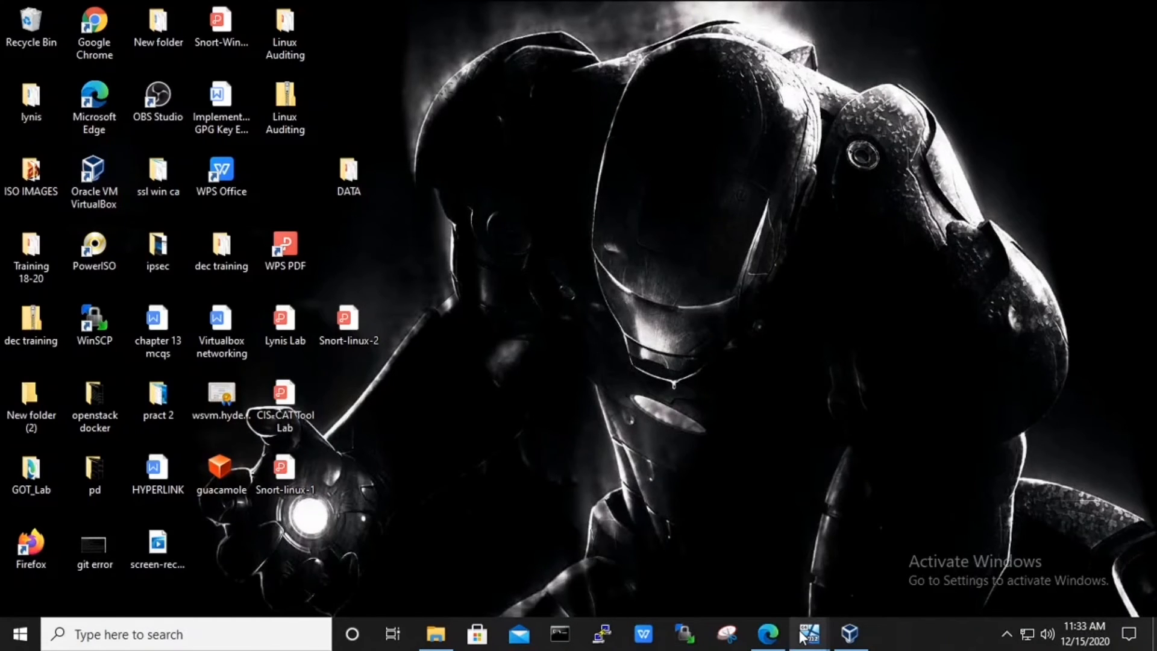
- Switch to the Windows 10 VM and show the VPN page in Network & Internet settings
click(807, 633)
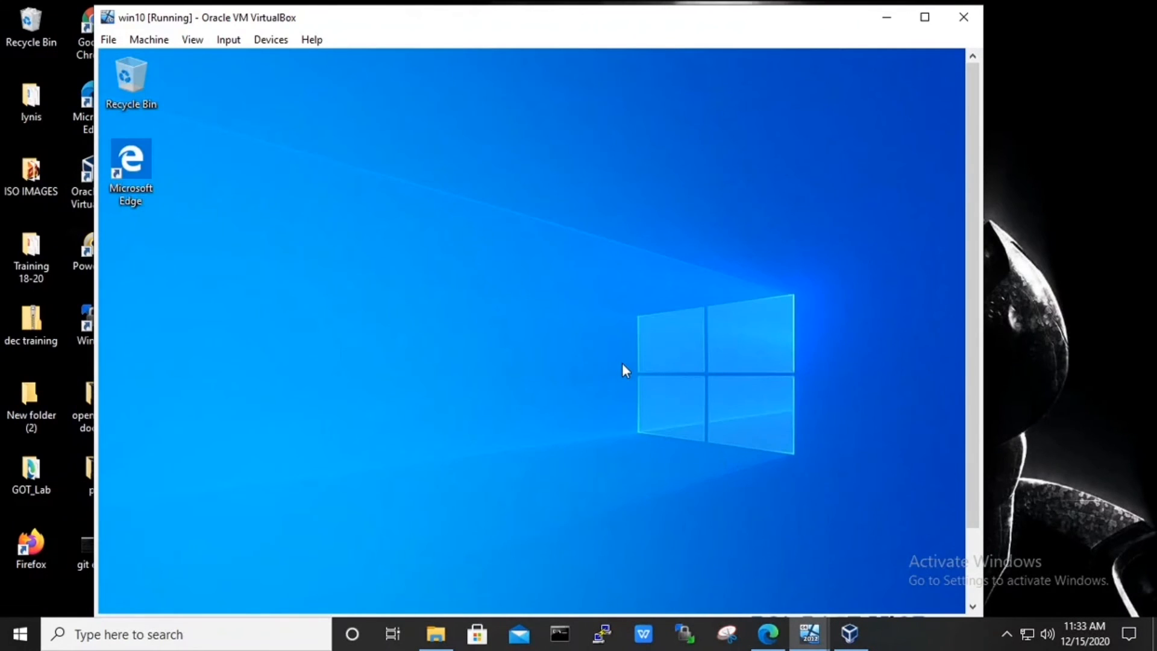
mouse_move(653, 371)
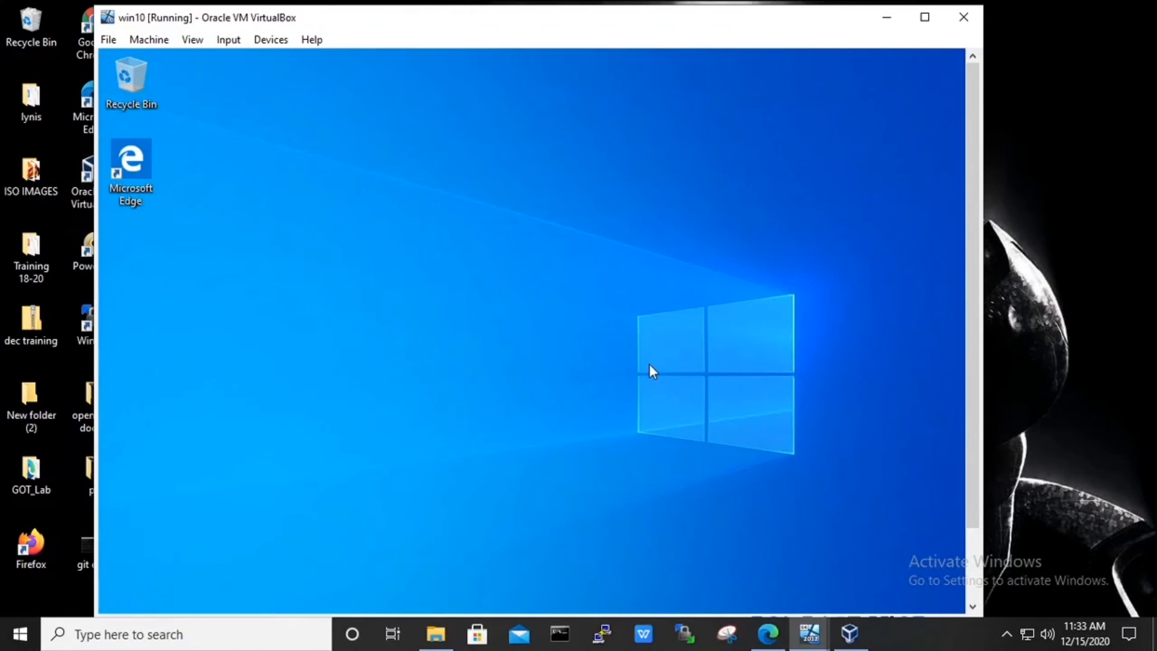
mouse_move(904, 552)
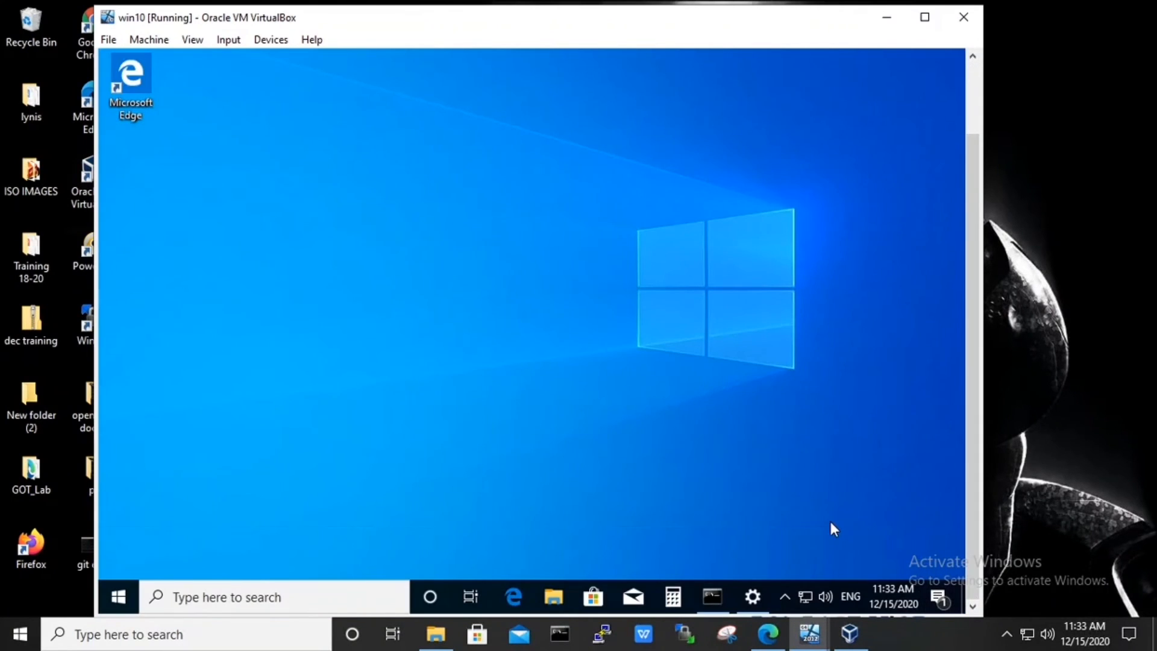
mouse_move(752, 596)
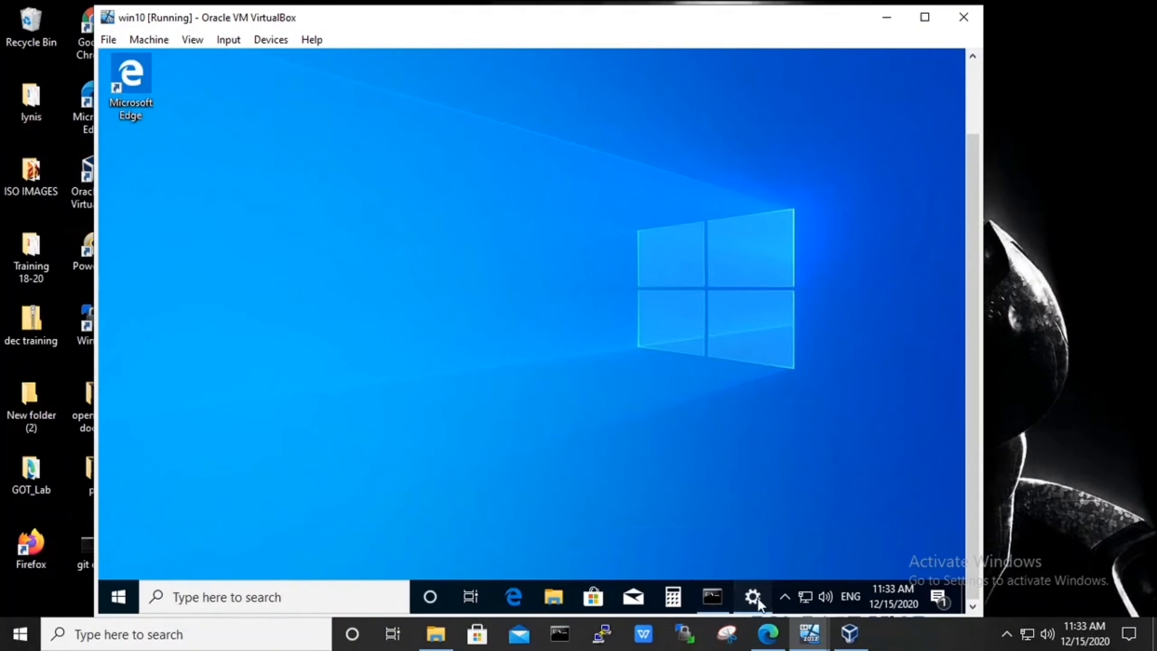
click(752, 596)
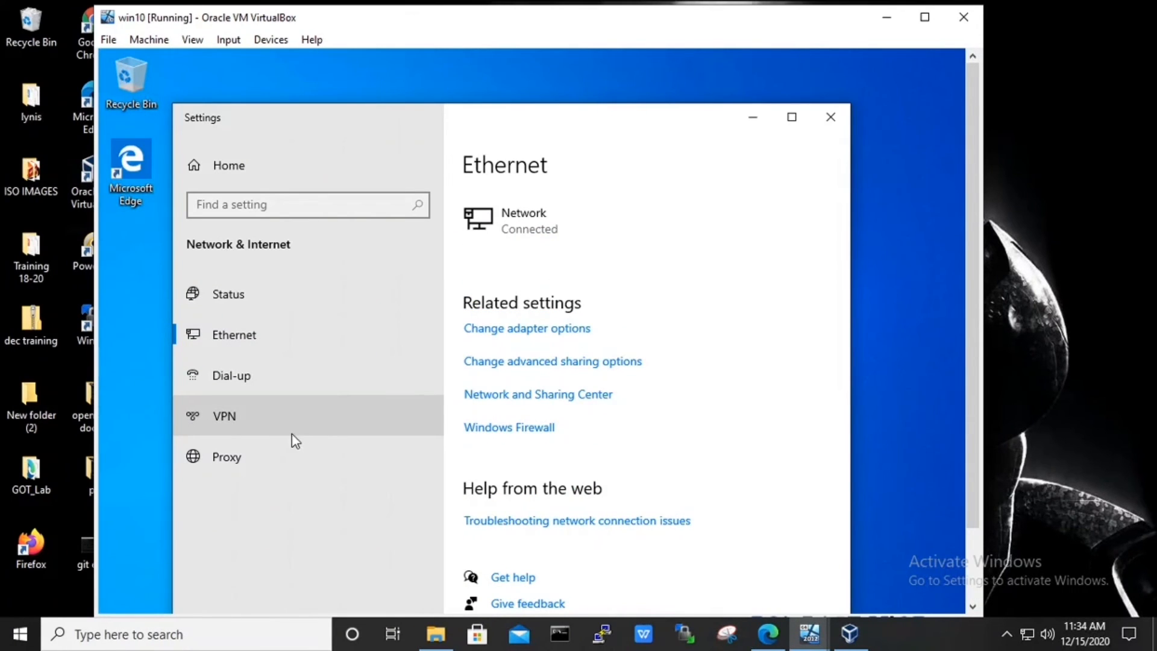
mouse_move(273, 431)
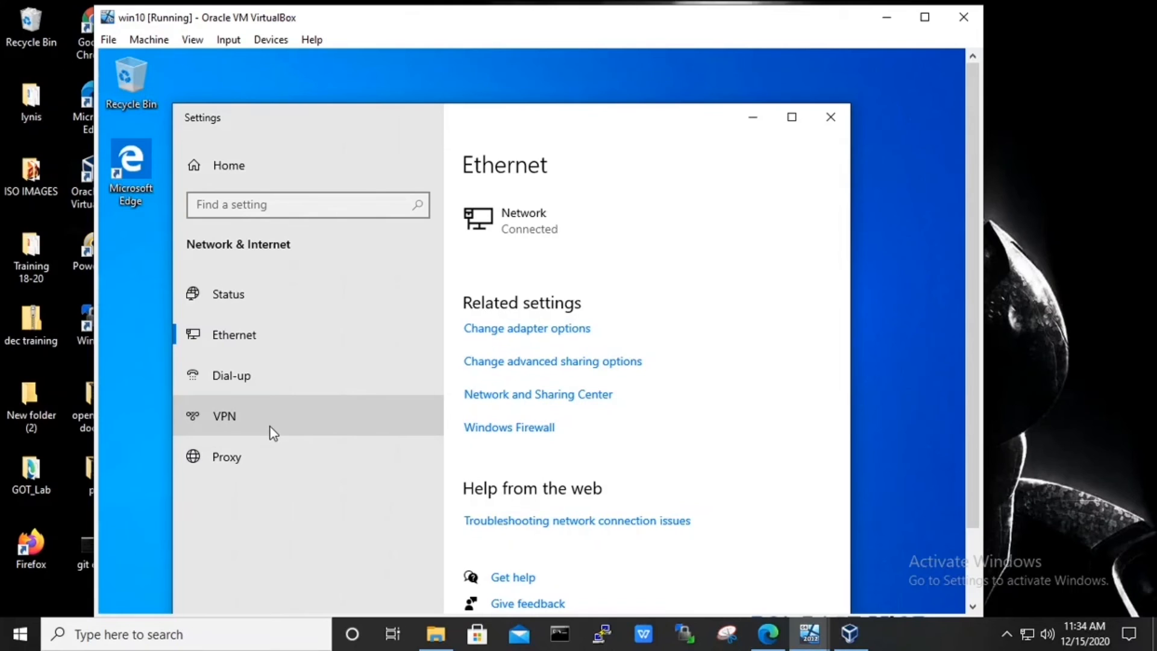
click(223, 415)
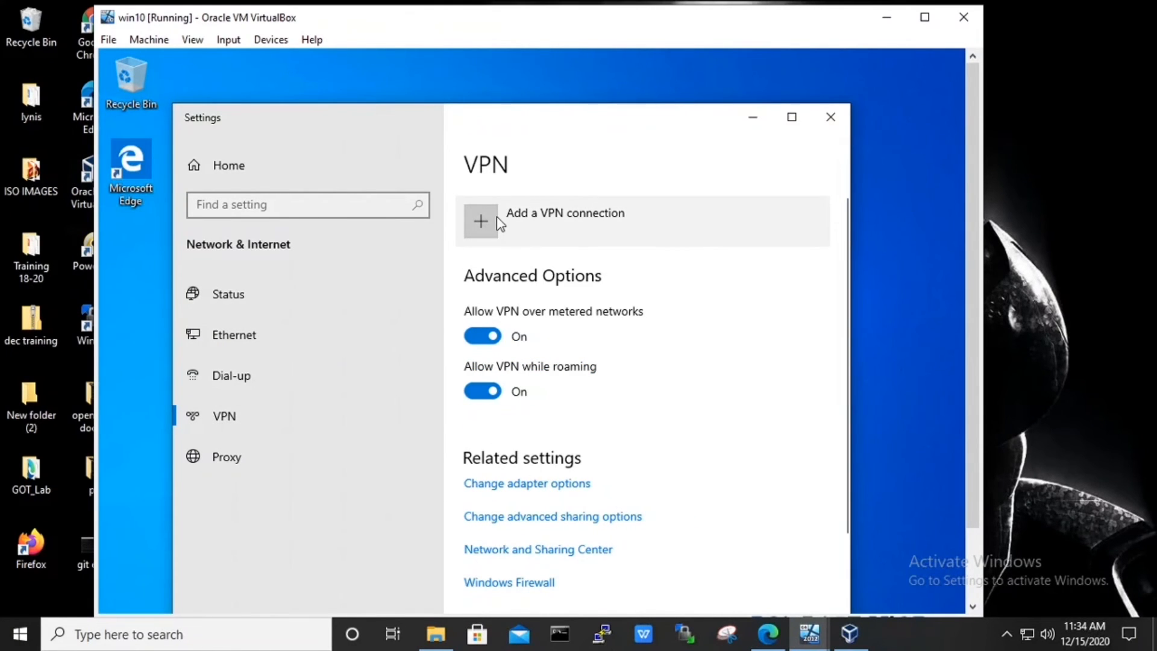
- Fill in a new VPN connection: name vpn3, server 10.244.1.71, Windows (built-in) provider
click(480, 220)
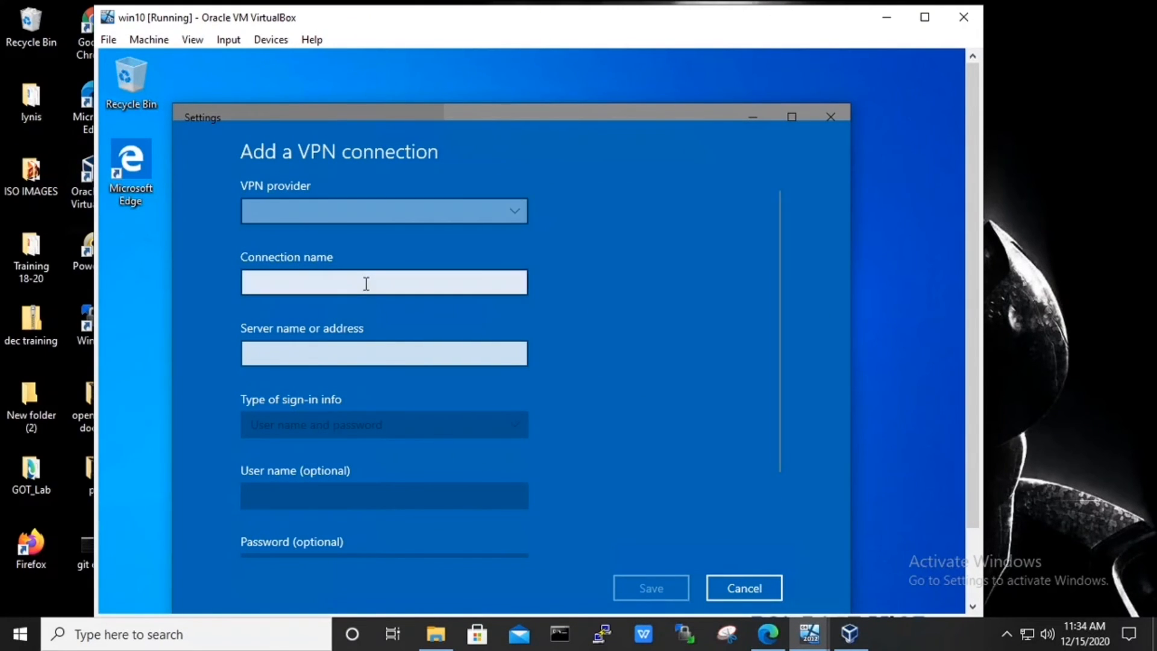
click(383, 282)
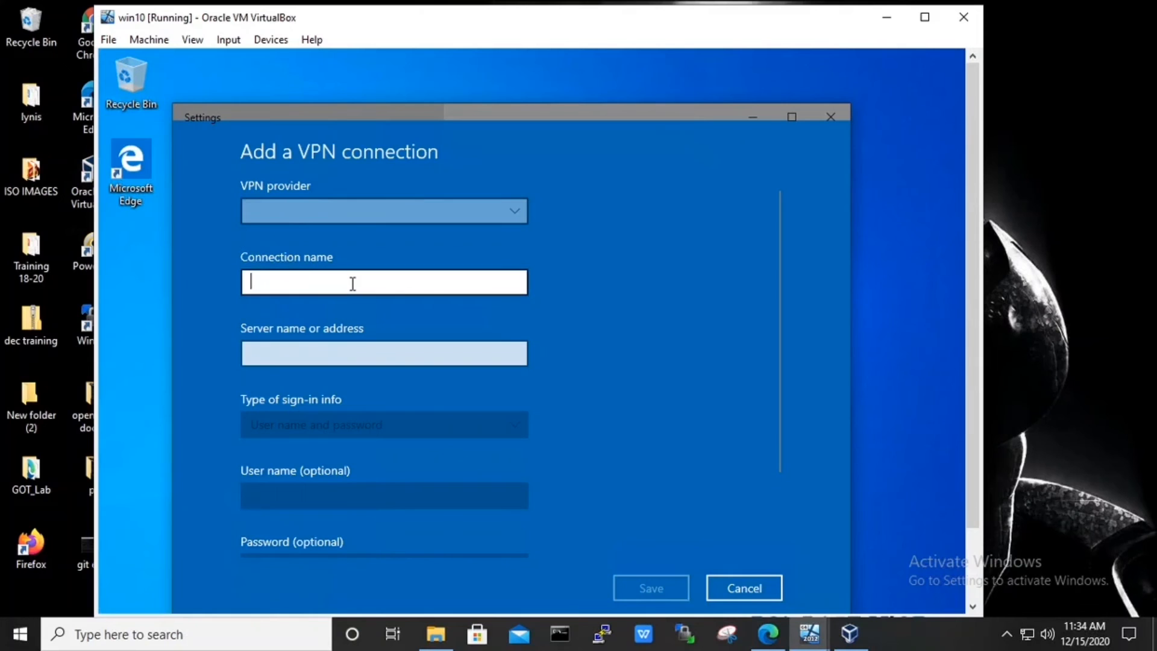
text(vpn3)
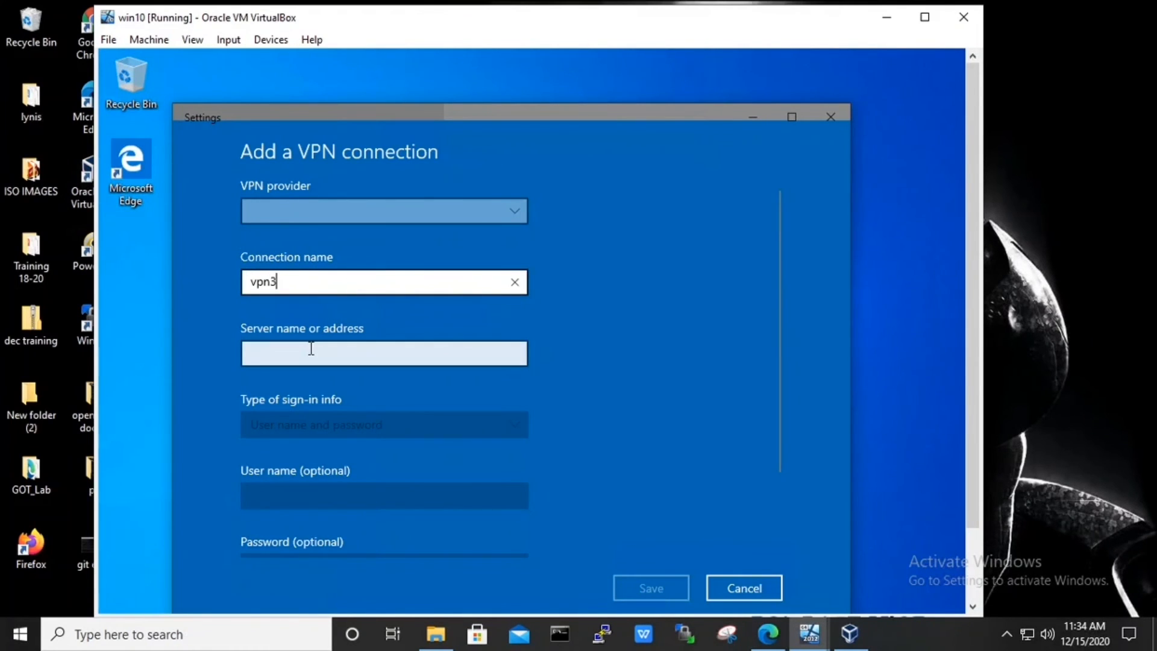
click(383, 352)
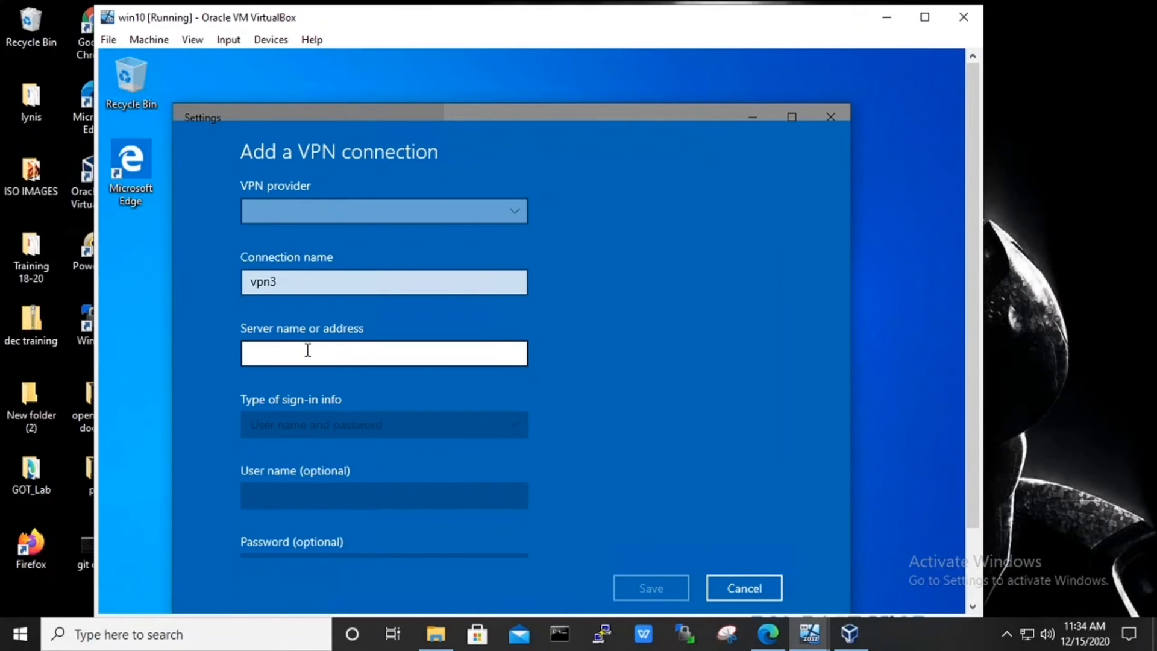
text(1)
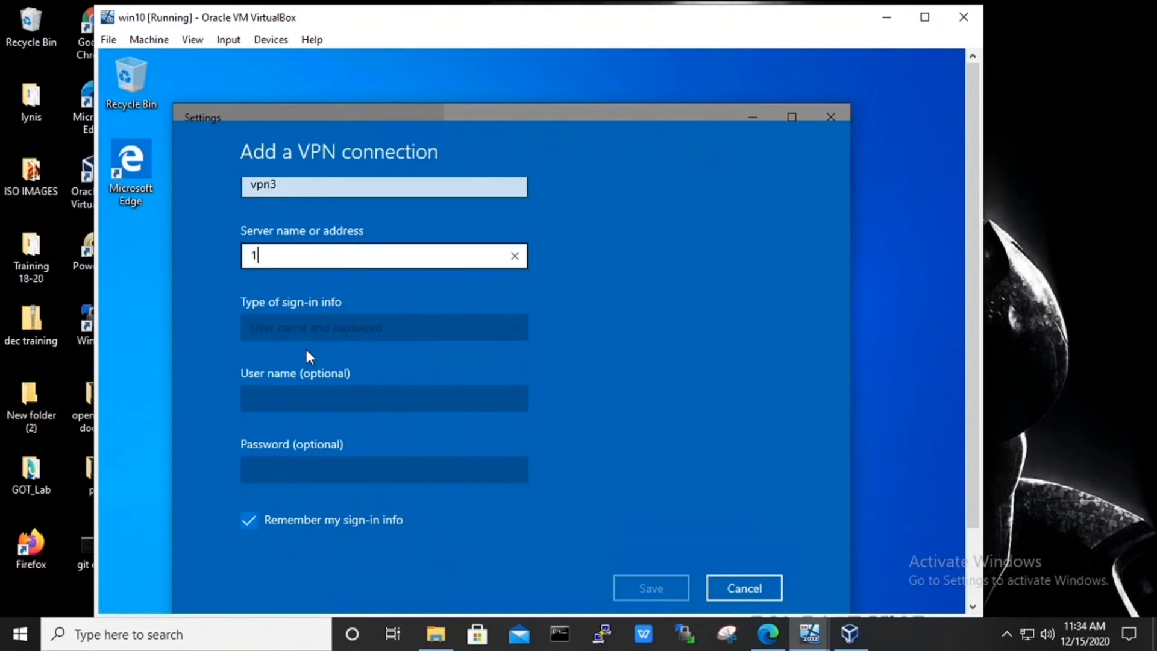
text(0.244.1.71)
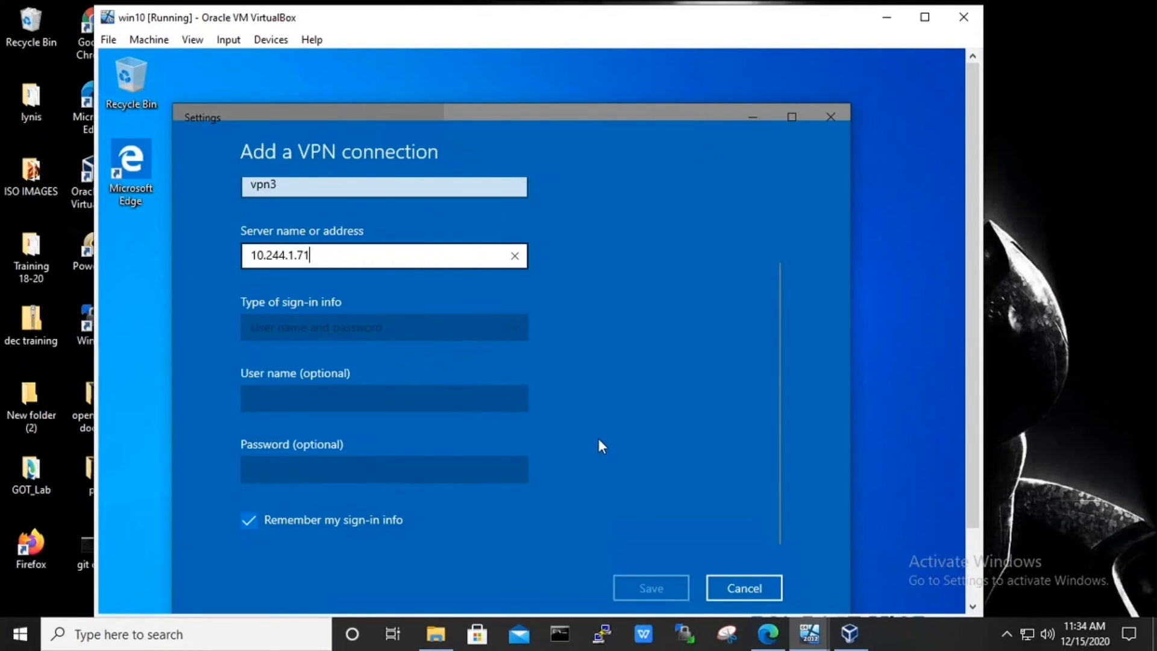
mouse_move(773, 325)
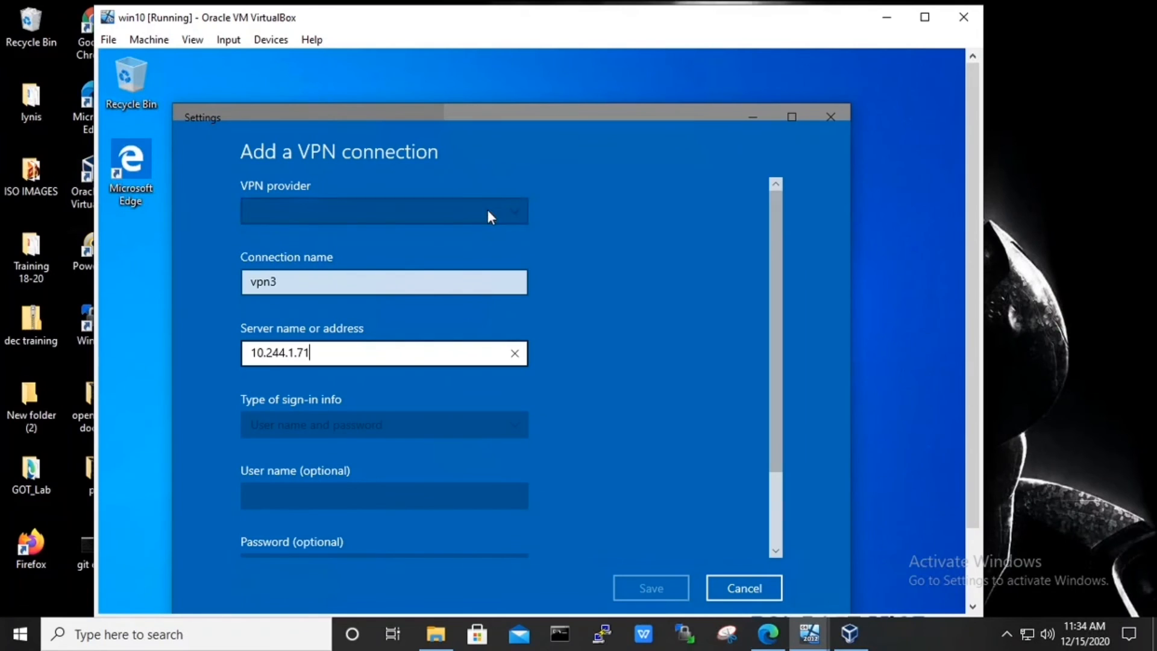
click(383, 211)
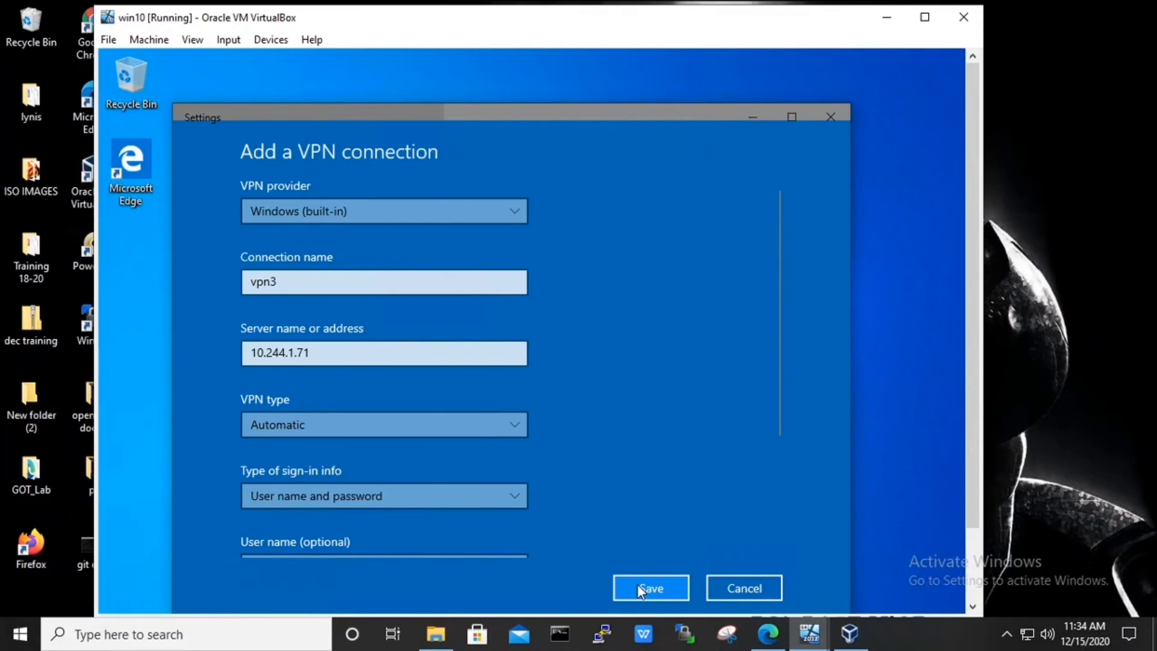
- Save the vpn3 VPN connection so it appears in the VPN list
click(650, 588)
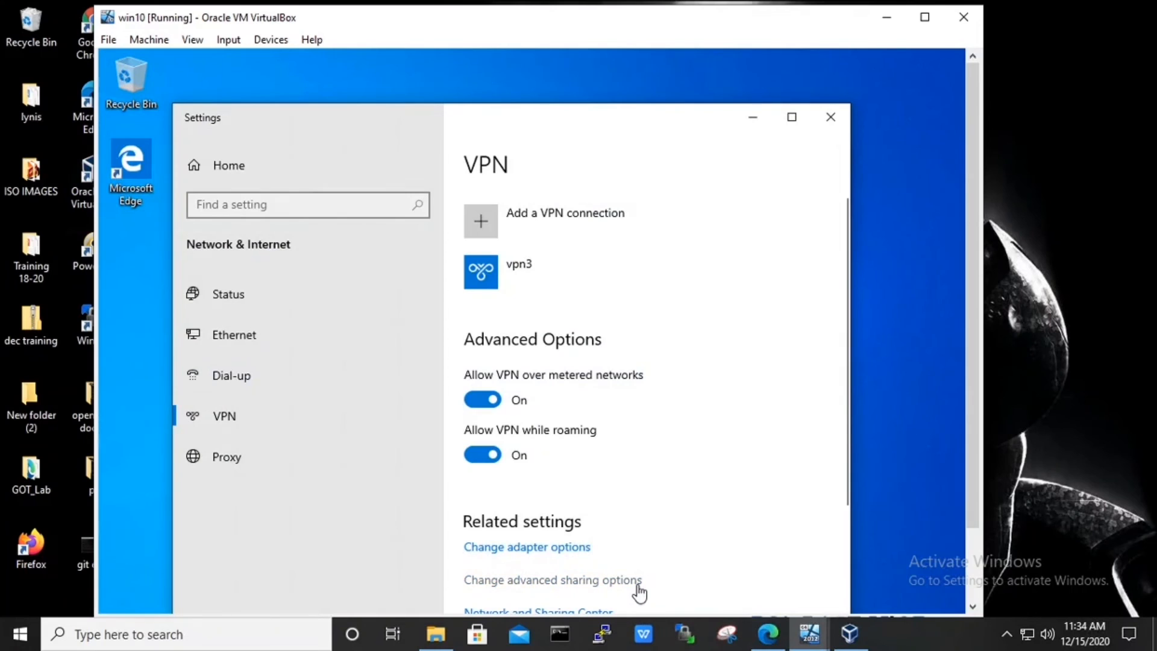
mouse_move(620, 430)
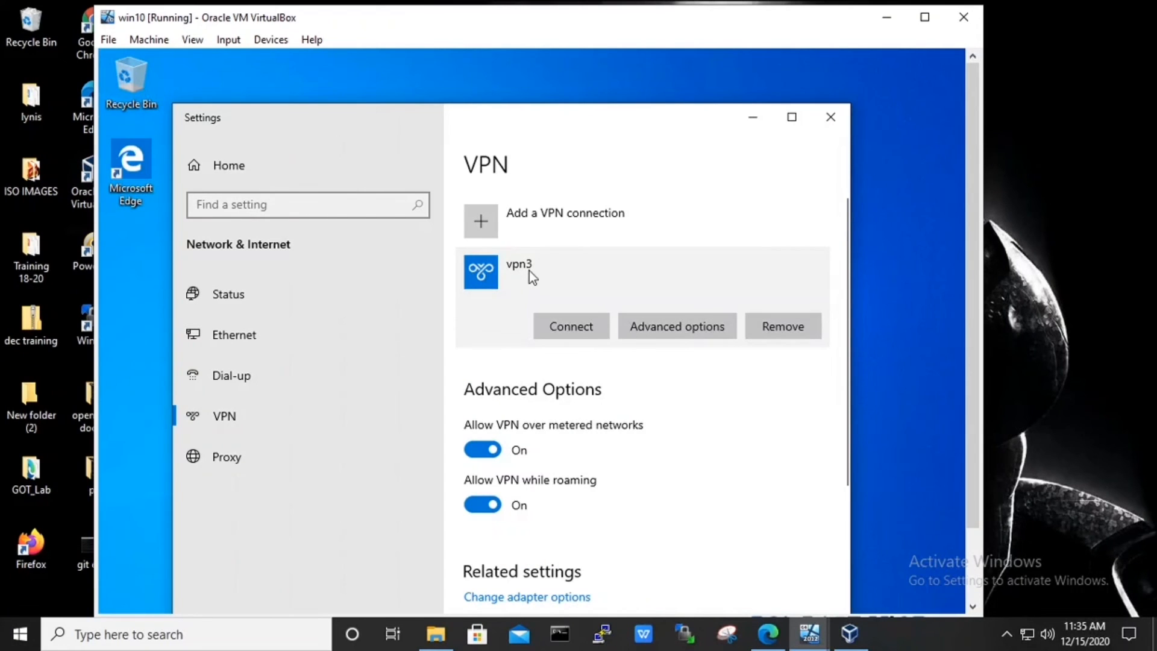
mouse_move(518, 264)
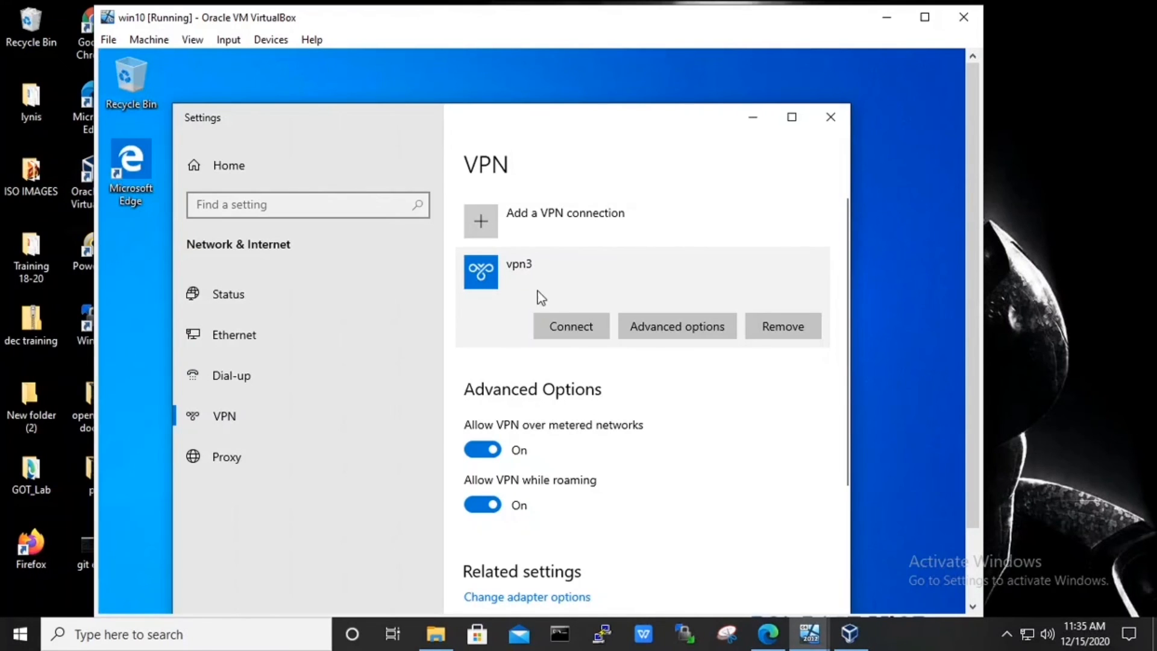
- Connect vpn3, signing in as user vpn3 with its password
click(571, 326)
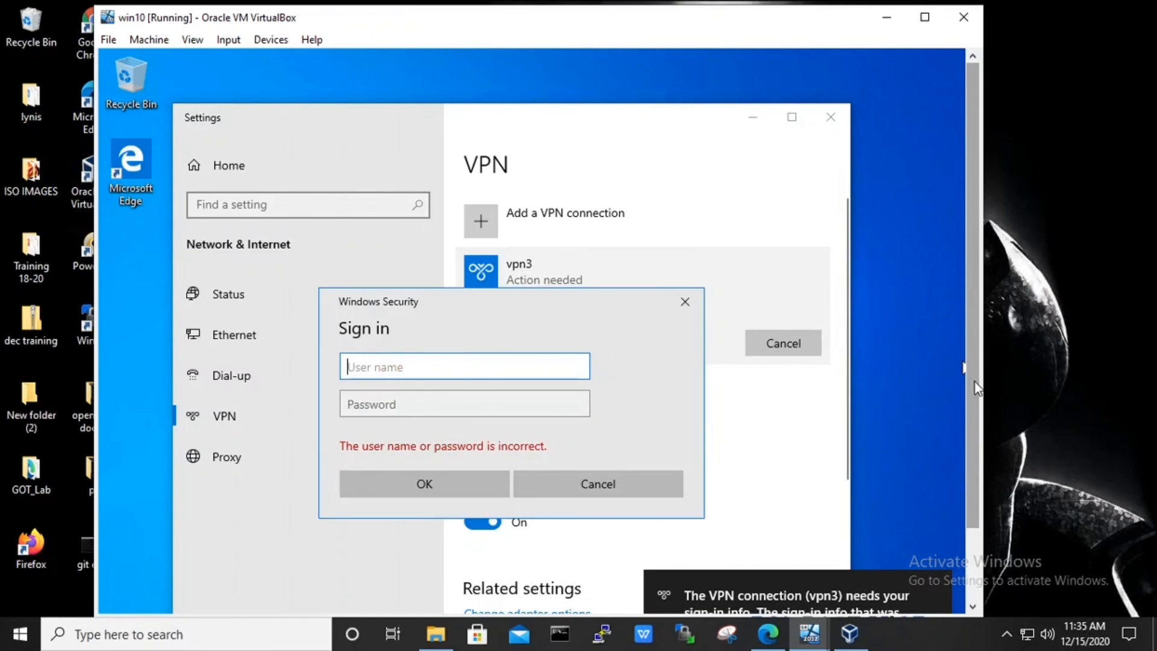
mouse_move(799, 415)
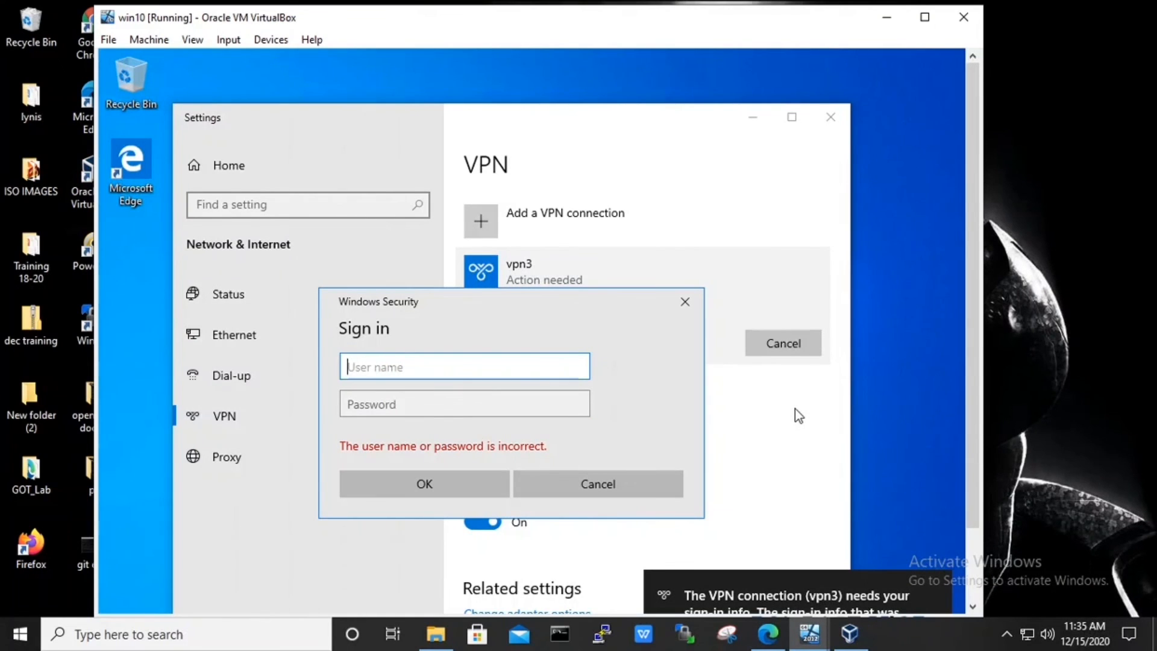
mouse_move(492, 366)
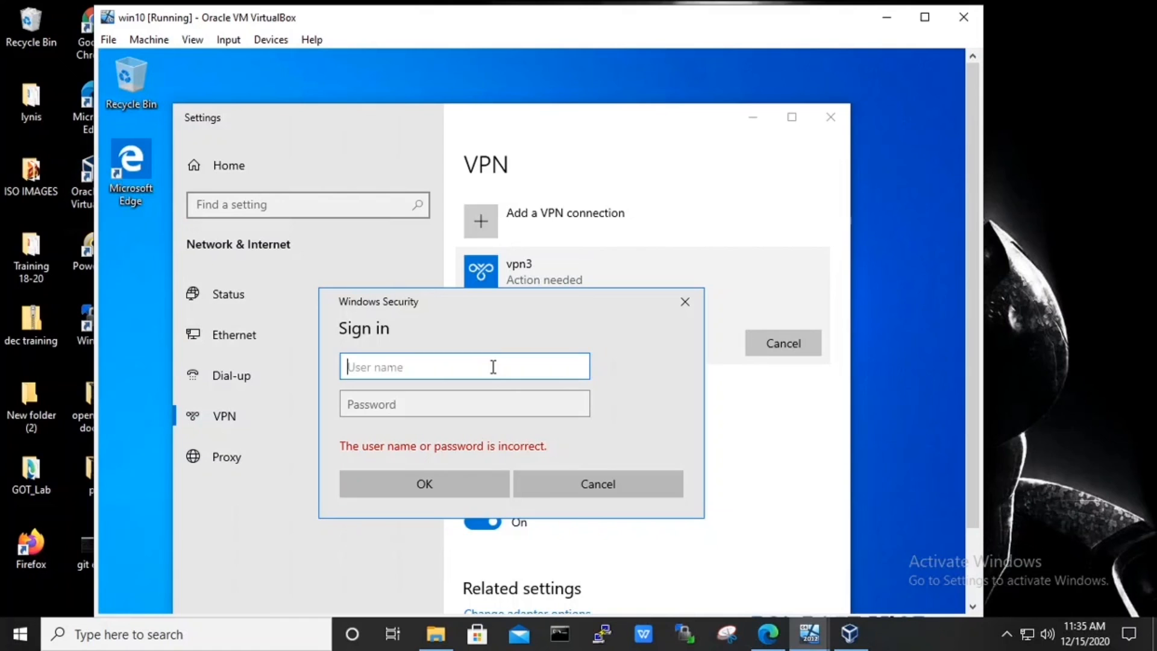
text(vpn3)
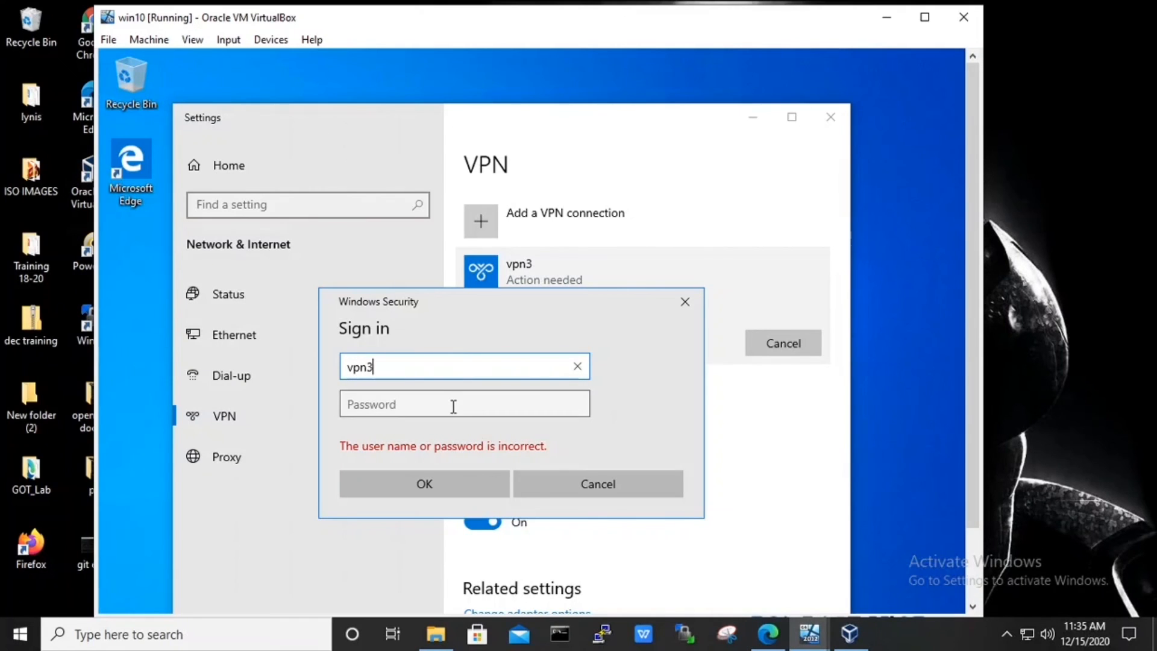
text(••••)
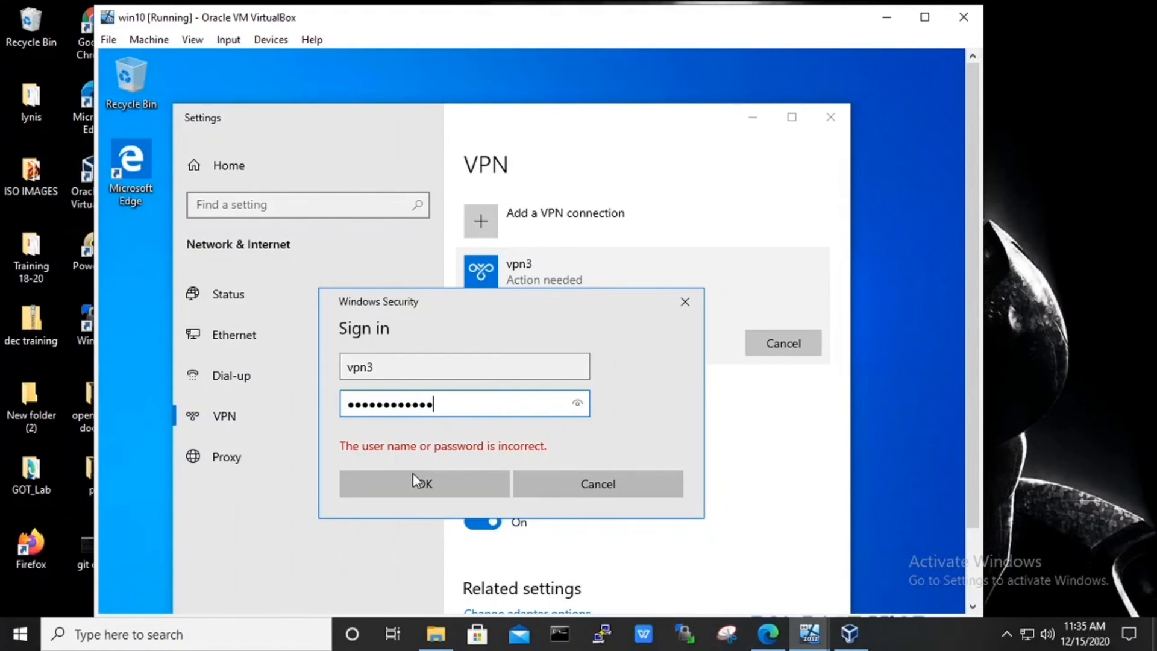
click(423, 483)
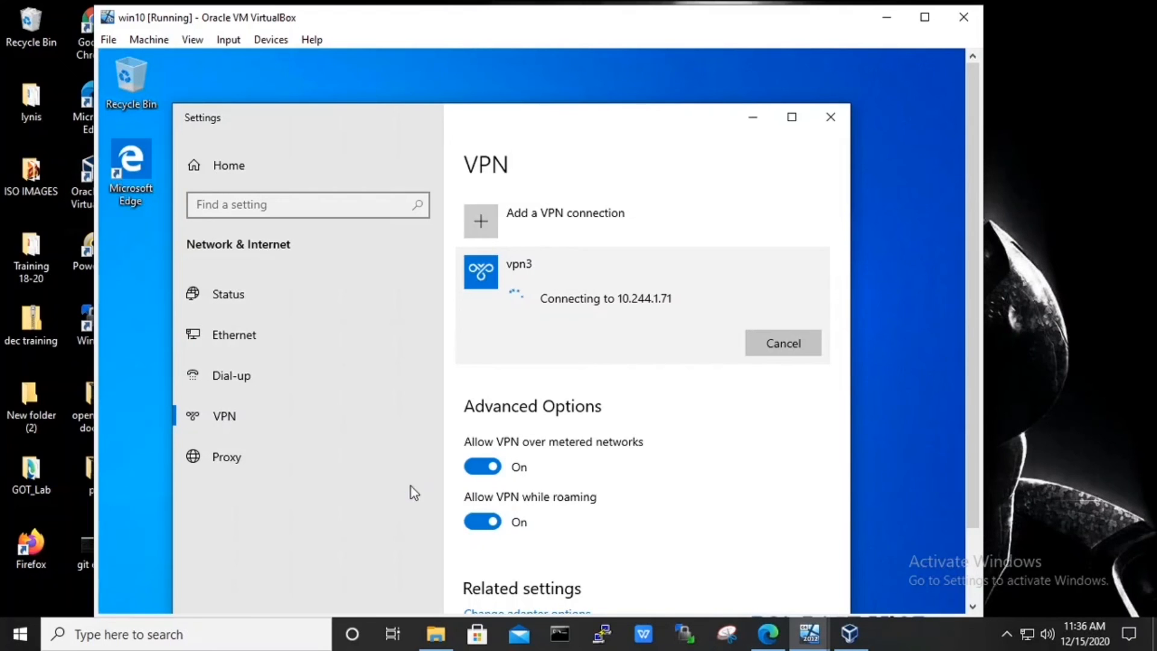
mouse_move(537, 76)
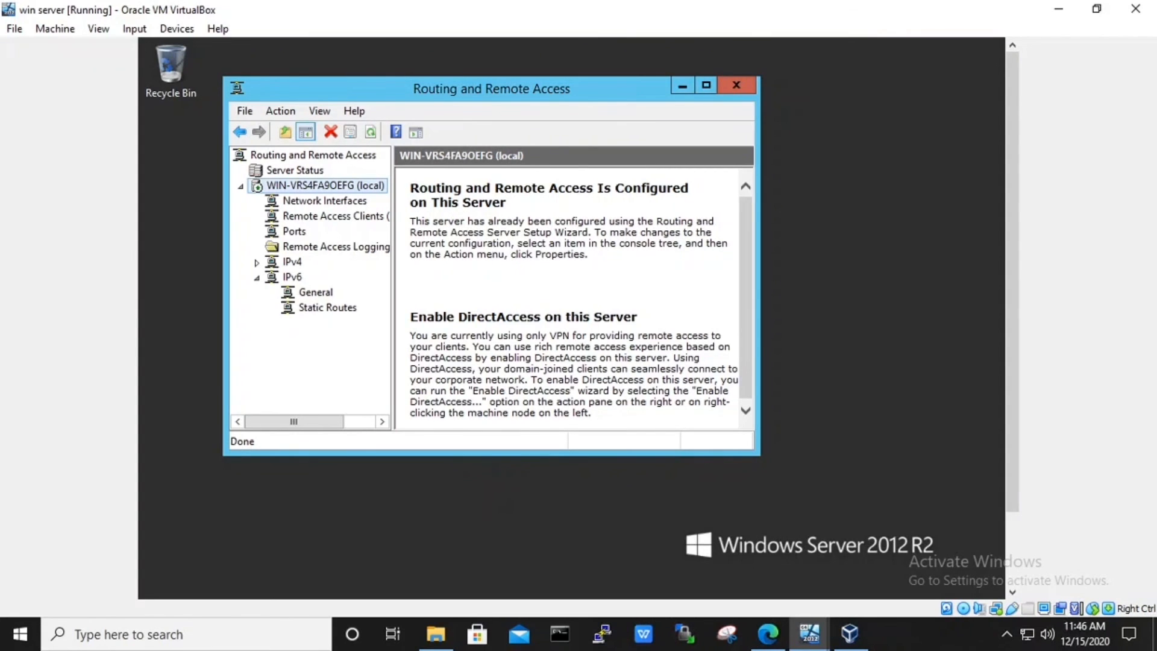
mouse_move(335, 230)
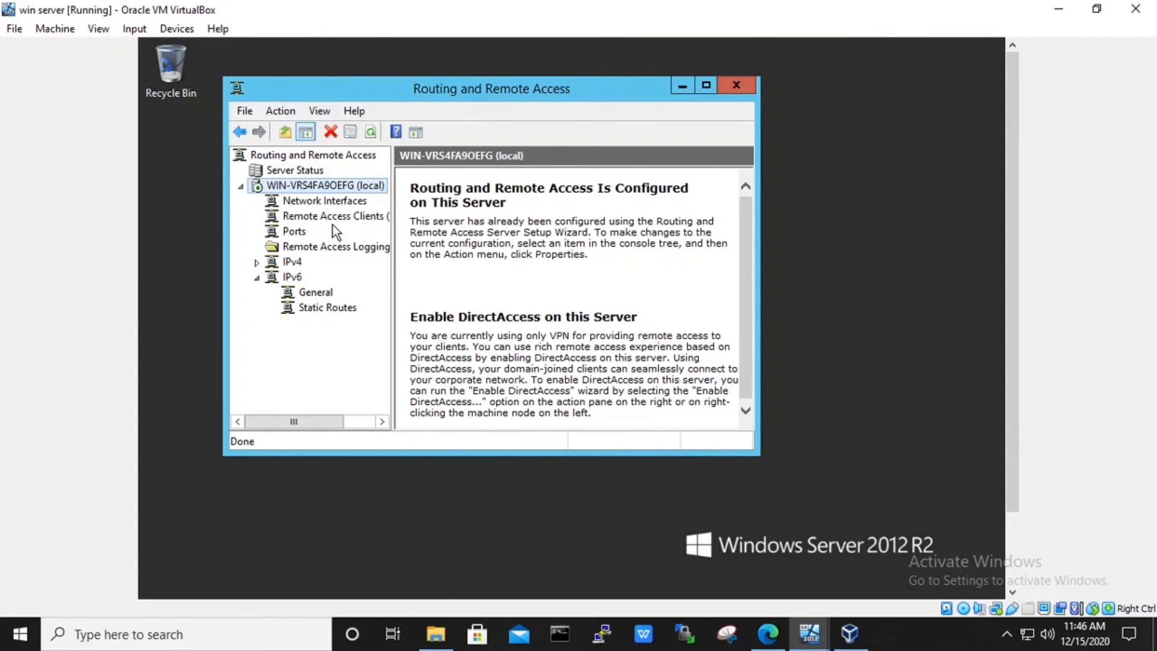